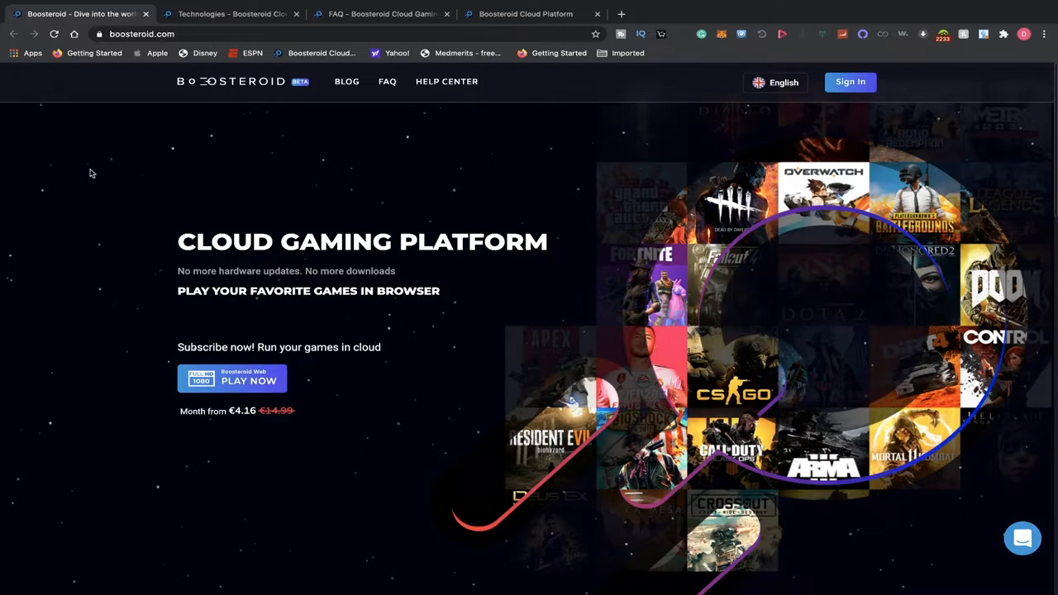
{"action": "mouse_move", "coordinate": [89, 171]}
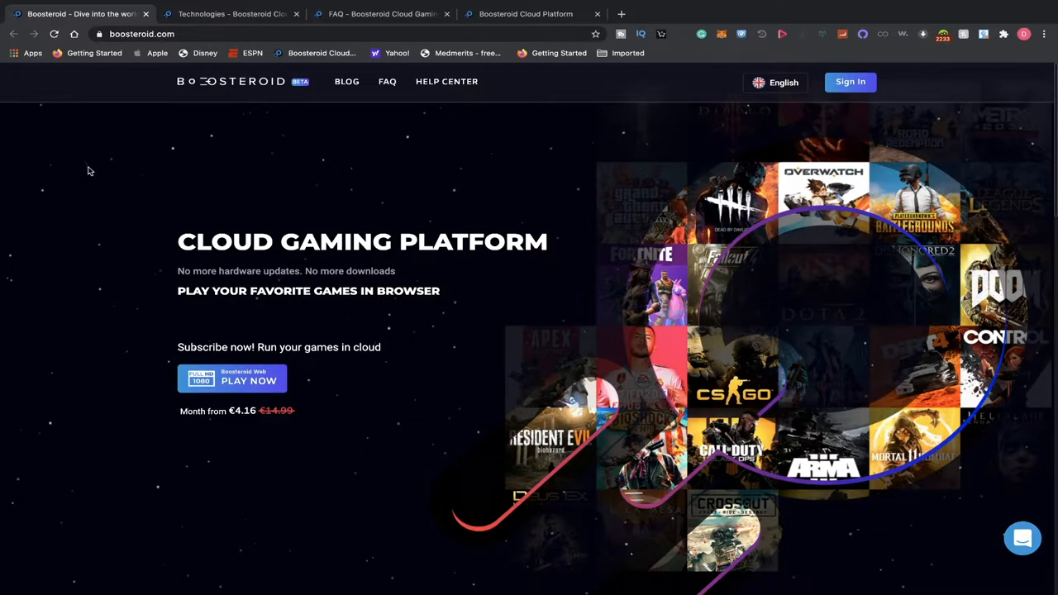
{"action": "mouse_move", "coordinate": [188, 202]}
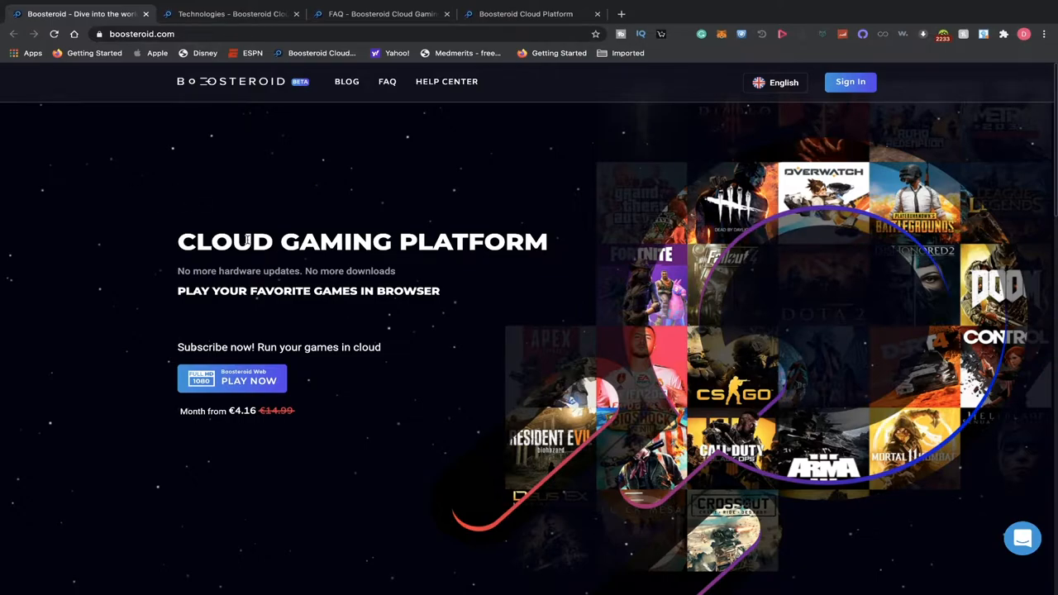
{"action": "mouse_move", "coordinate": [246, 238]}
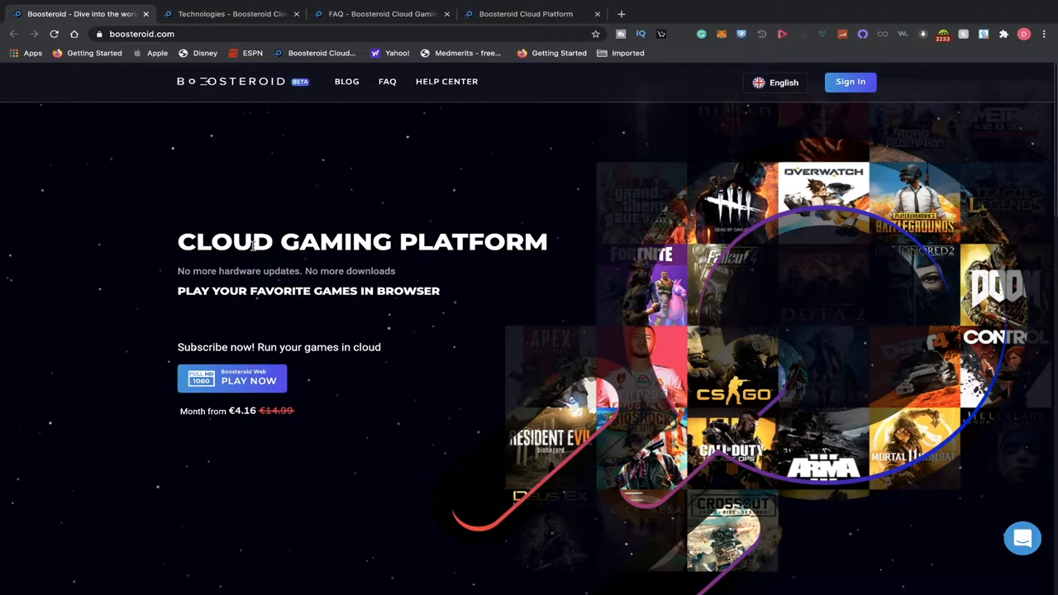
{"action": "mouse_move", "coordinate": [277, 308]}
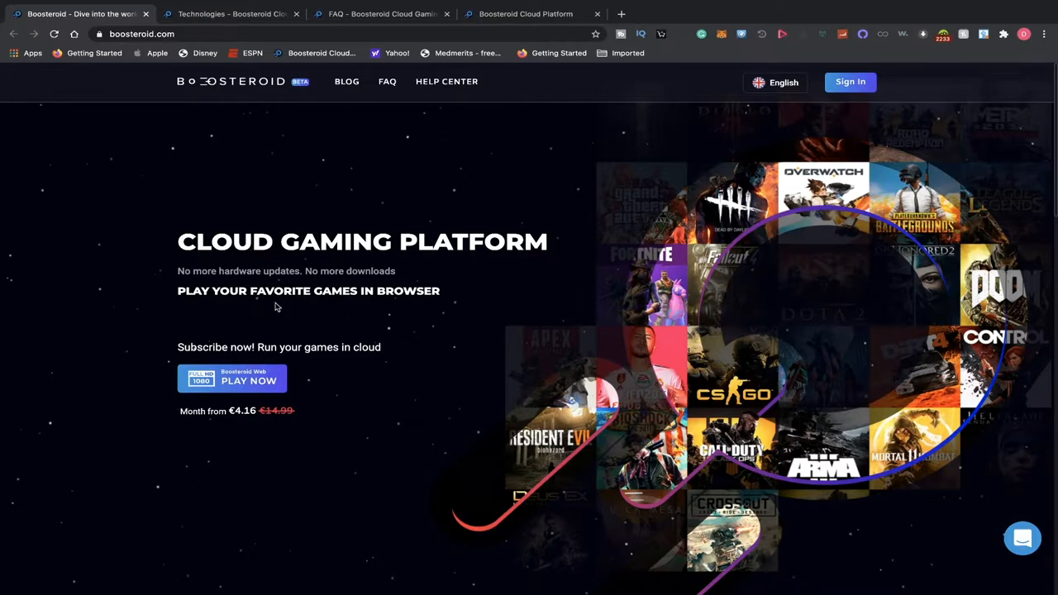
{"action": "mouse_move", "coordinate": [261, 357]}
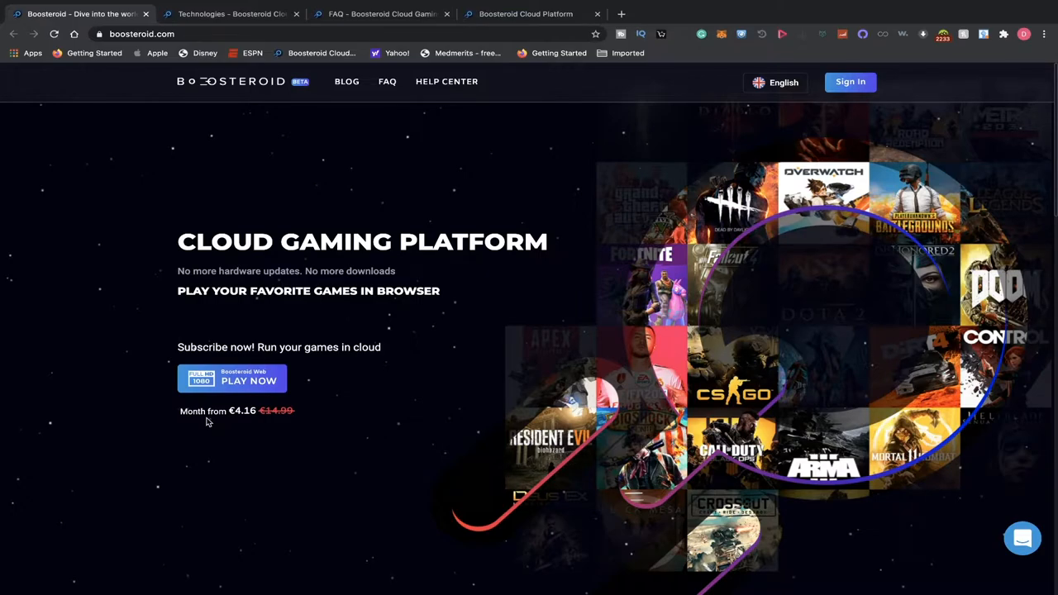
Scroll the homepage down to the Top Games grid with Witcher, GTA V and Fortnite.
{"action": "scroll", "scroll_direction": "down", "scroll_amount": 3}
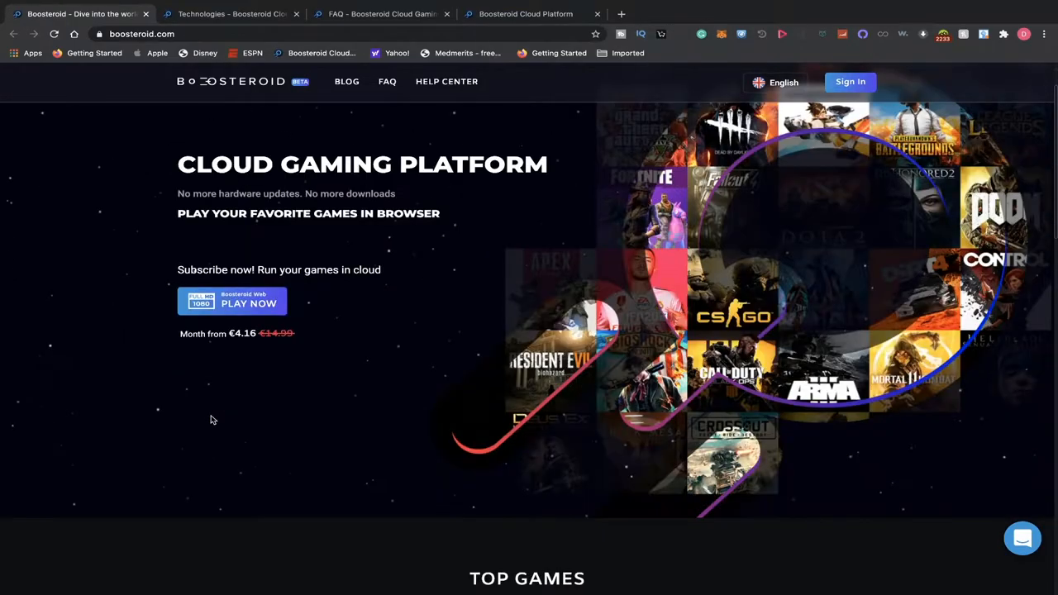
{"action": "scroll", "scroll_direction": "down", "scroll_amount": 3}
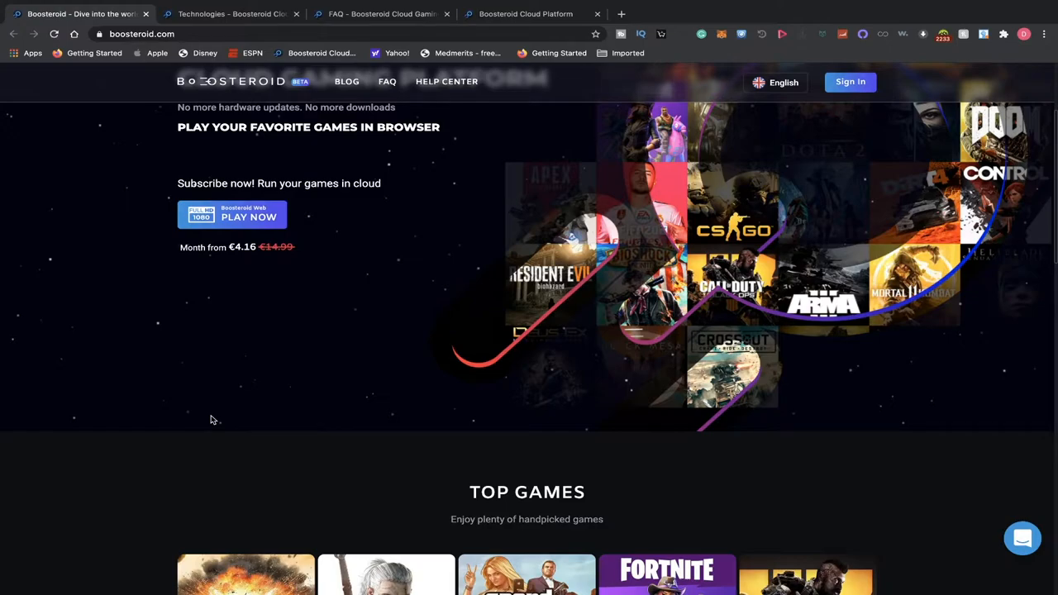
{"action": "mouse_move", "coordinate": [213, 419]}
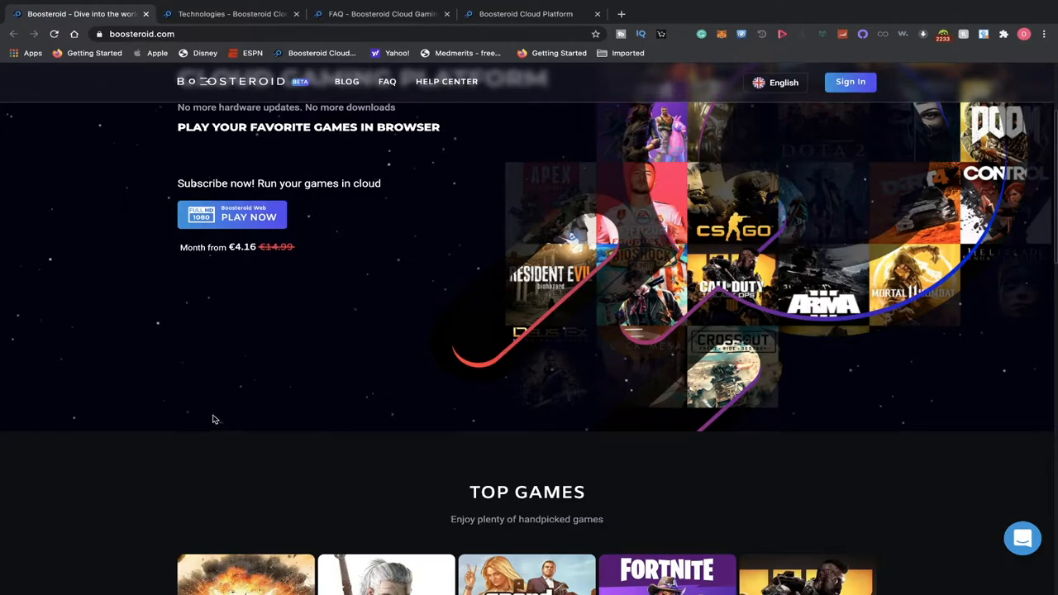
{"action": "scroll", "scroll_direction": "down", "scroll_amount": 3}
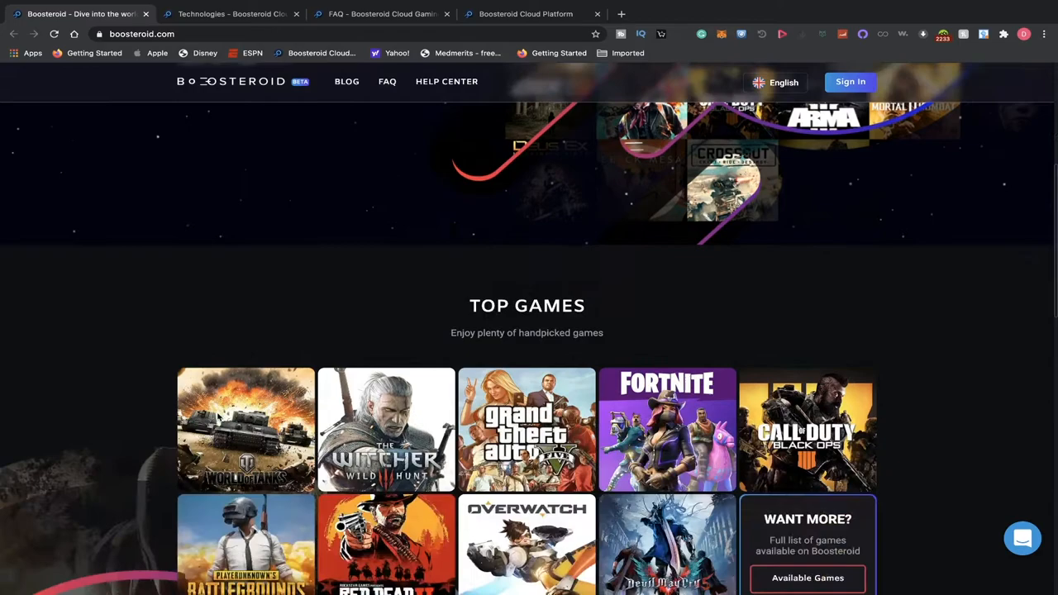
{"action": "scroll", "scroll_direction": "down", "scroll_amount": 3}
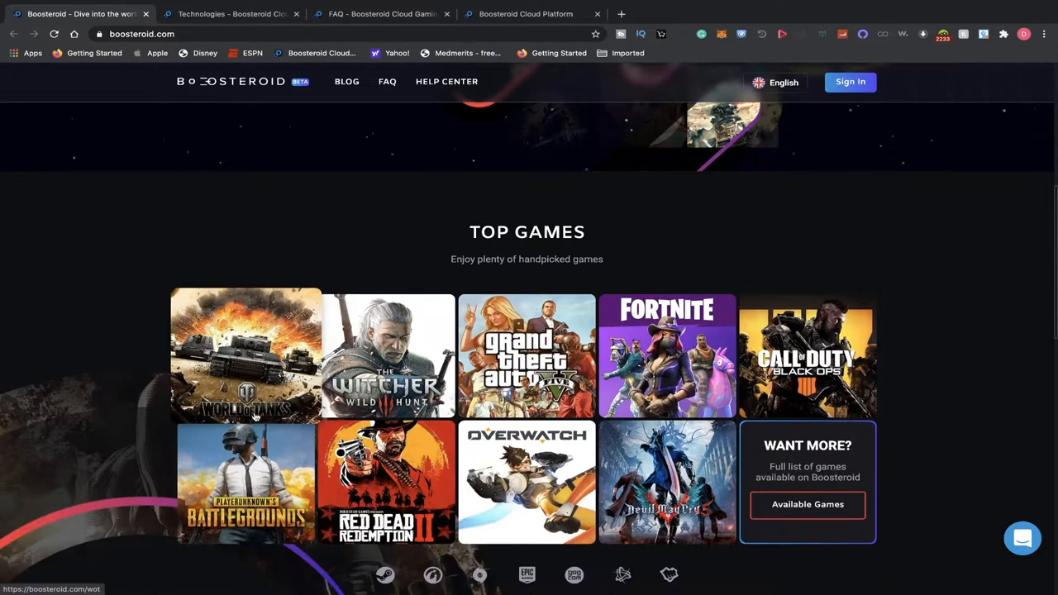
{"action": "mouse_move", "coordinate": [112, 349]}
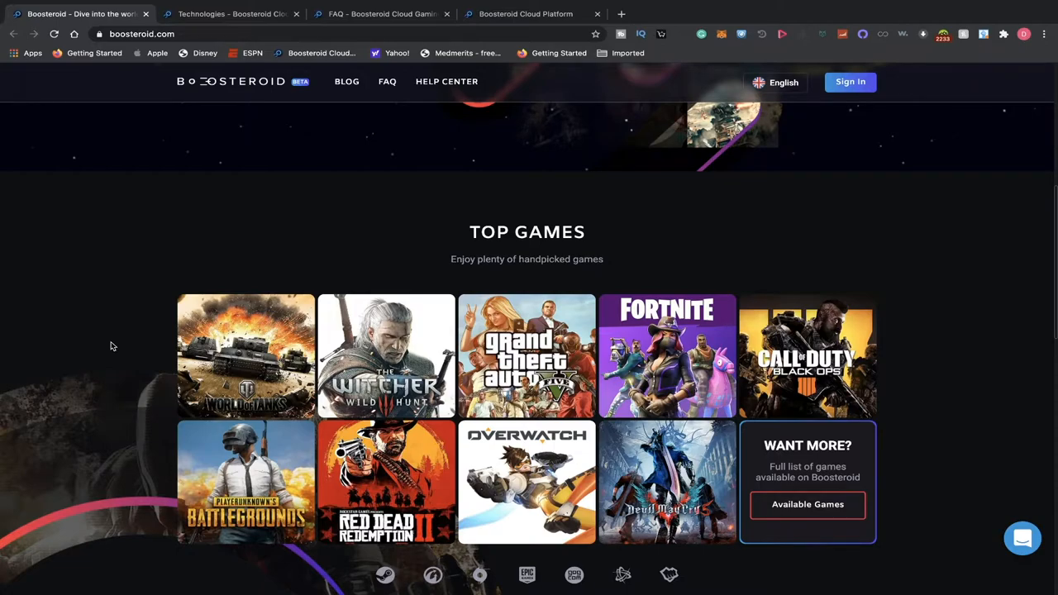
{"action": "scroll", "scroll_direction": "down", "scroll_amount": 3}
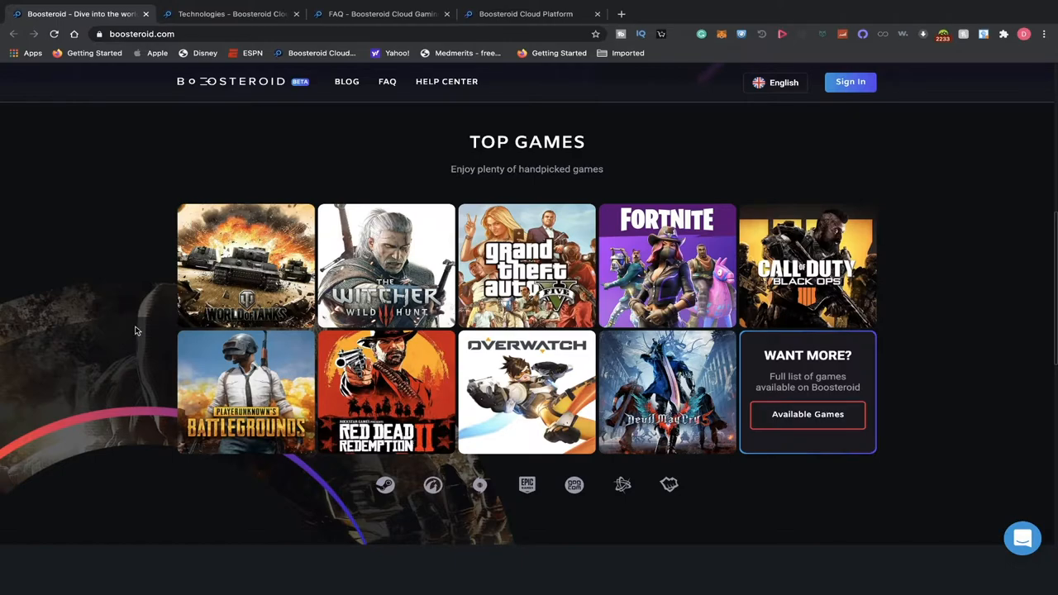
{"action": "scroll", "scroll_direction": "down", "scroll_amount": 3}
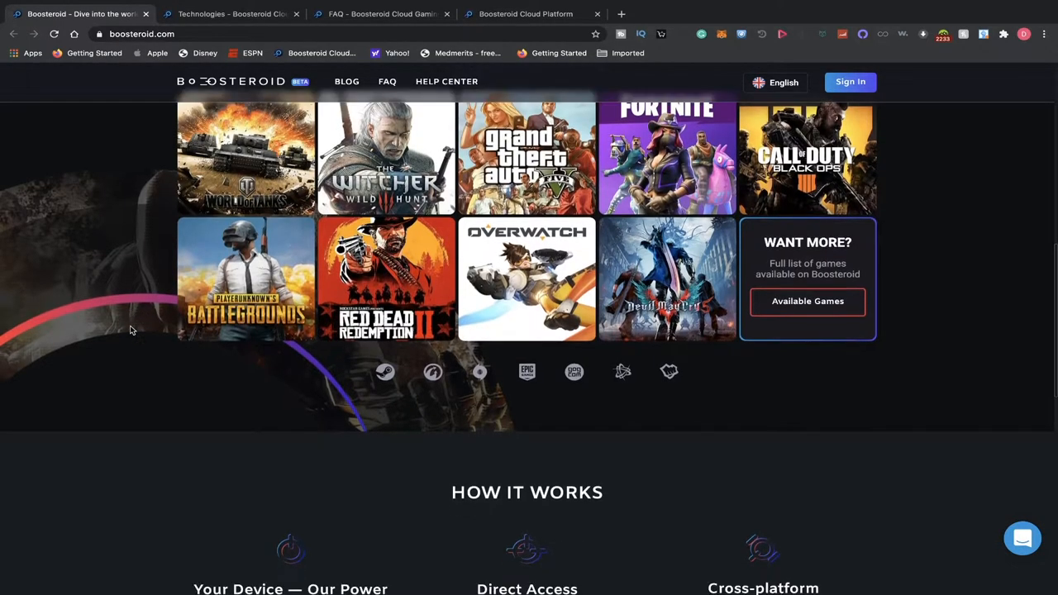
Scroll on to How It Works, covering device power, direct access and cross-platform play.
{"action": "scroll", "scroll_direction": "down", "scroll_amount": 3}
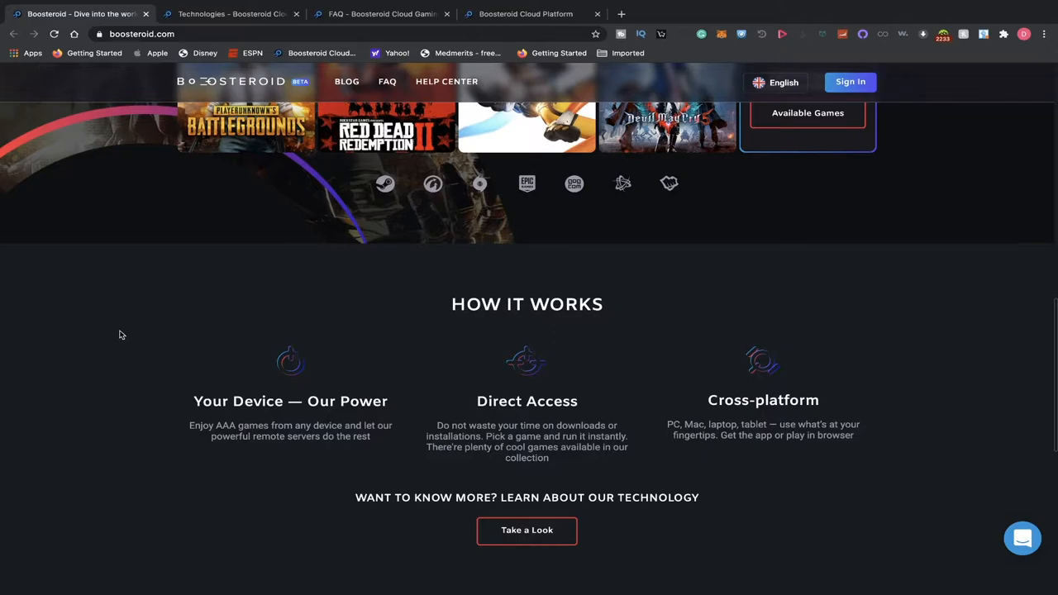
{"action": "mouse_move", "coordinate": [118, 322]}
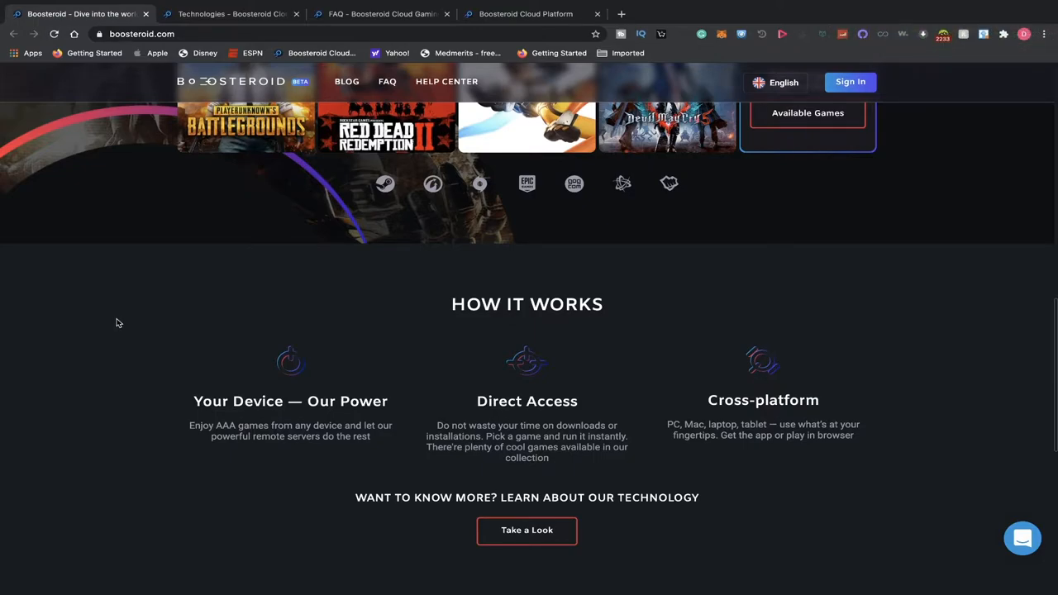
{"action": "mouse_move", "coordinate": [112, 327]}
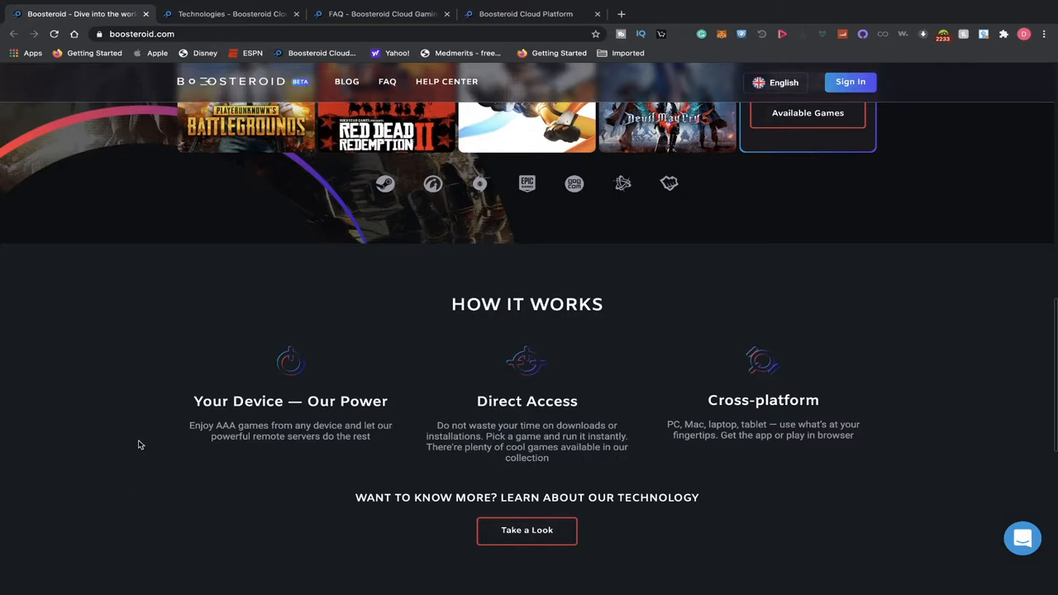
Scroll to Our Partners (Huawei, Intel, ASUS, NVIDIA, BinBox), the Go Cloud banner and footer.
{"action": "scroll", "scroll_direction": "down", "scroll_amount": 3}
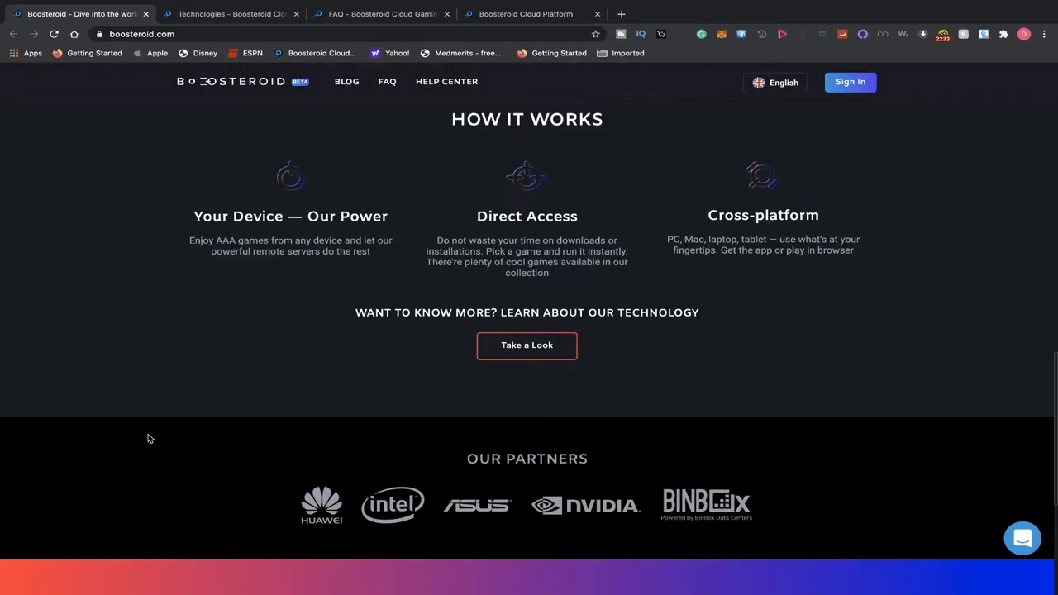
{"action": "mouse_move", "coordinate": [301, 476]}
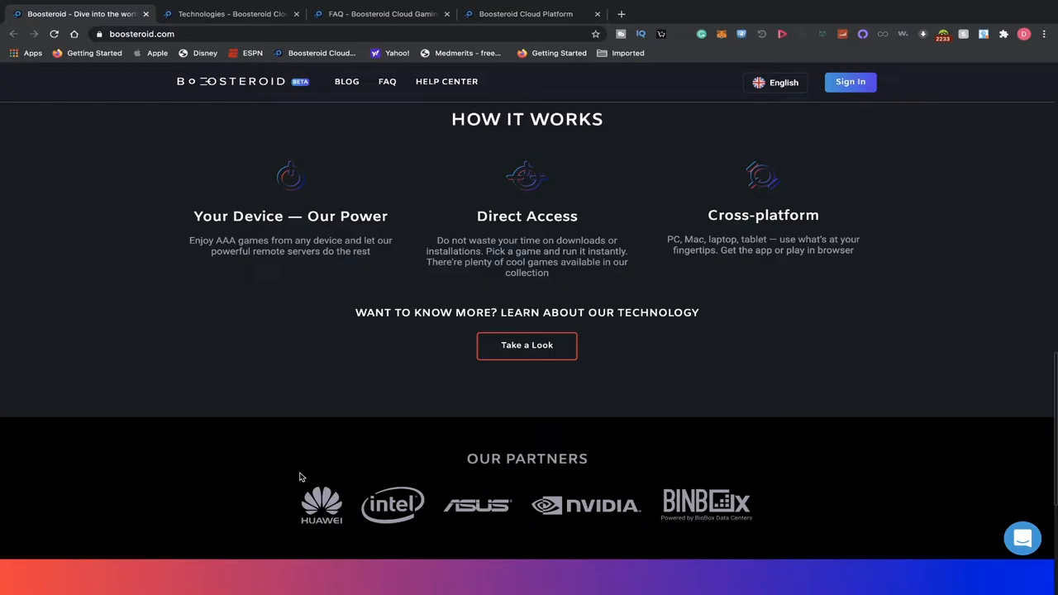
{"action": "mouse_move", "coordinate": [469, 502]}
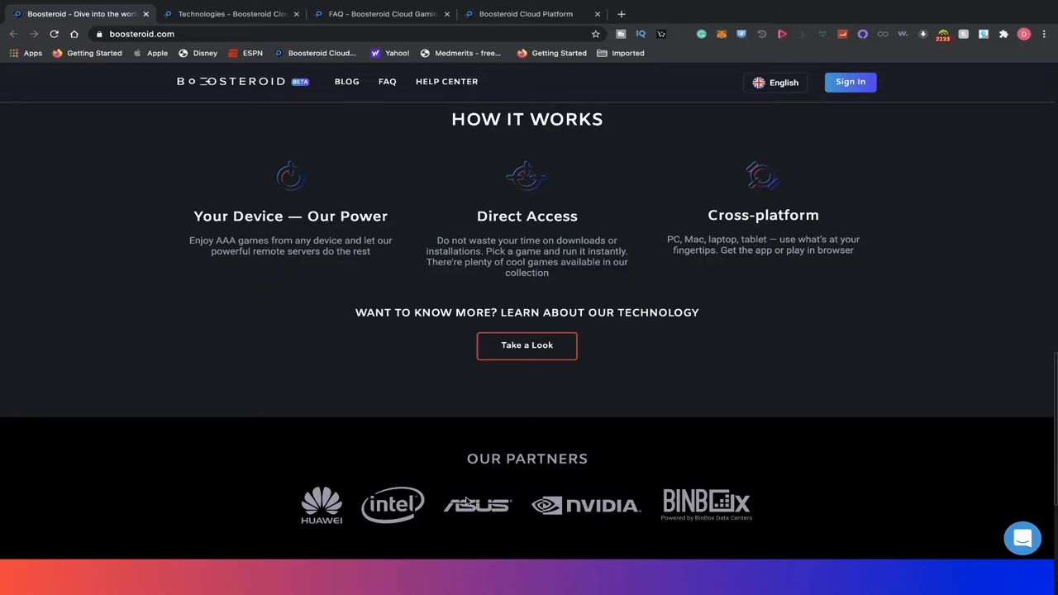
{"action": "scroll", "scroll_direction": "down", "scroll_amount": 3}
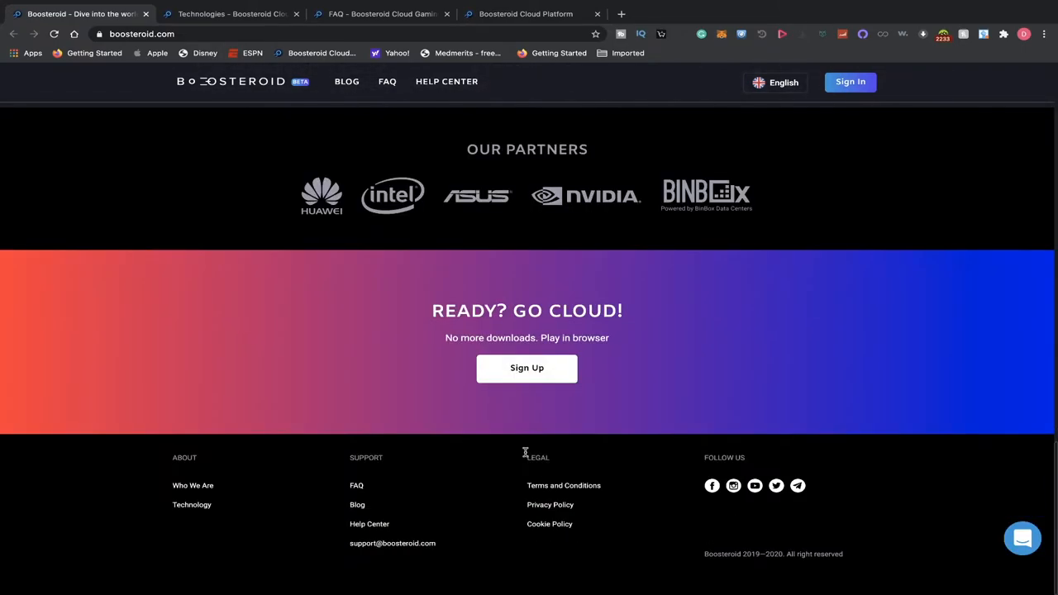
{"action": "mouse_move", "coordinate": [549, 525]}
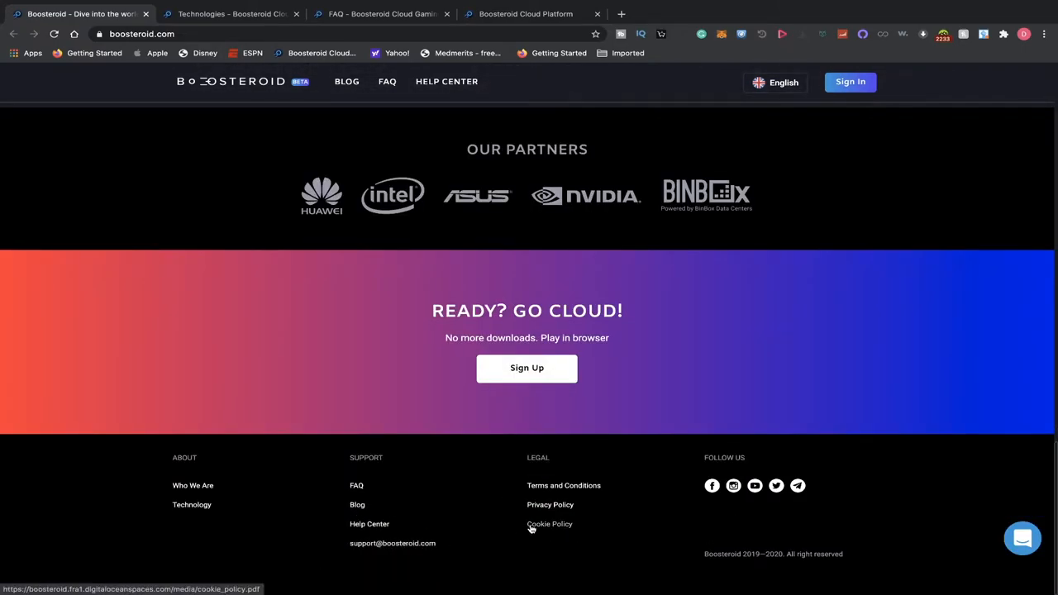
{"action": "mouse_move", "coordinate": [483, 554]}
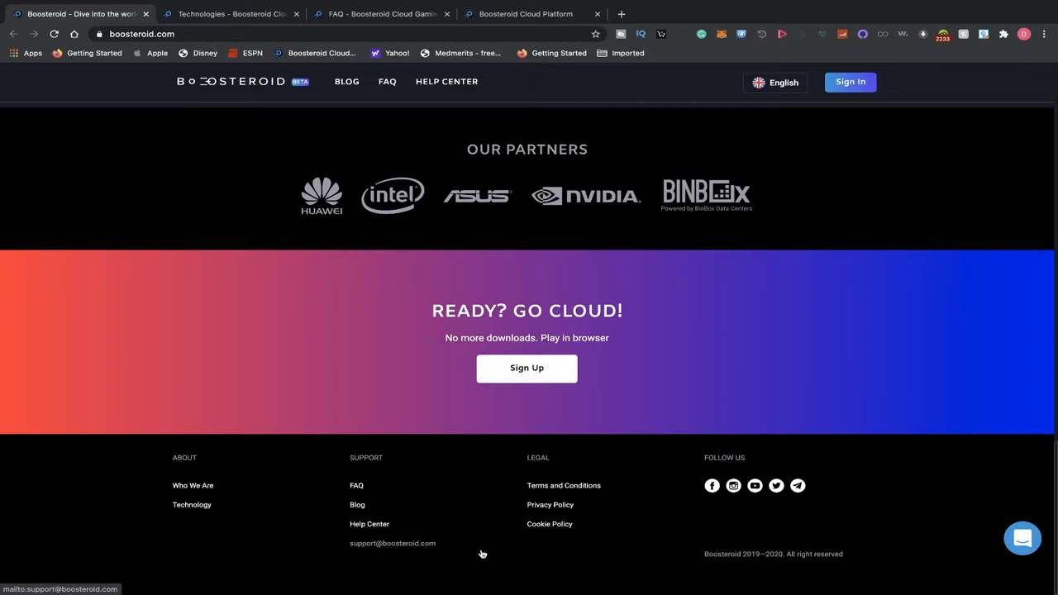
{"action": "mouse_move", "coordinate": [357, 486]}
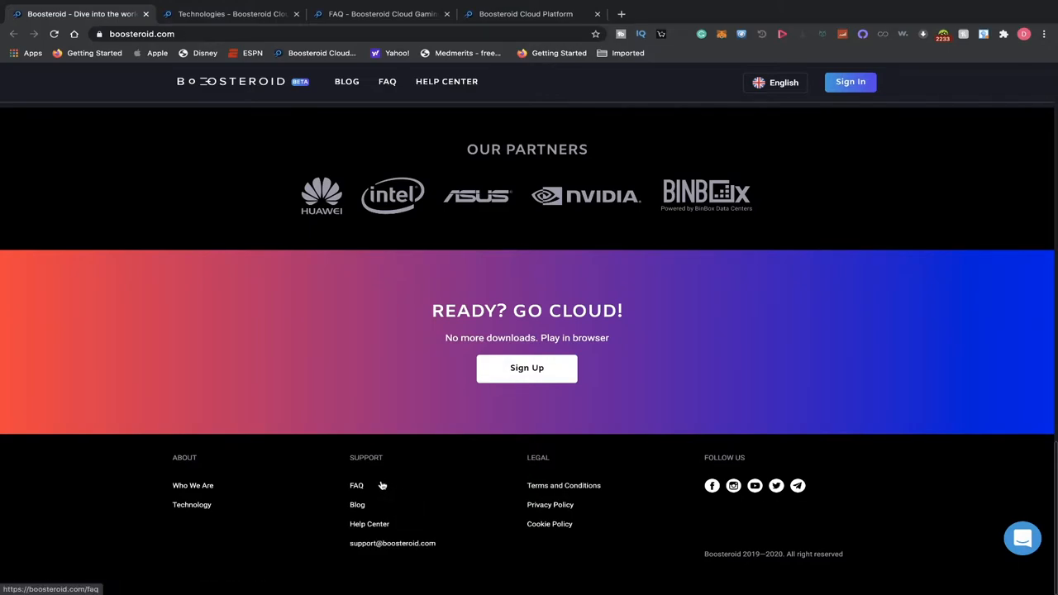
{"action": "mouse_move", "coordinate": [785, 474]}
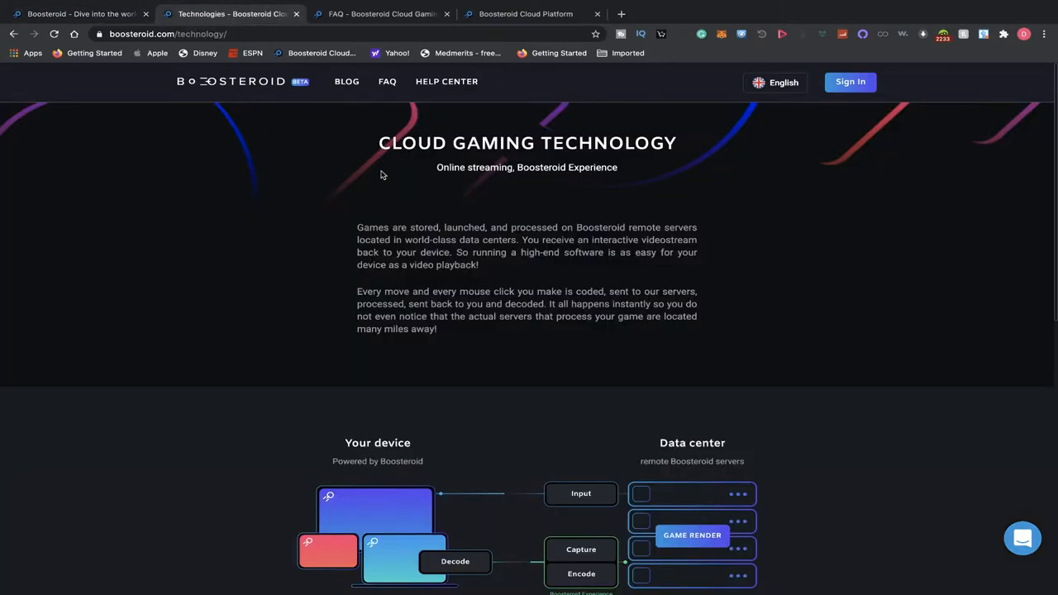
{"action": "mouse_move", "coordinate": [353, 180]}
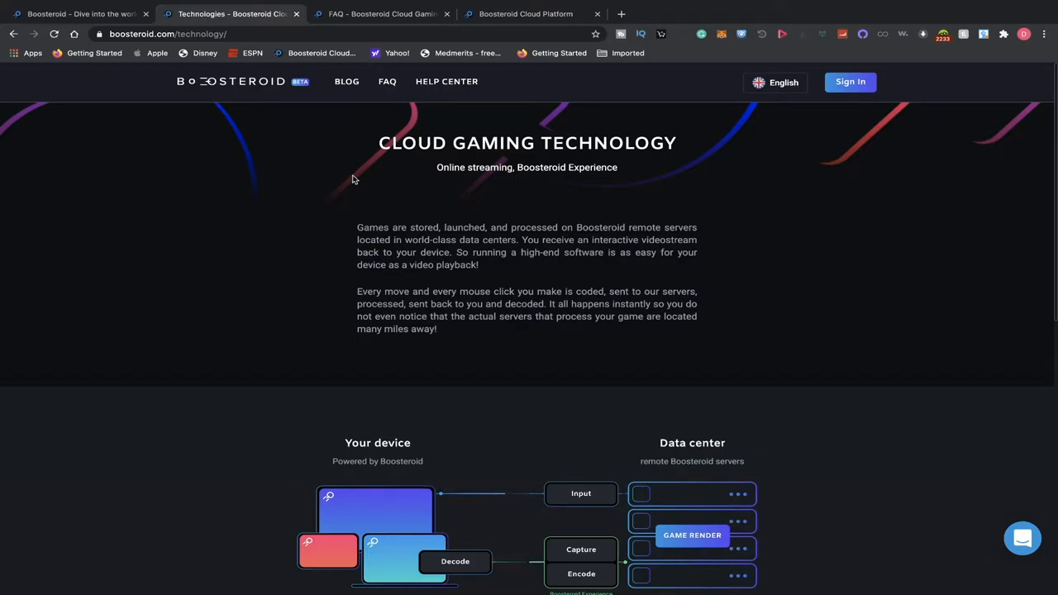
{"action": "mouse_move", "coordinate": [445, 223]}
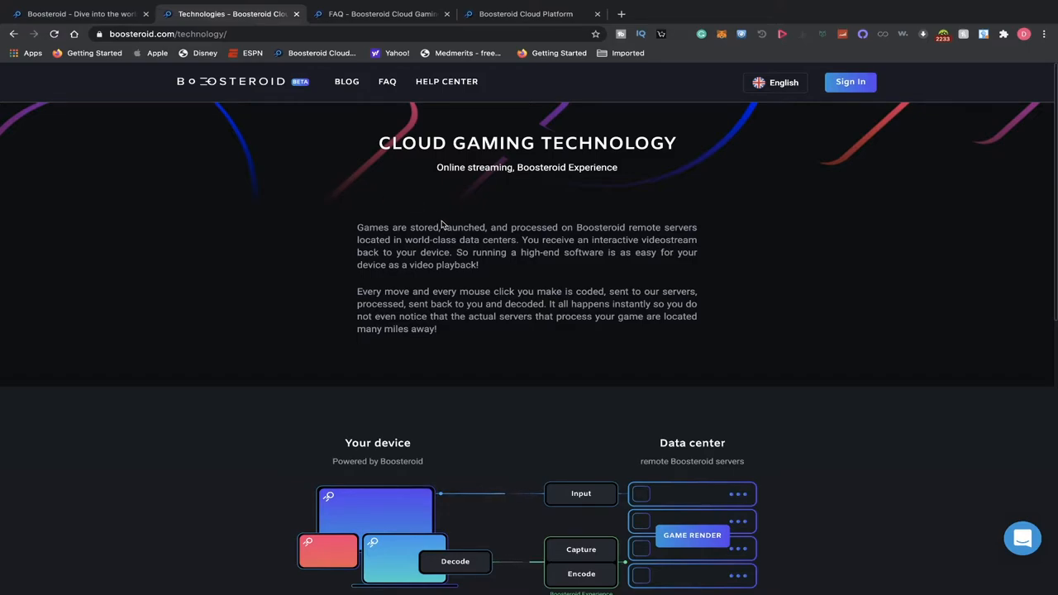
Scroll the Cloud Gaming Technology page down to the device-to-data-center diagram.
{"action": "scroll", "scroll_direction": "down", "scroll_amount": 3}
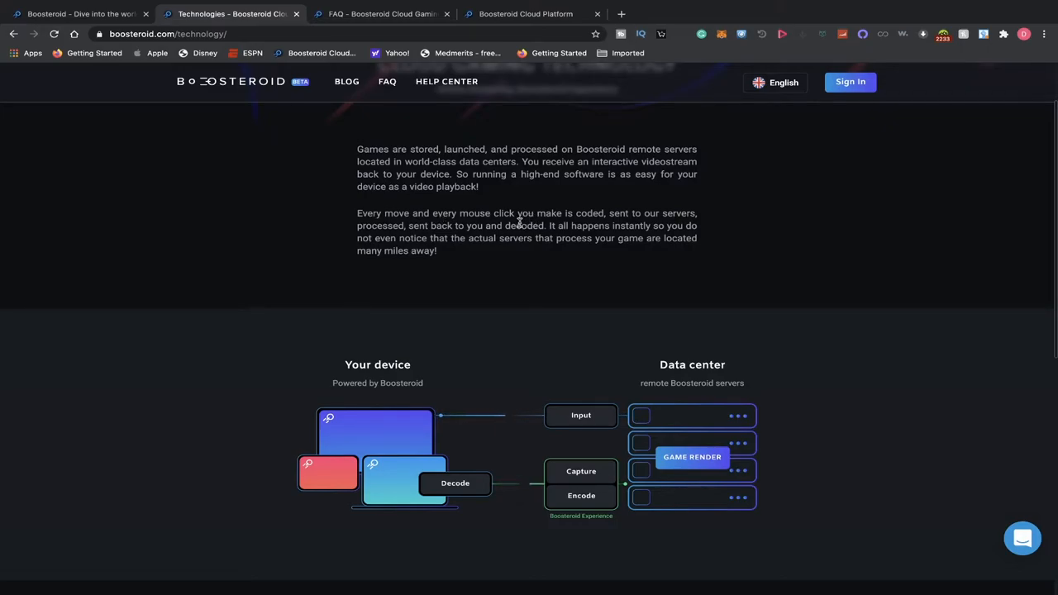
Scroll past the 60FPS/1080p Boosteroid Experience section to the Go Cloud banner and footer.
{"action": "scroll", "scroll_direction": "down", "scroll_amount": 3}
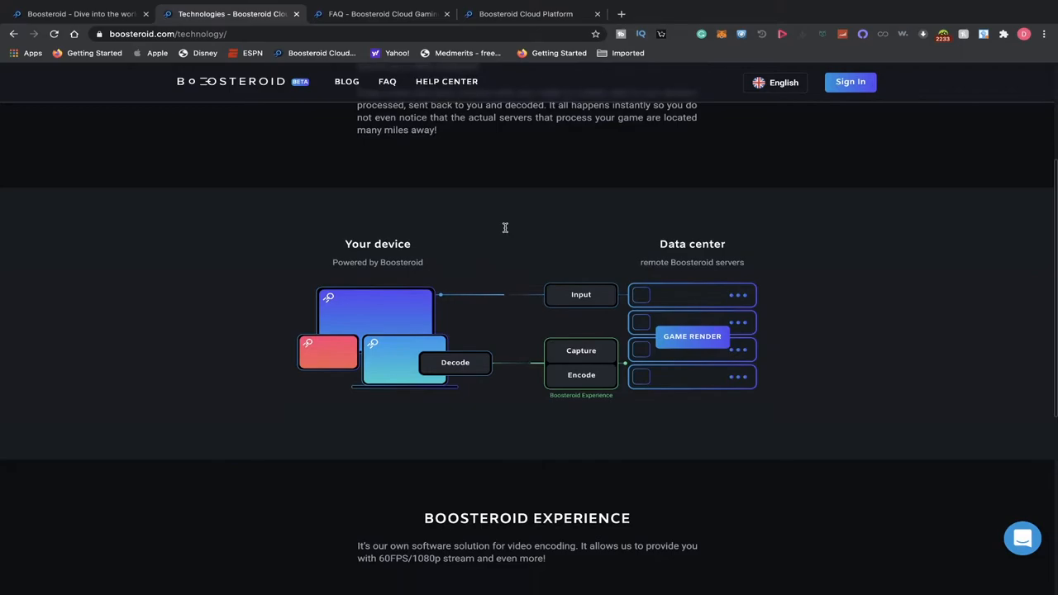
{"action": "scroll", "scroll_direction": "down", "scroll_amount": 3}
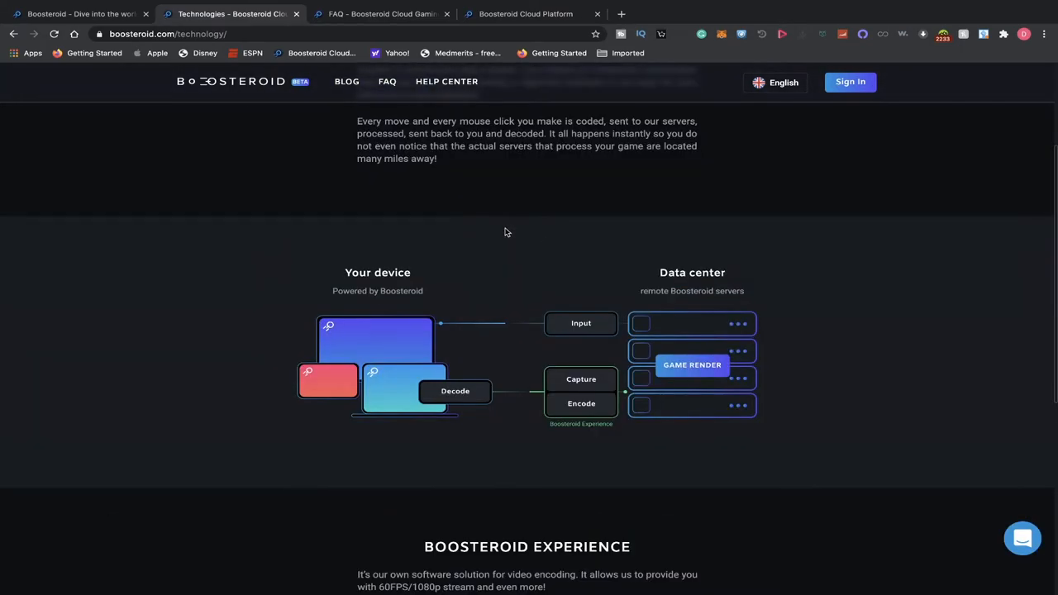
{"action": "mouse_move", "coordinate": [451, 252]}
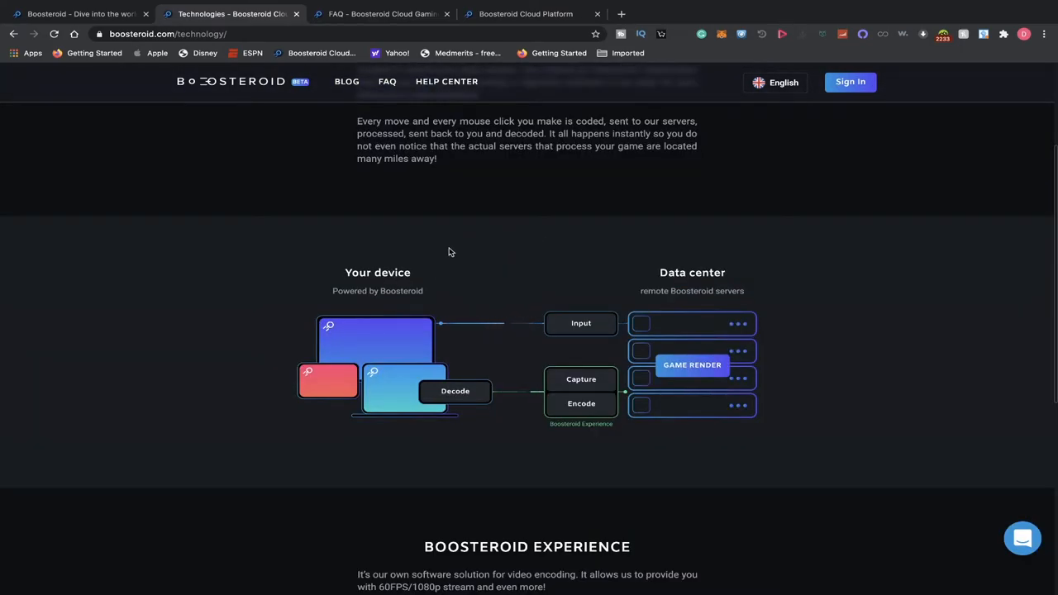
{"action": "mouse_move", "coordinate": [742, 300]}
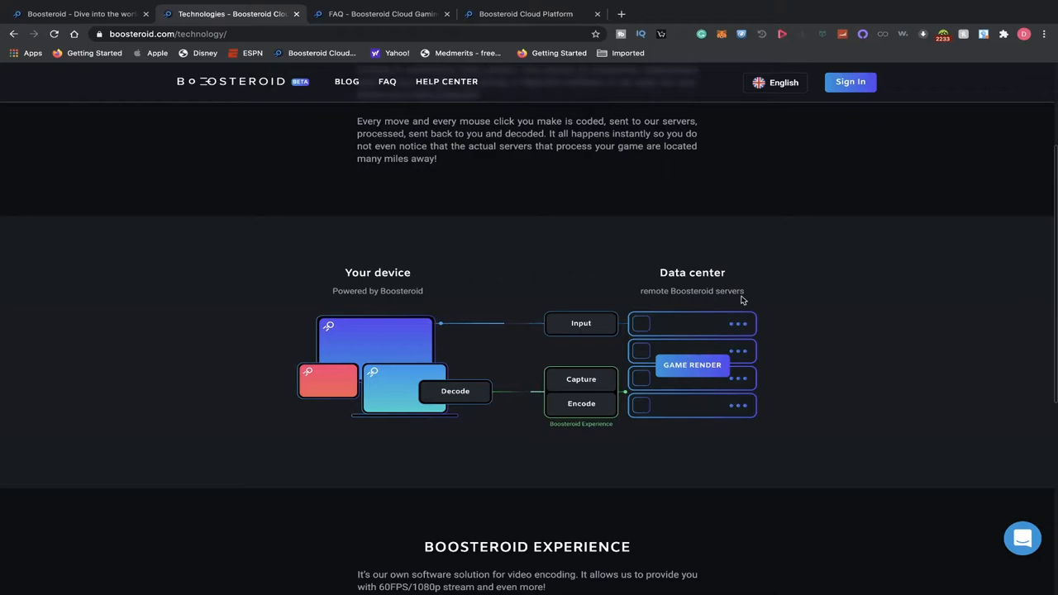
{"action": "mouse_move", "coordinate": [515, 380]}
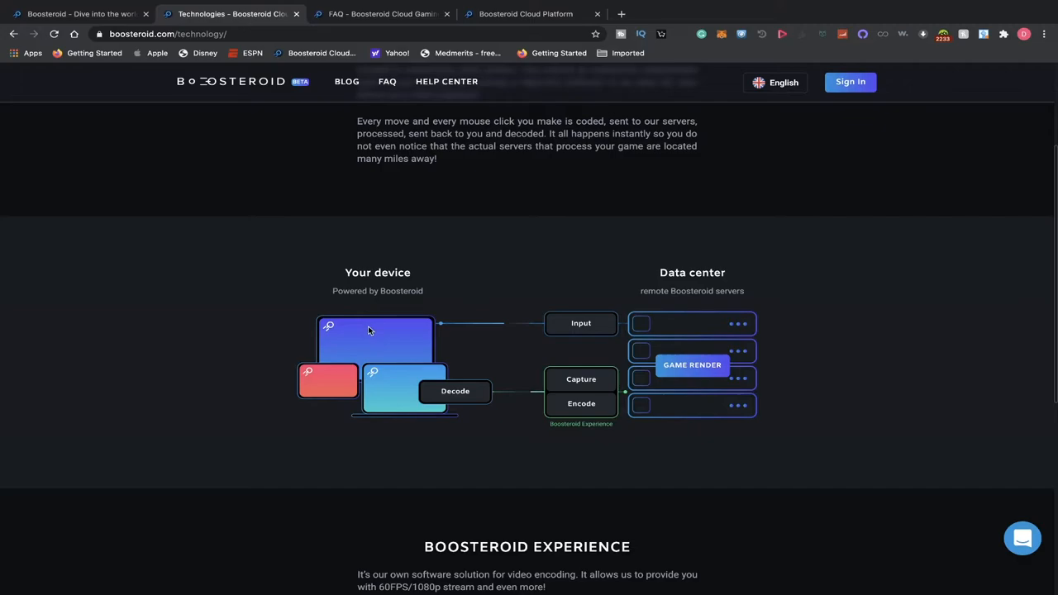
{"action": "mouse_move", "coordinate": [762, 334]}
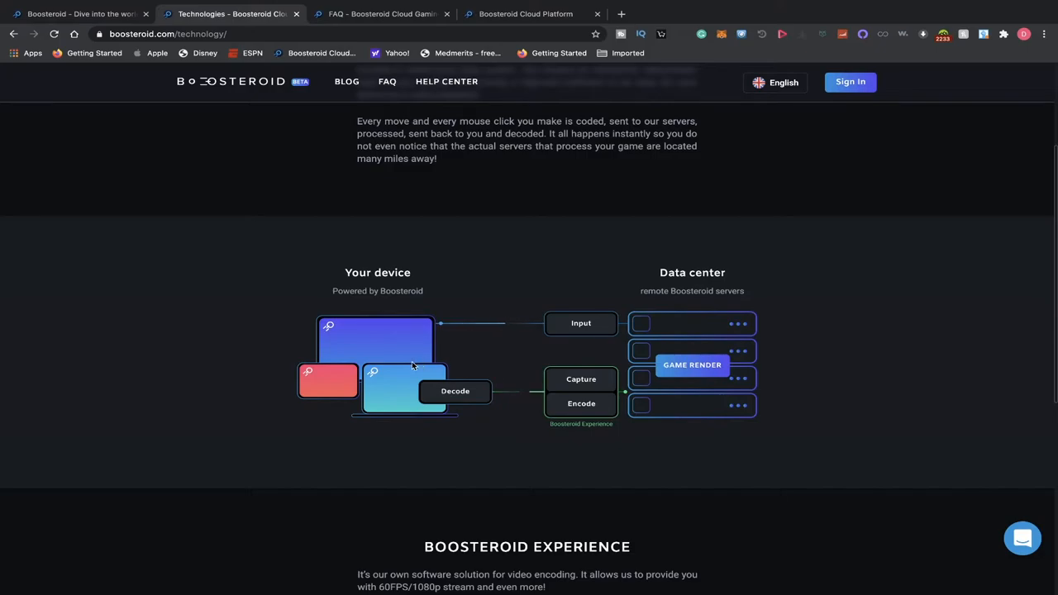
{"action": "mouse_move", "coordinate": [443, 364]}
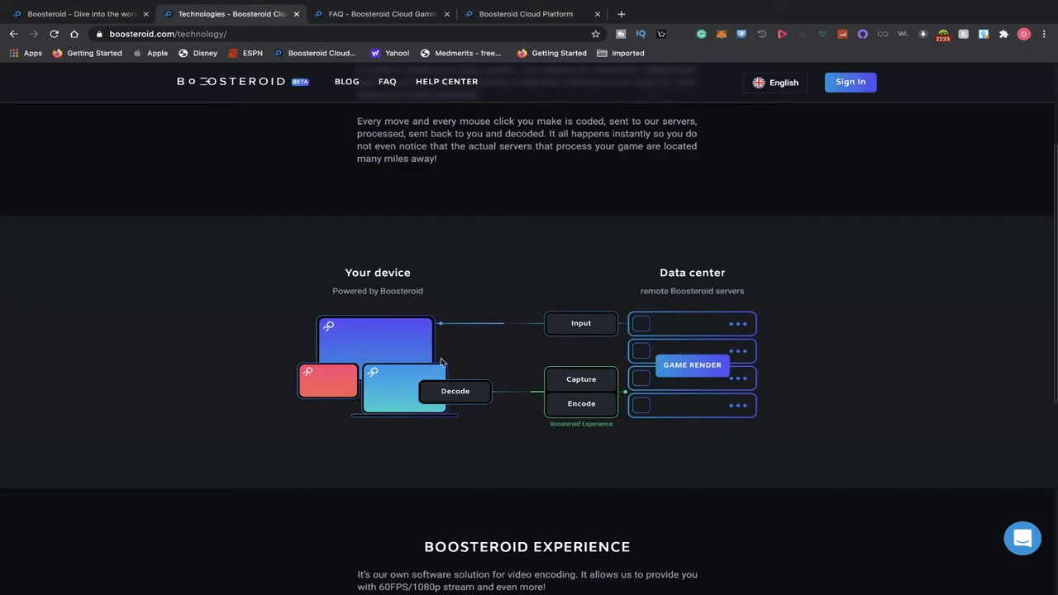
{"action": "scroll", "scroll_direction": "down", "scroll_amount": 3}
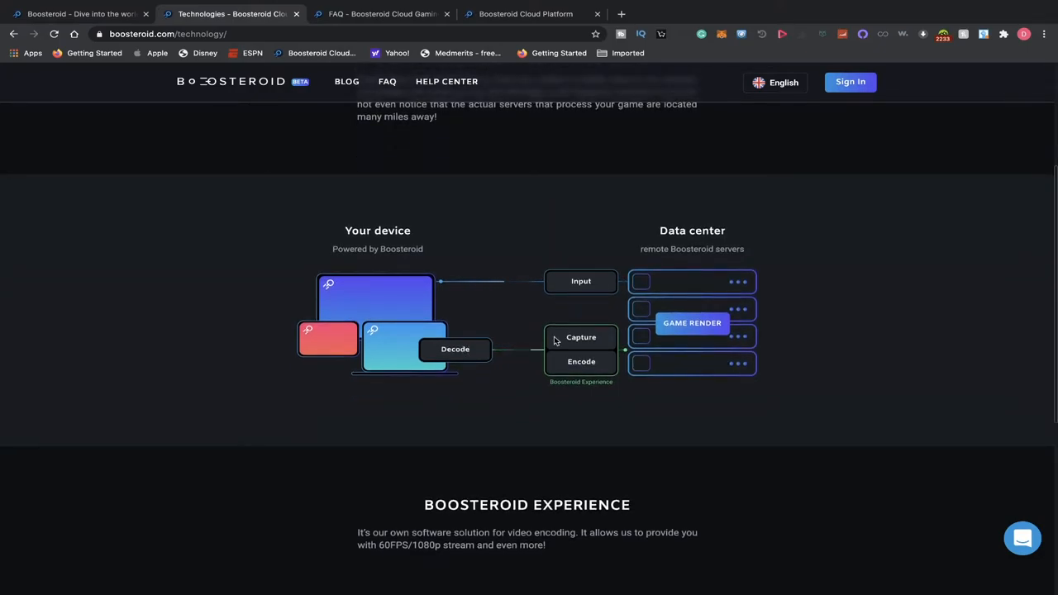
{"action": "scroll", "scroll_direction": "down", "scroll_amount": 3}
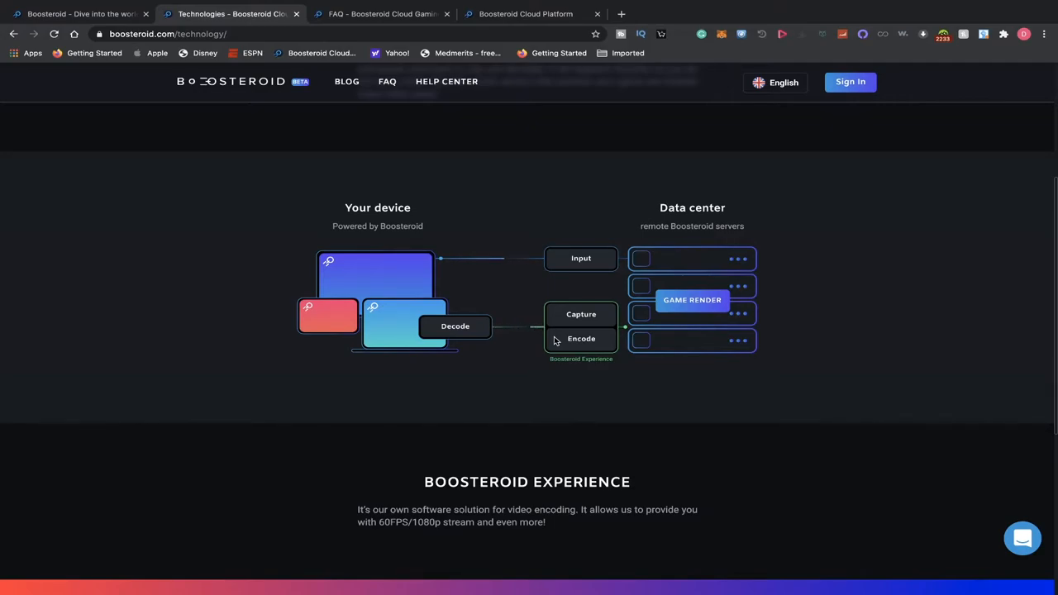
{"action": "scroll", "scroll_direction": "down", "scroll_amount": 3}
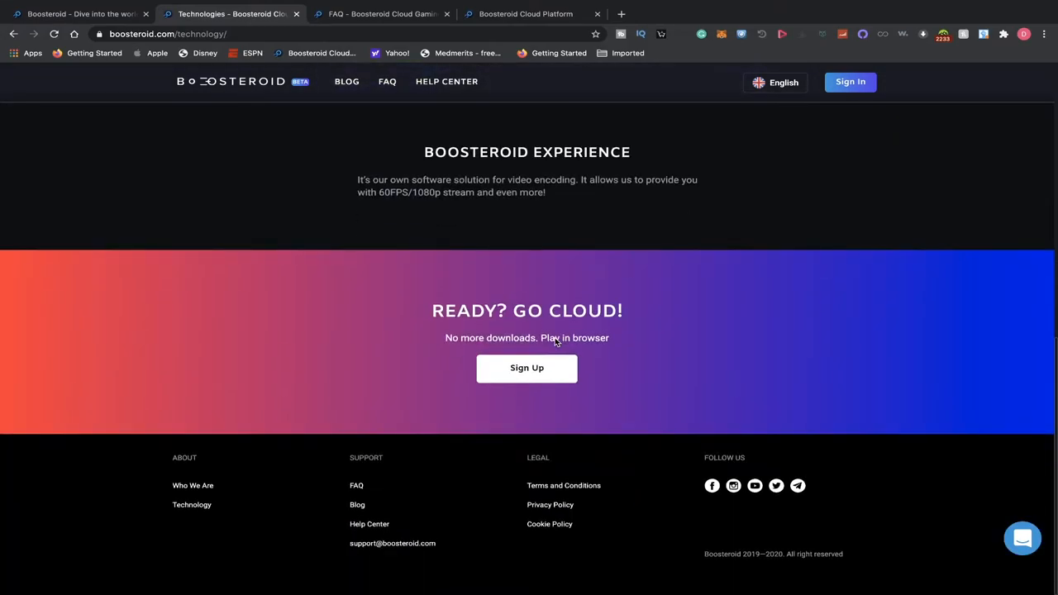
Read the FAQ's 'Where is Boosteroid available?' answer and browse the service, support and payment questions.
{"action": "left_click", "coordinate": [381, 13]}
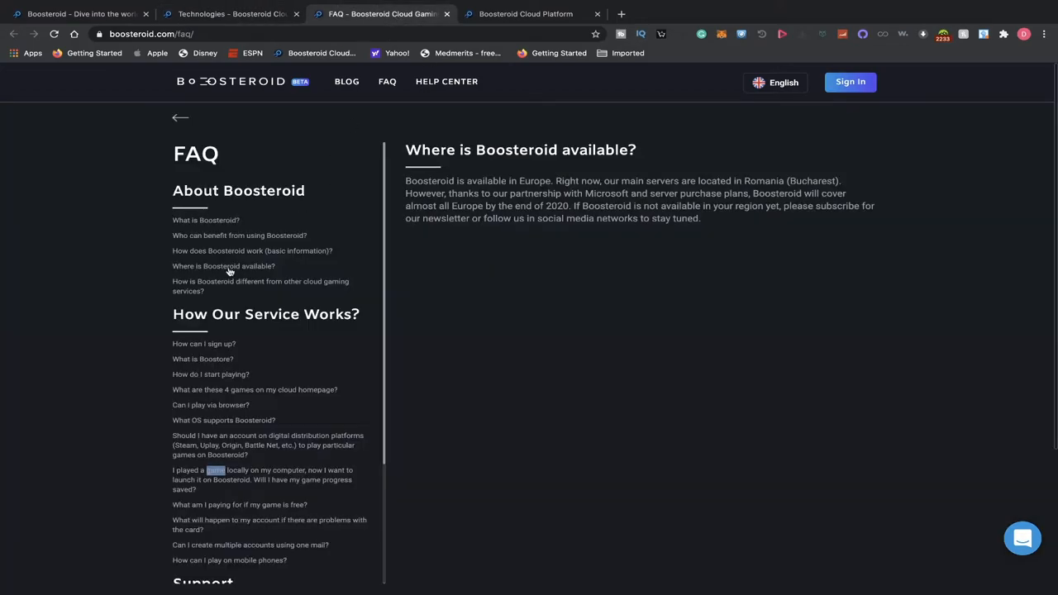
{"action": "mouse_move", "coordinate": [306, 175]}
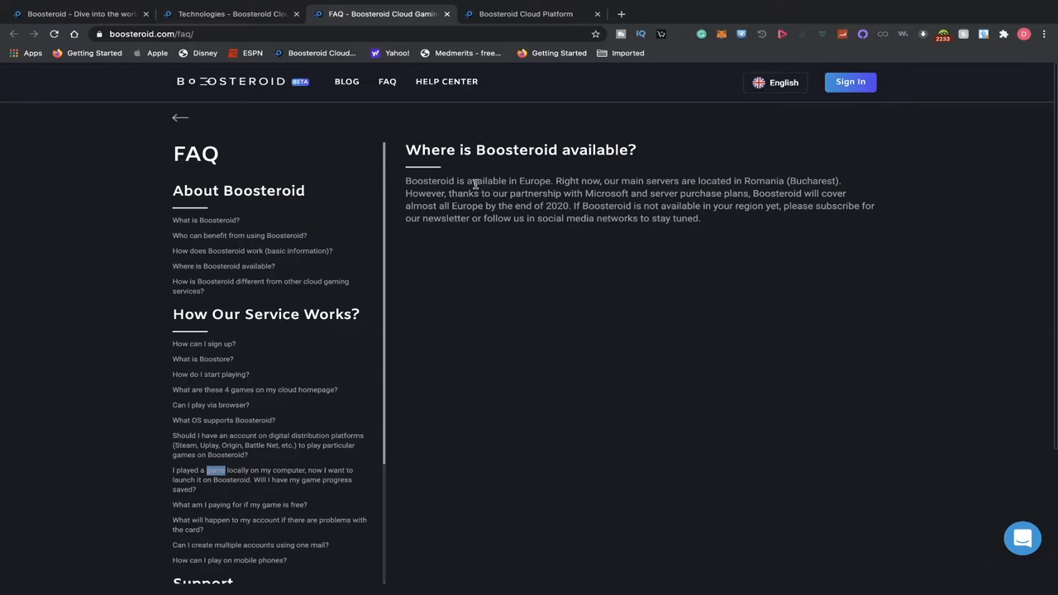
{"action": "mouse_move", "coordinate": [697, 191]}
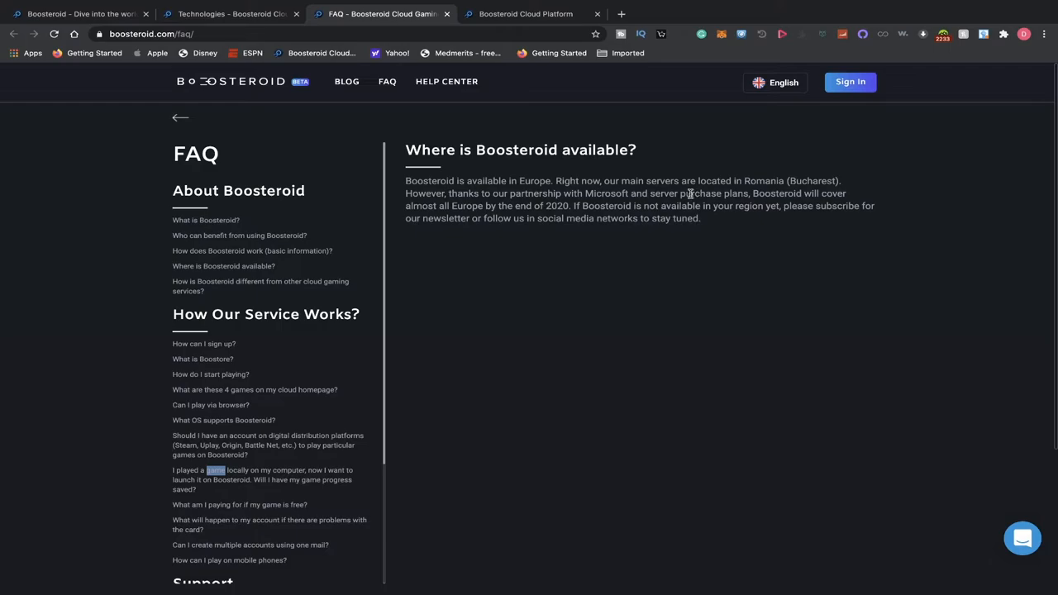
{"action": "mouse_move", "coordinate": [891, 189]}
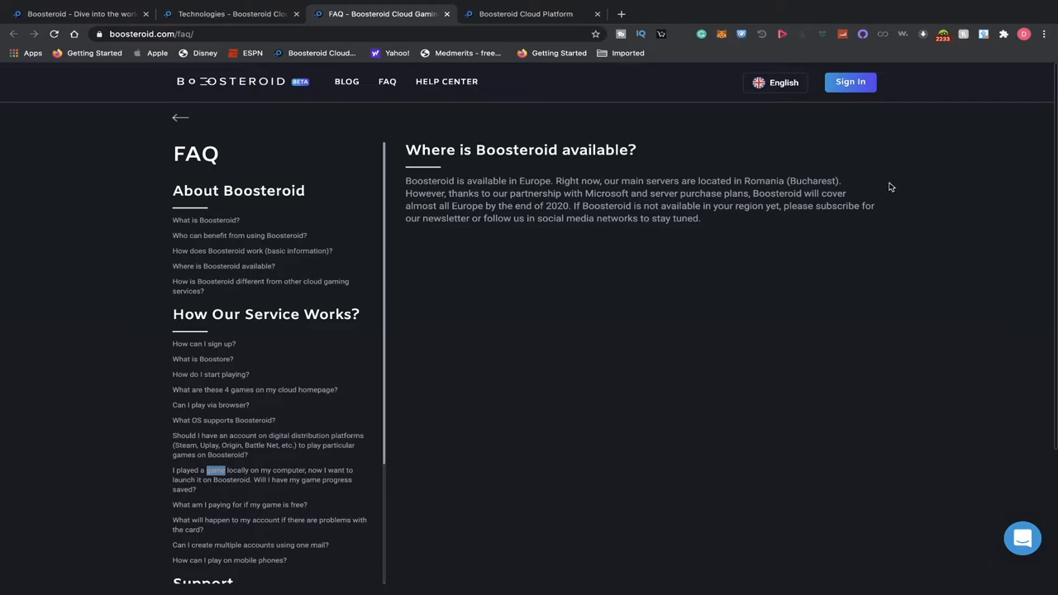
{"action": "mouse_move", "coordinate": [755, 235]}
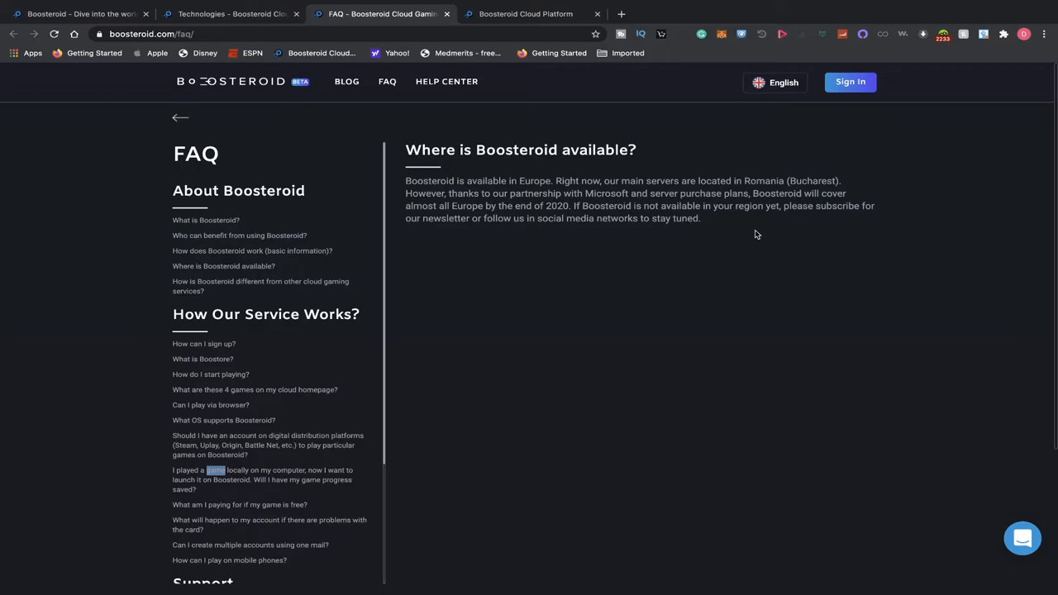
{"action": "mouse_move", "coordinate": [740, 209]}
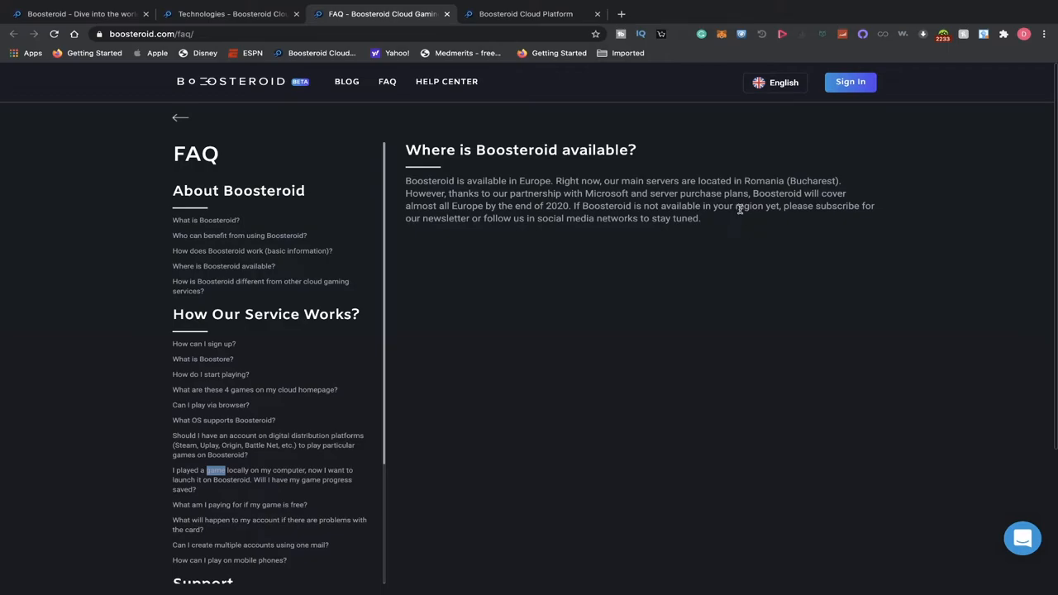
{"action": "mouse_move", "coordinate": [741, 214]}
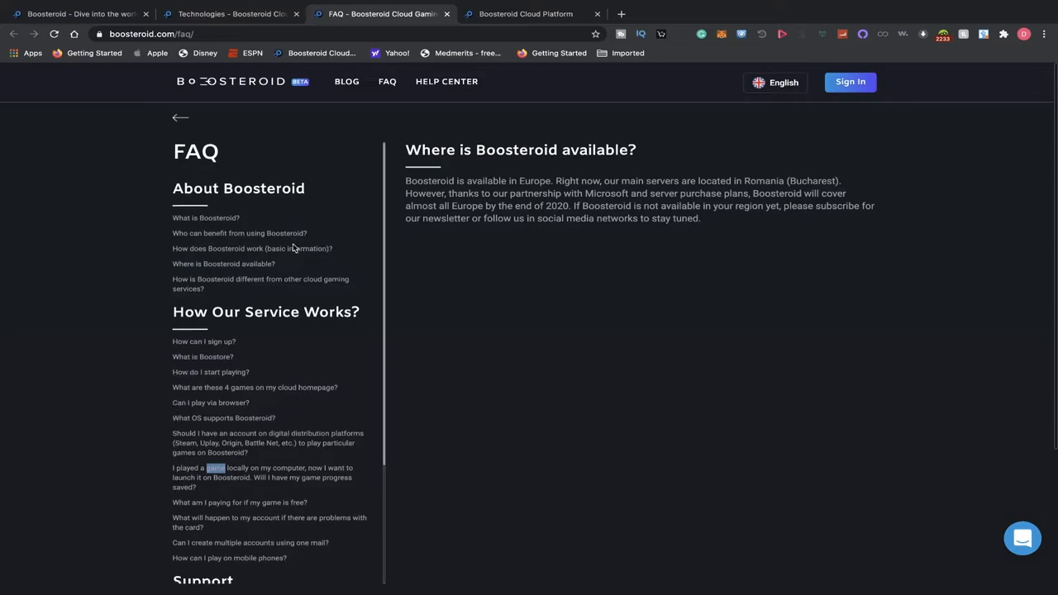
{"action": "scroll", "scroll_direction": "down", "scroll_amount": 3}
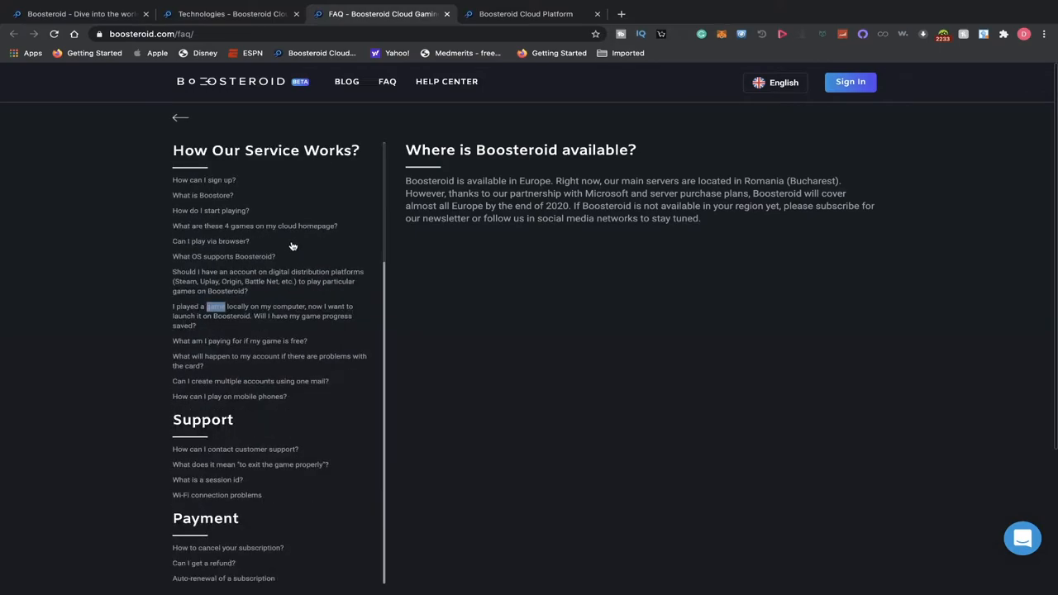
{"action": "scroll", "scroll_direction": "down", "scroll_amount": 3}
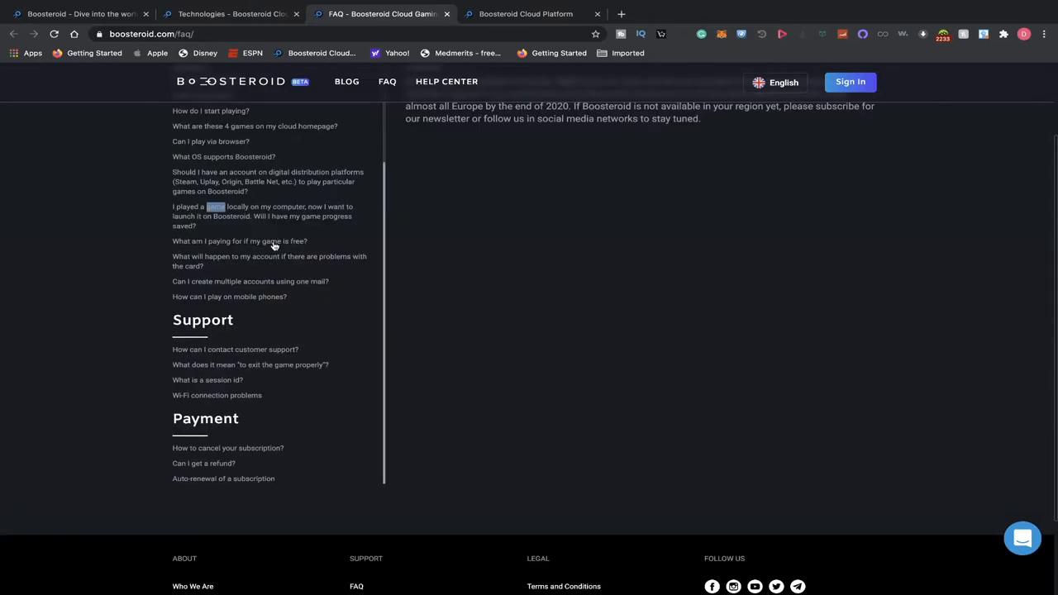
{"action": "scroll", "scroll_direction": "down", "scroll_amount": 3}
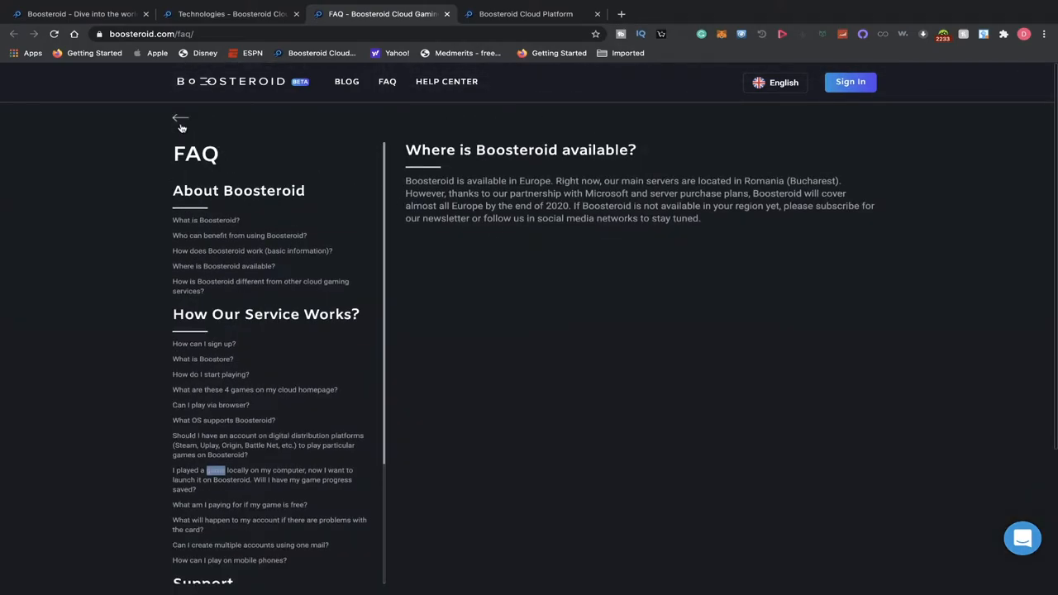
{"action": "mouse_move", "coordinate": [180, 121]}
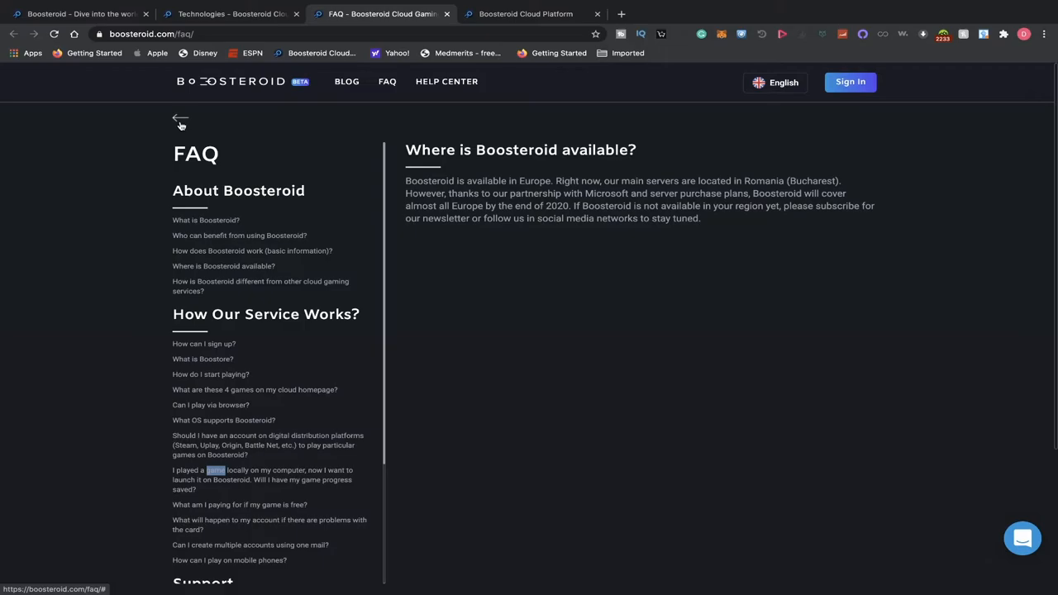
{"action": "mouse_move", "coordinate": [592, 76]}
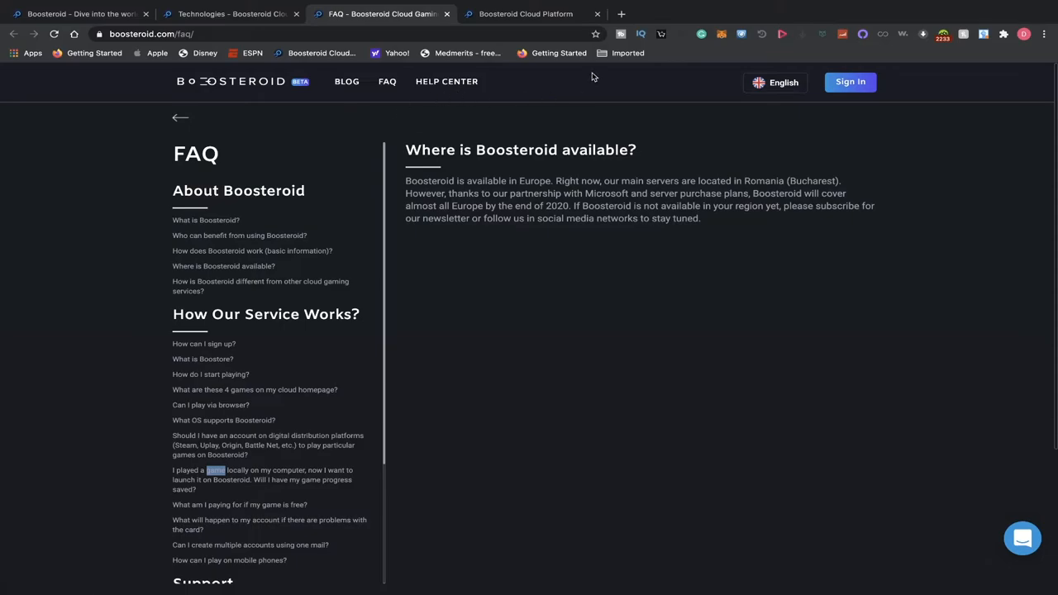
{"action": "mouse_move", "coordinate": [616, 205]}
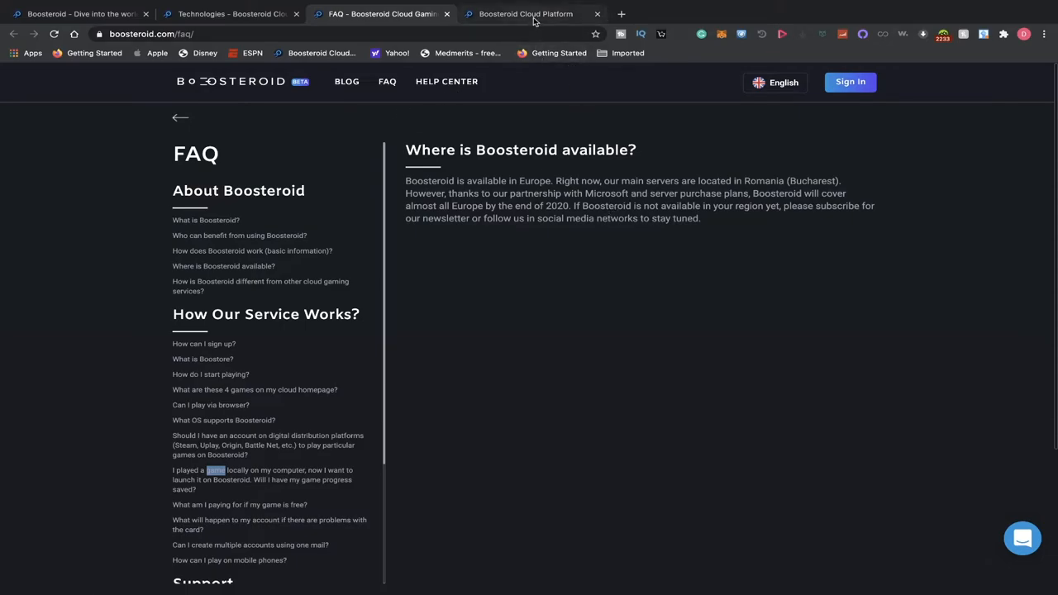
Switch to the Cloud Platform home with Horizon Zero Dawn, Fall Guys and Fortnite banners.
{"action": "left_click", "coordinate": [527, 14]}
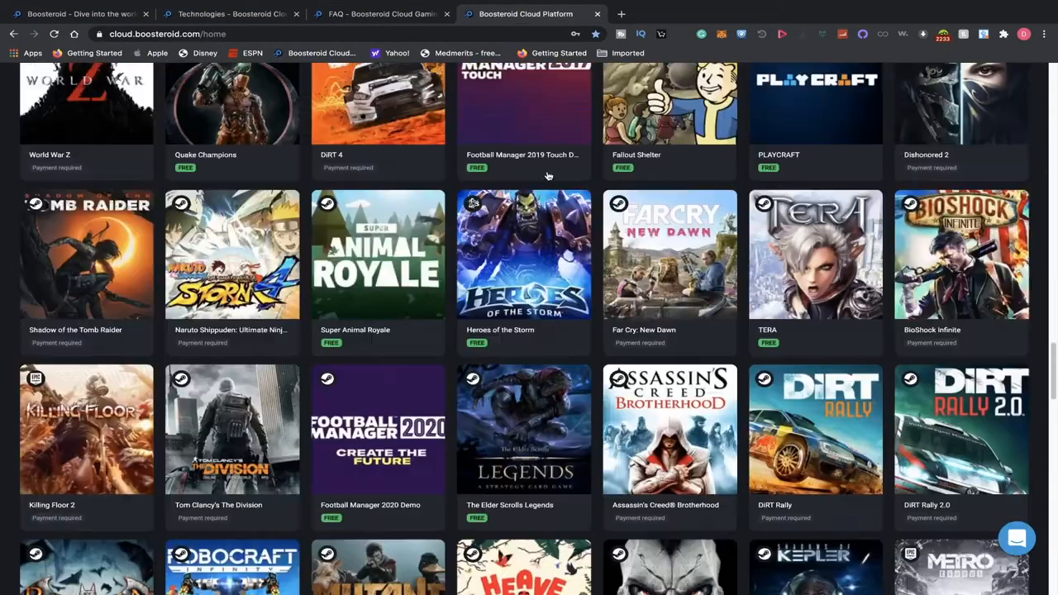
{"action": "scroll", "scroll_direction": "down", "scroll_amount": 3}
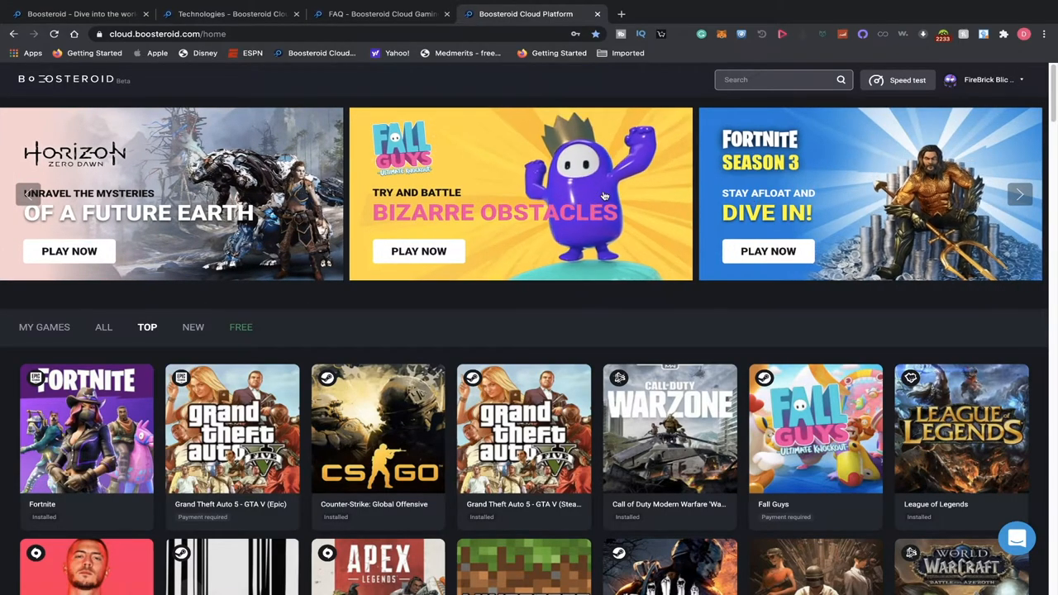
{"action": "scroll", "scroll_direction": "down", "scroll_amount": 3}
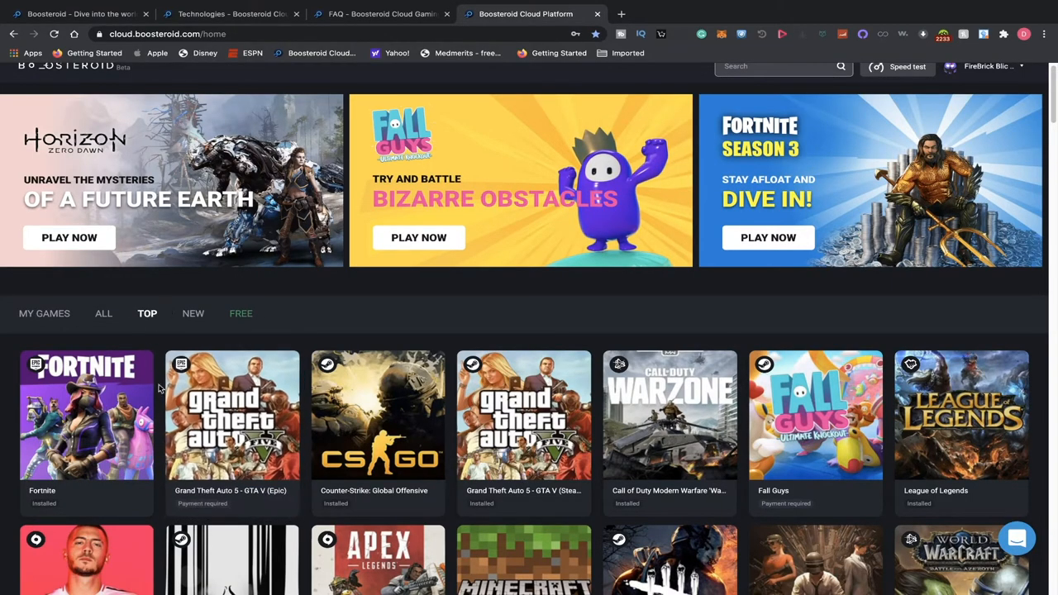
{"action": "mouse_move", "coordinate": [232, 413]}
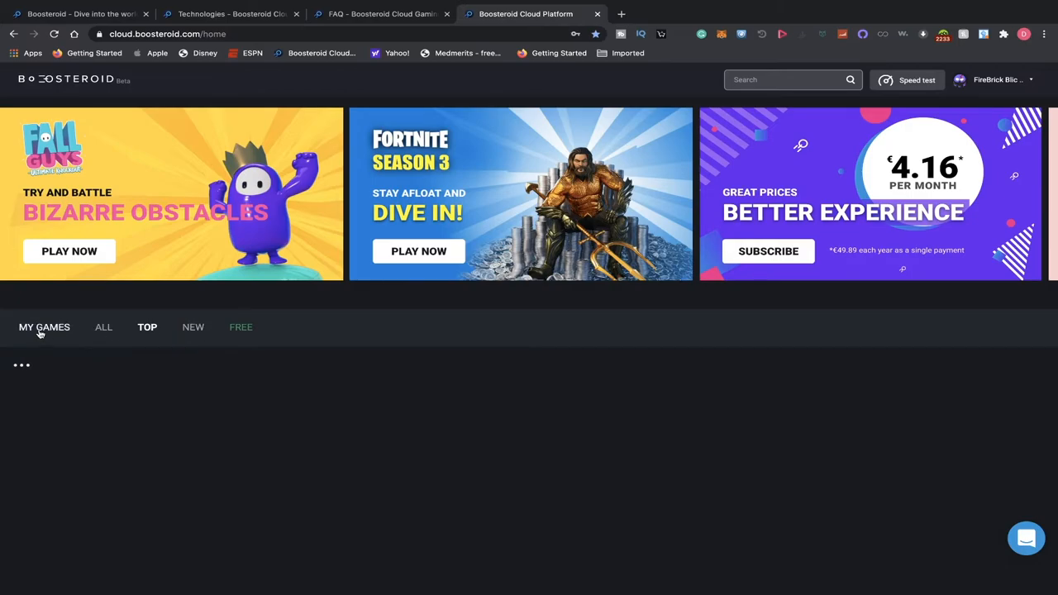
{"action": "left_click", "coordinate": [44, 327]}
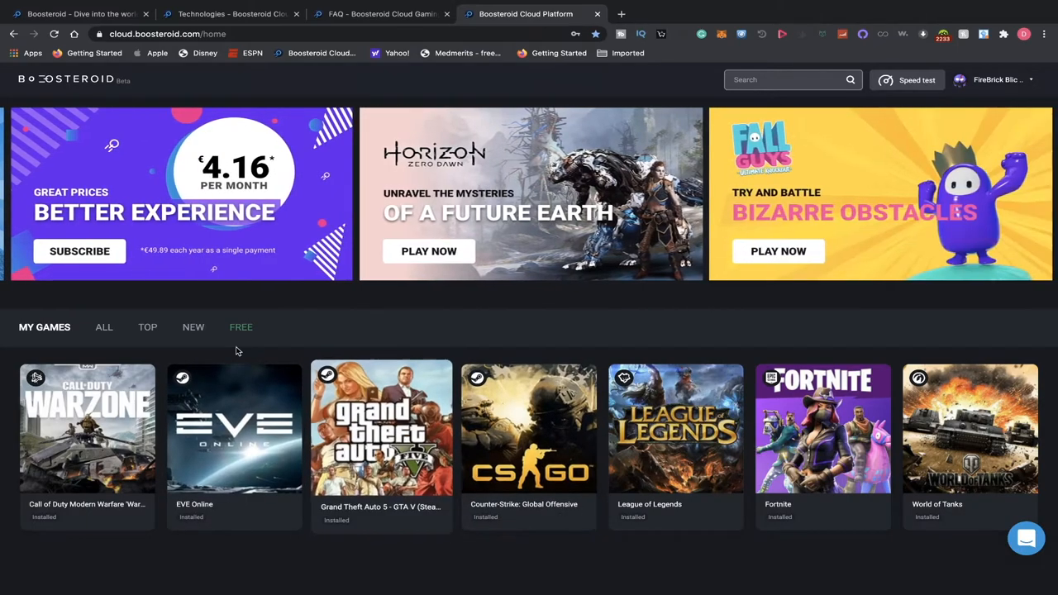
{"action": "left_click", "coordinate": [193, 327]}
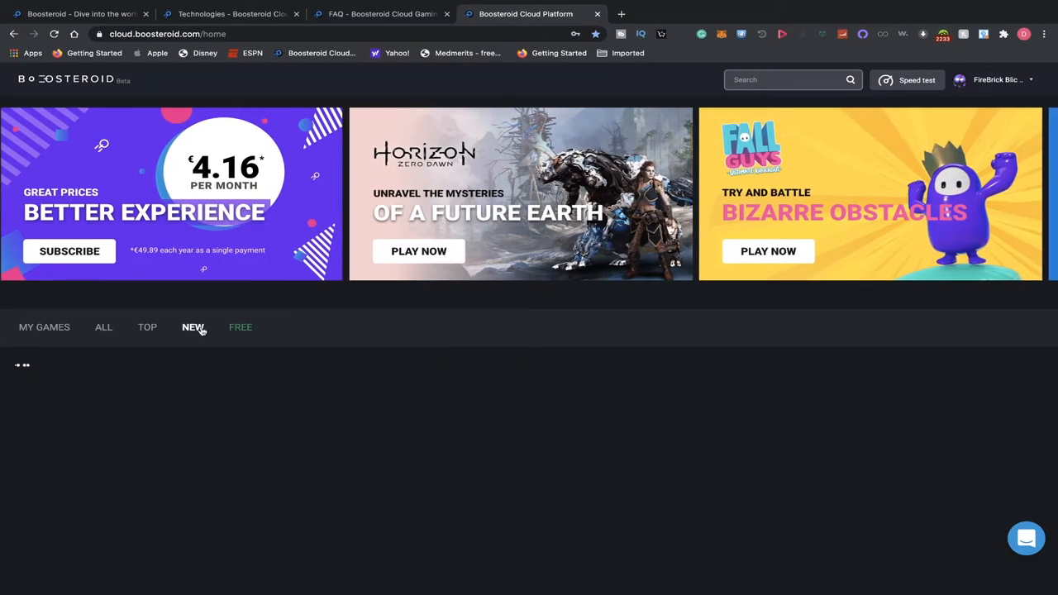
{"action": "left_click", "coordinate": [193, 326]}
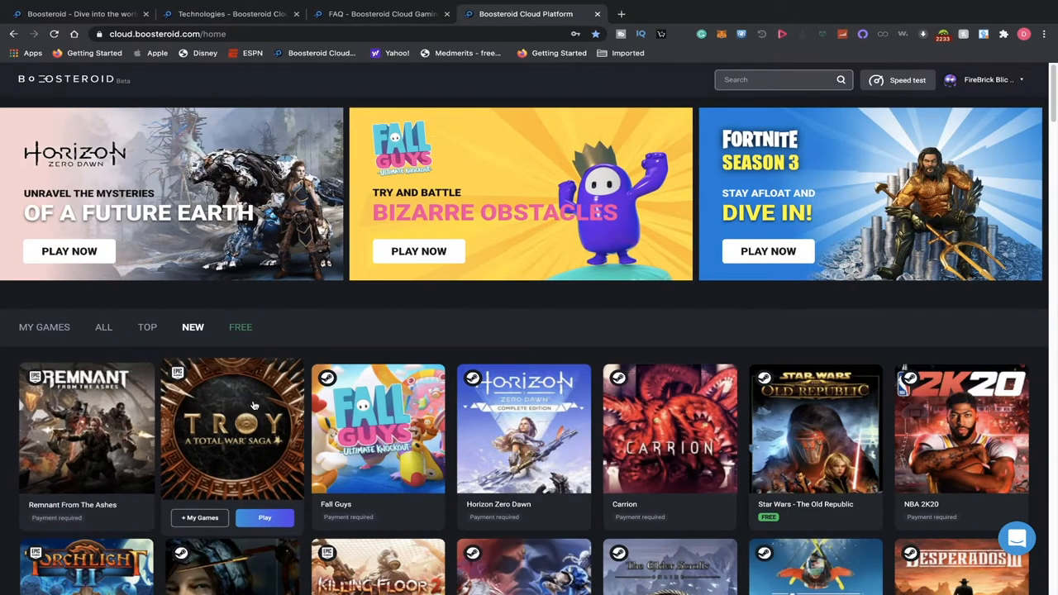
{"action": "scroll", "scroll_direction": "down", "scroll_amount": 3}
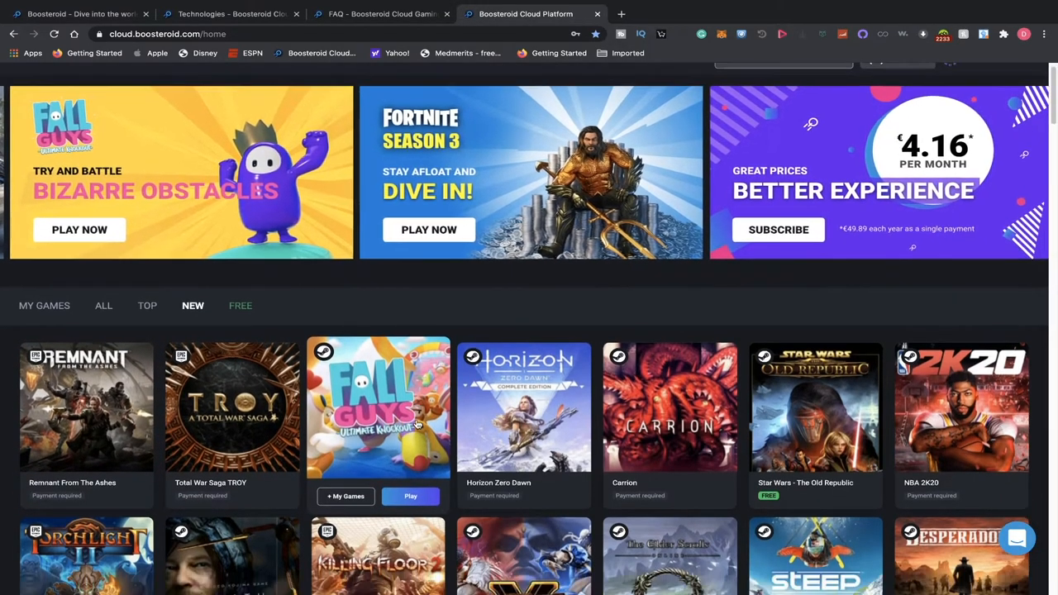
{"action": "scroll", "scroll_direction": "down", "scroll_amount": 3}
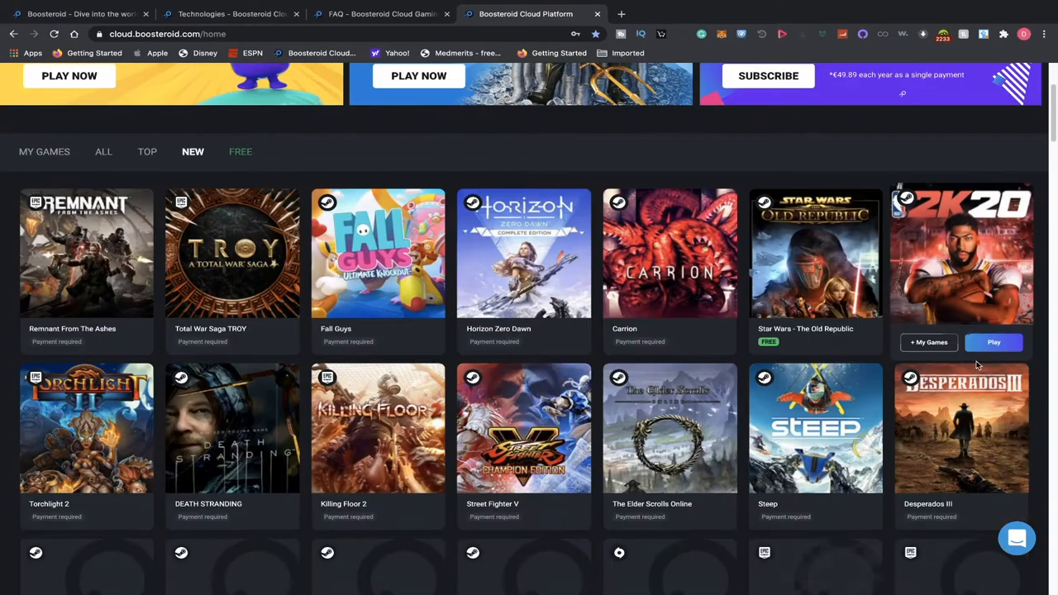
{"action": "scroll", "scroll_direction": "down", "scroll_amount": 3}
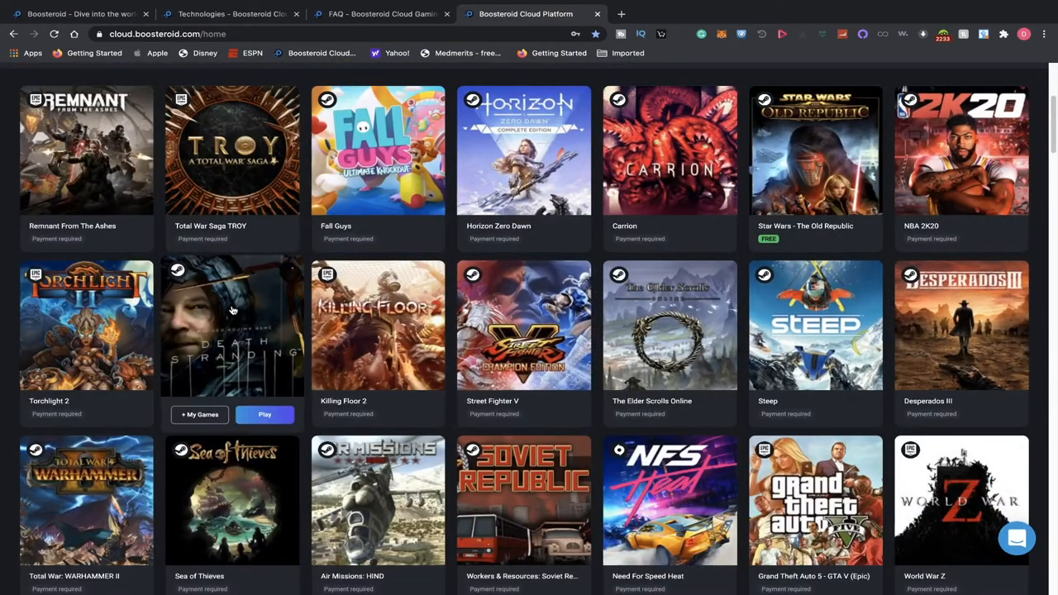
{"action": "scroll", "scroll_direction": "down", "scroll_amount": 3}
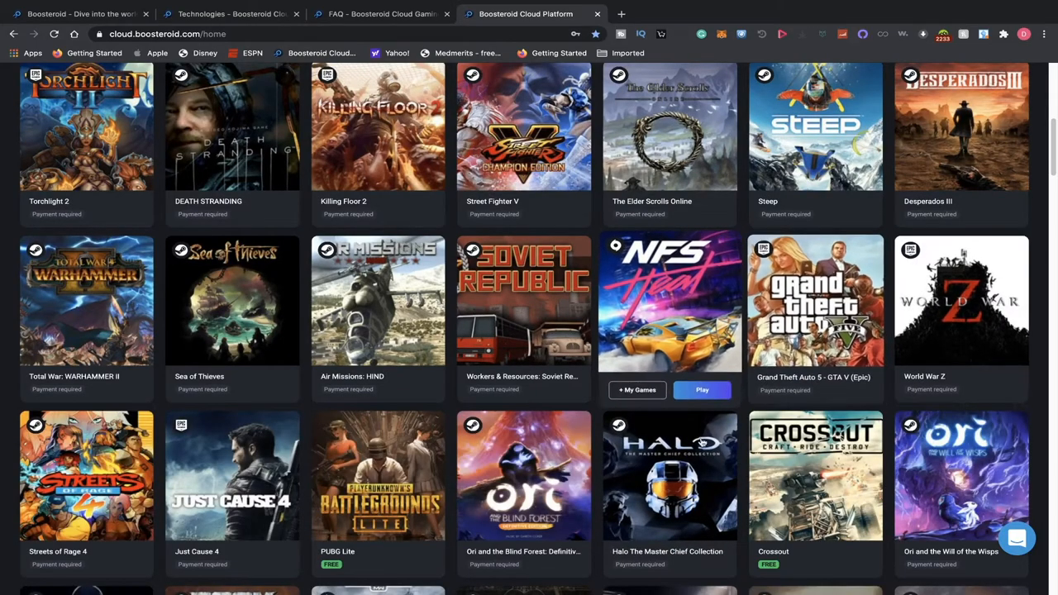
{"action": "scroll", "scroll_direction": "down", "scroll_amount": 3}
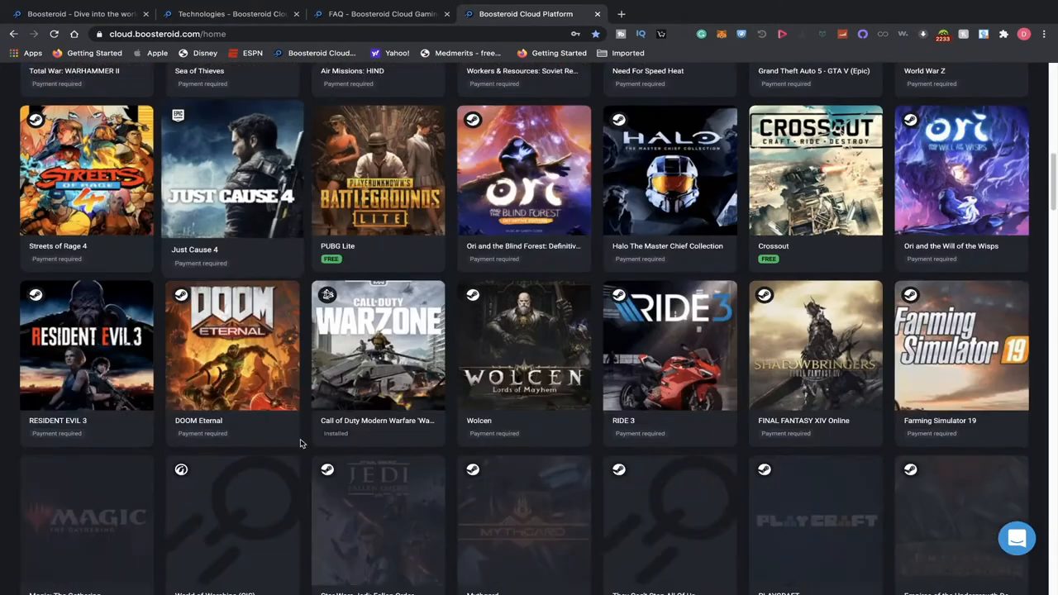
{"action": "scroll", "scroll_direction": "down", "scroll_amount": 3}
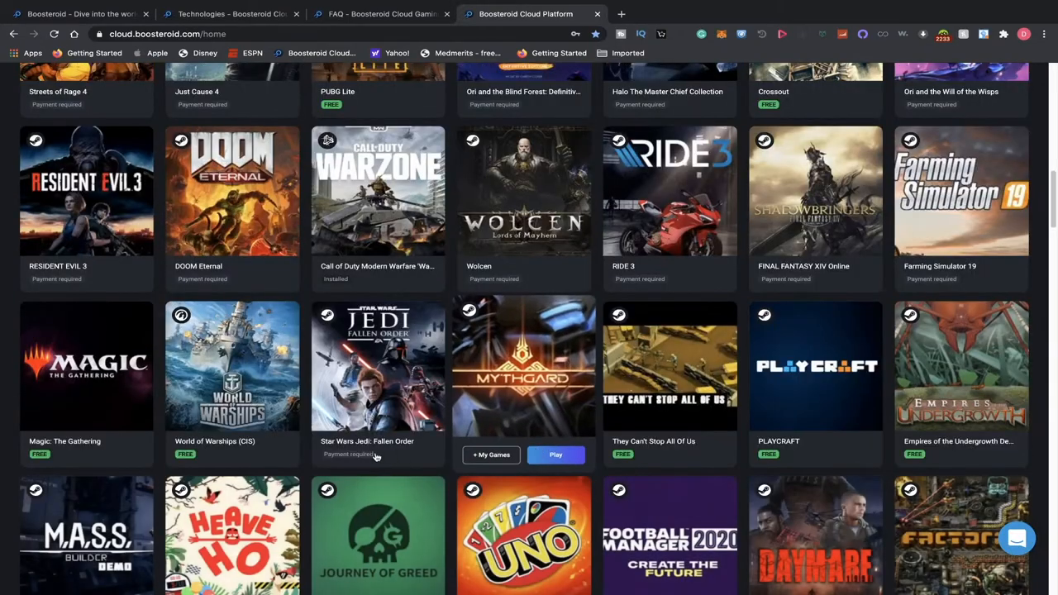
{"action": "scroll", "scroll_direction": "down", "scroll_amount": 3}
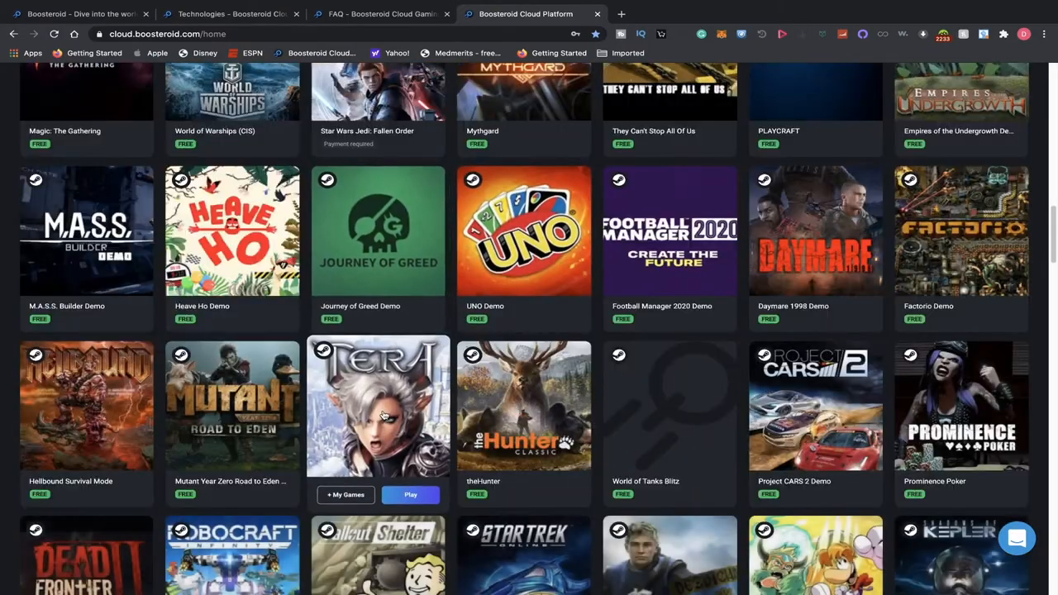
{"action": "scroll", "scroll_direction": "down", "scroll_amount": 3}
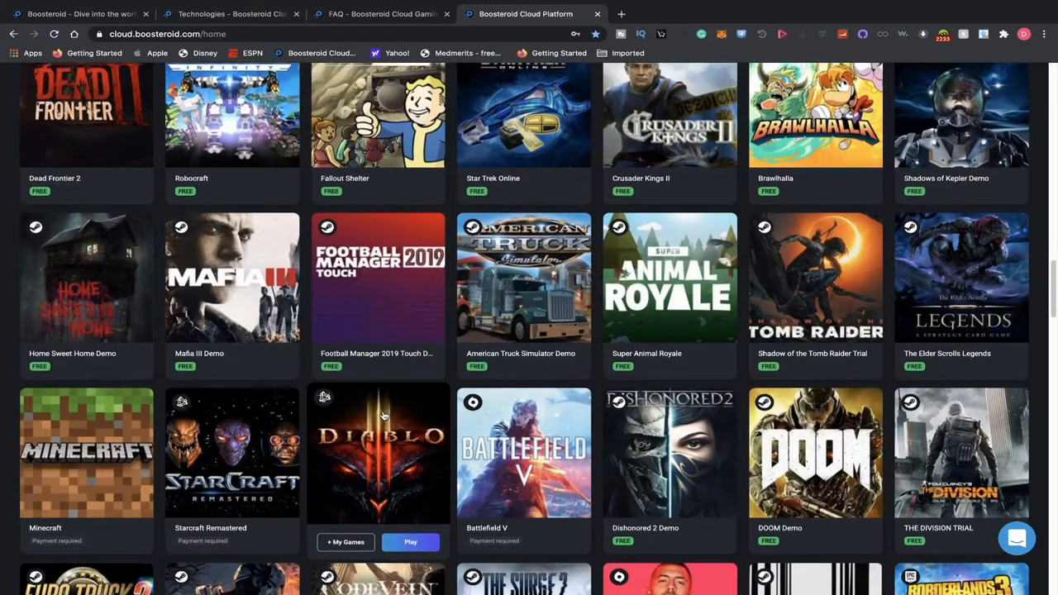
{"action": "scroll", "scroll_direction": "up", "scroll_amount": 3}
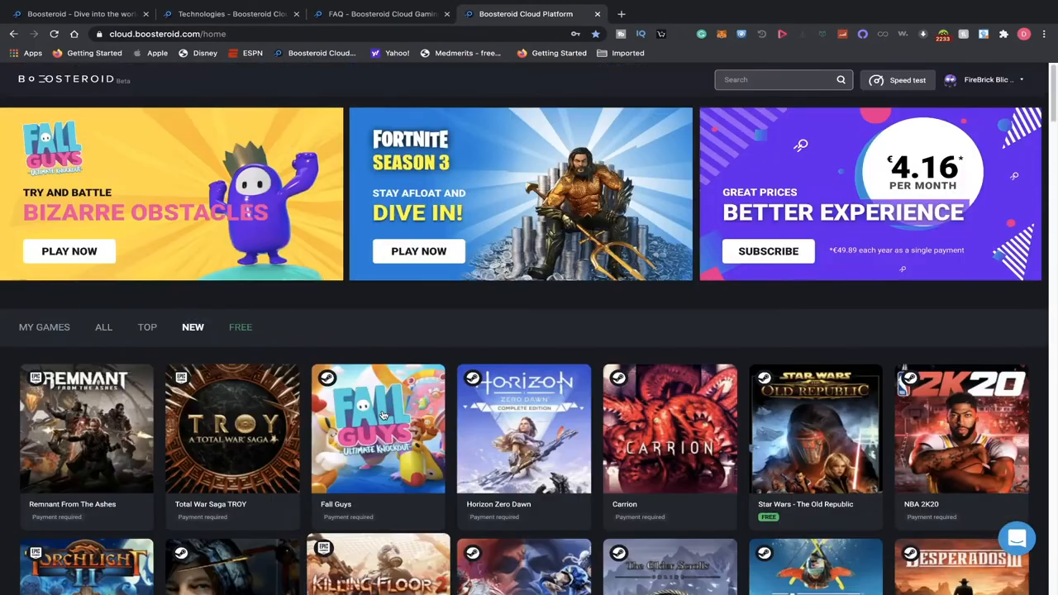
Show the TOP games tab and browse down to Warhammer II, Brawlhalla, Sea of Thieves, Just Cause 4.
{"action": "left_click", "coordinate": [103, 327]}
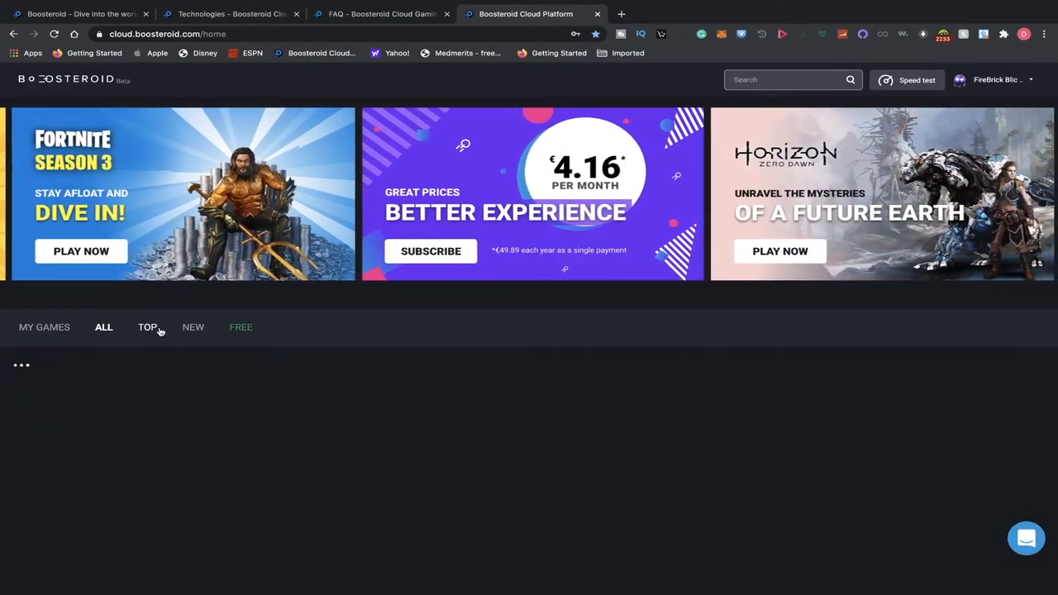
{"action": "left_click", "coordinate": [146, 327]}
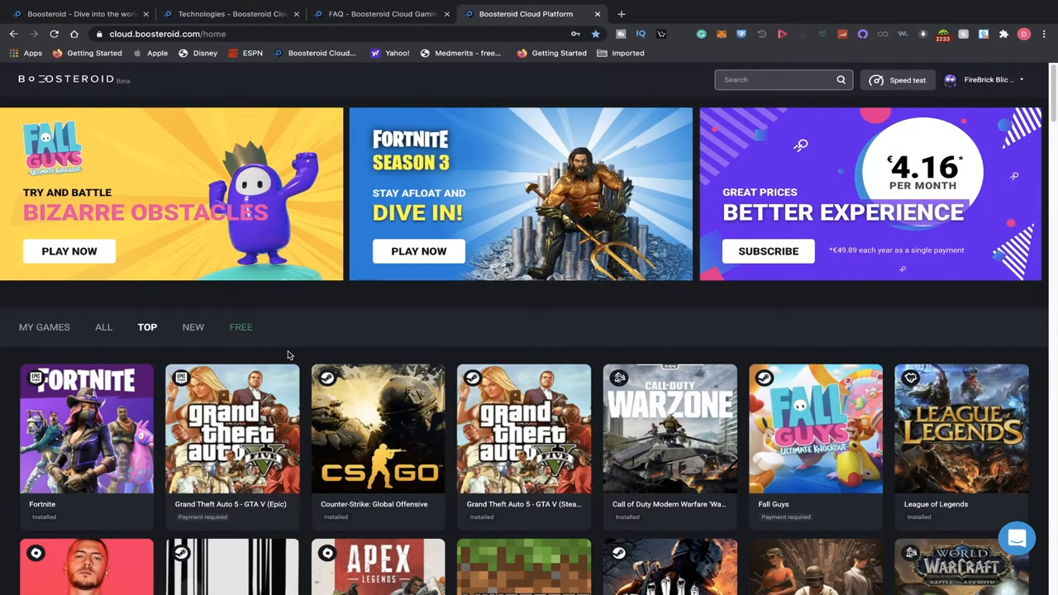
{"action": "scroll", "scroll_direction": "down", "scroll_amount": 3}
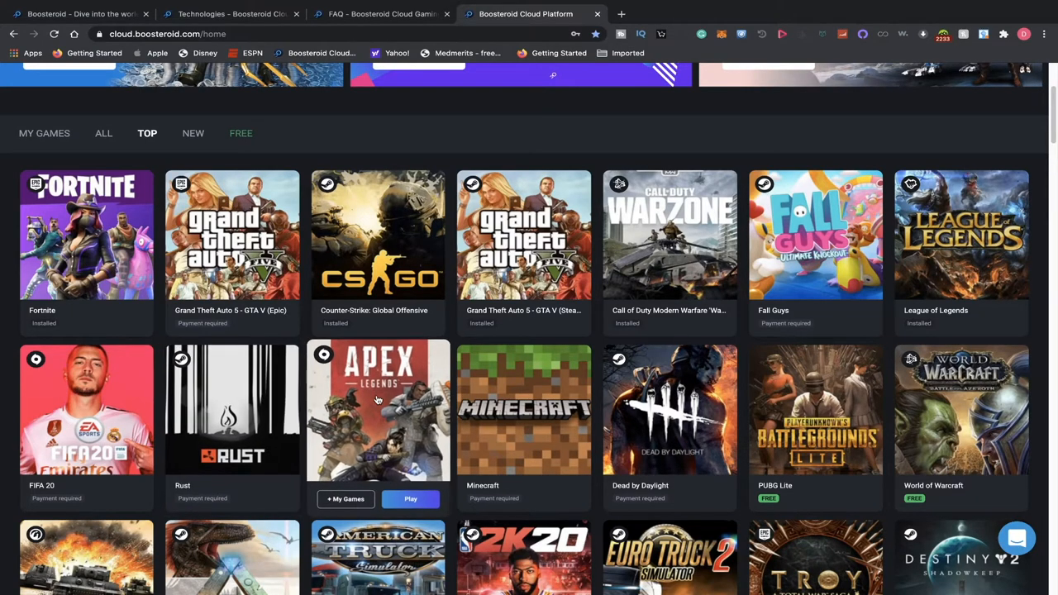
{"action": "scroll", "scroll_direction": "down", "scroll_amount": 3}
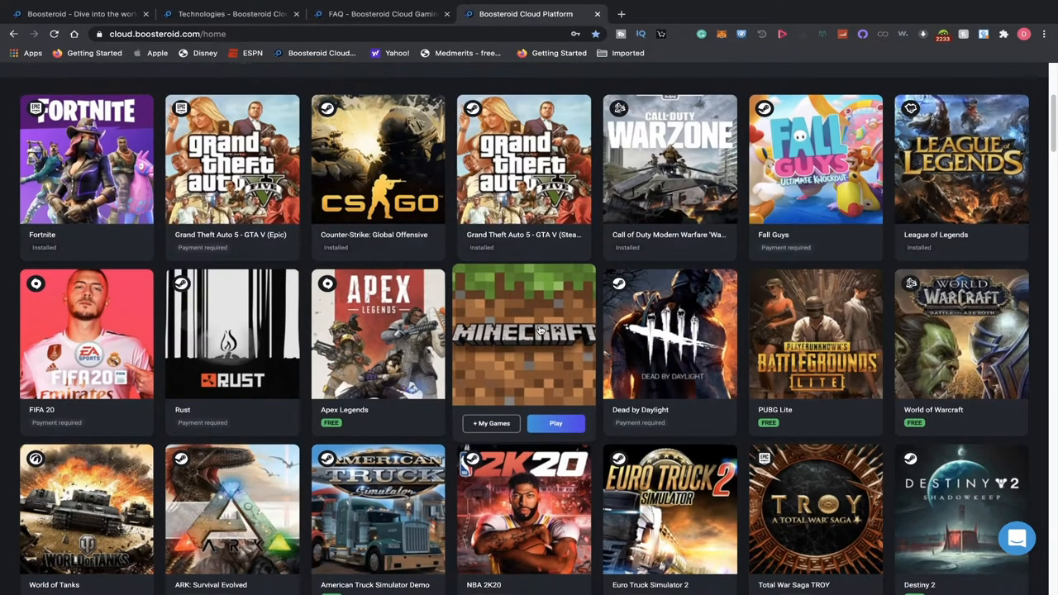
{"action": "scroll", "scroll_direction": "down", "scroll_amount": 3}
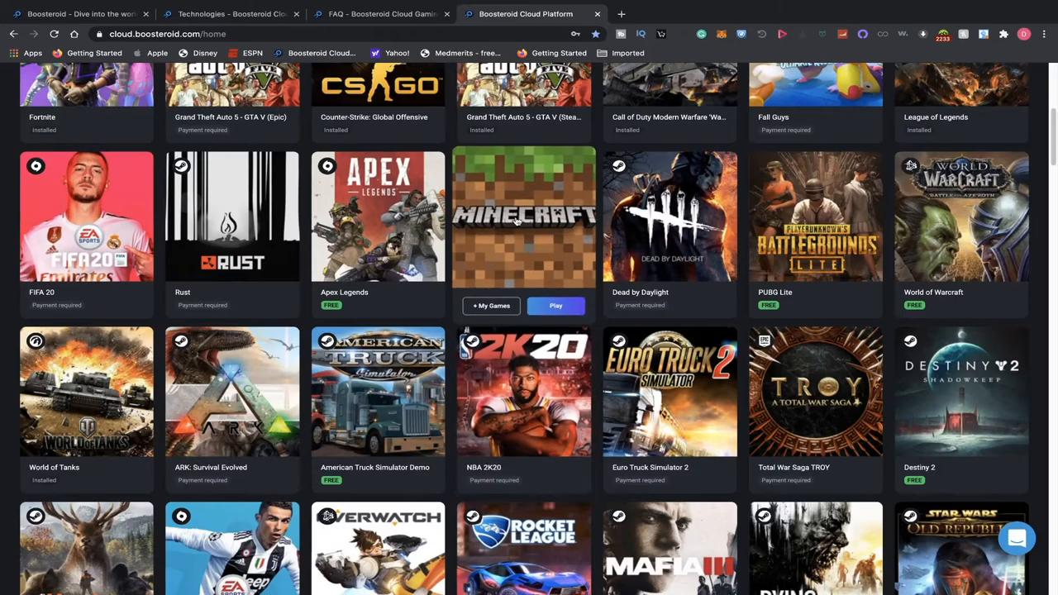
{"action": "mouse_move", "coordinate": [232, 392]}
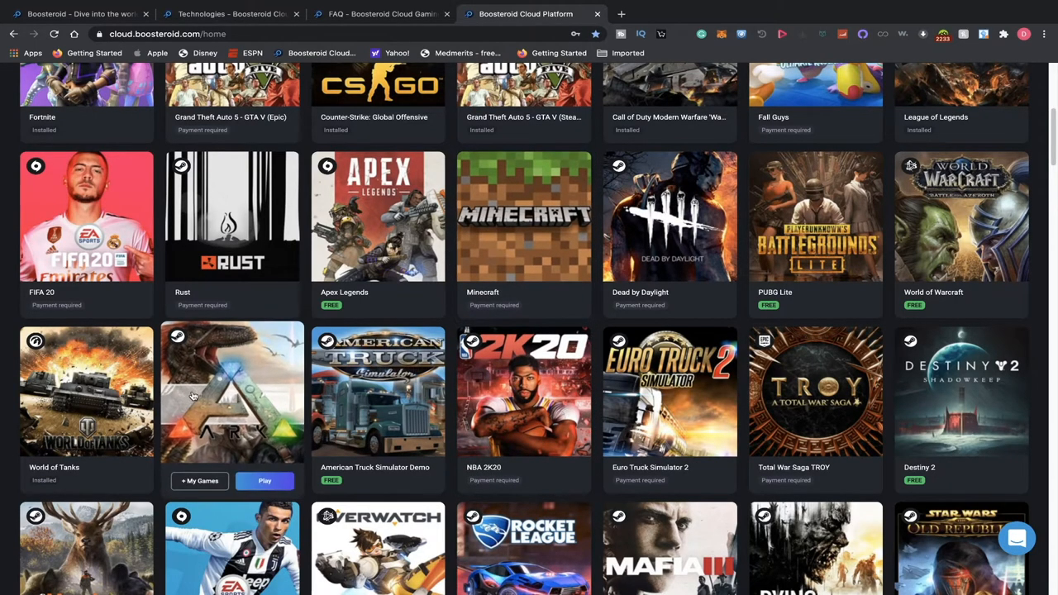
{"action": "scroll", "scroll_direction": "down", "scroll_amount": 3}
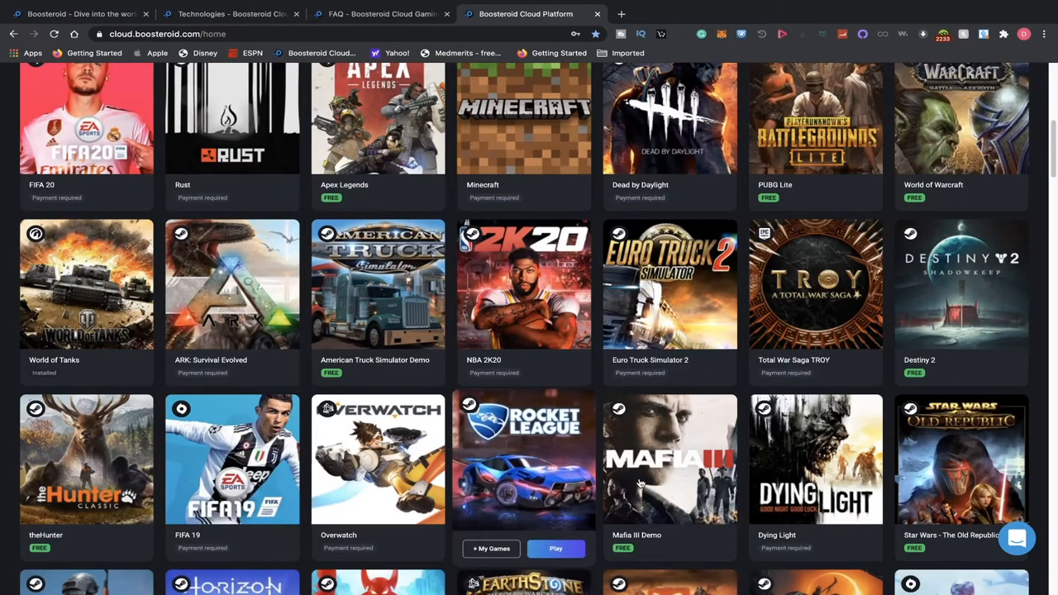
{"action": "scroll", "scroll_direction": "down", "scroll_amount": 3}
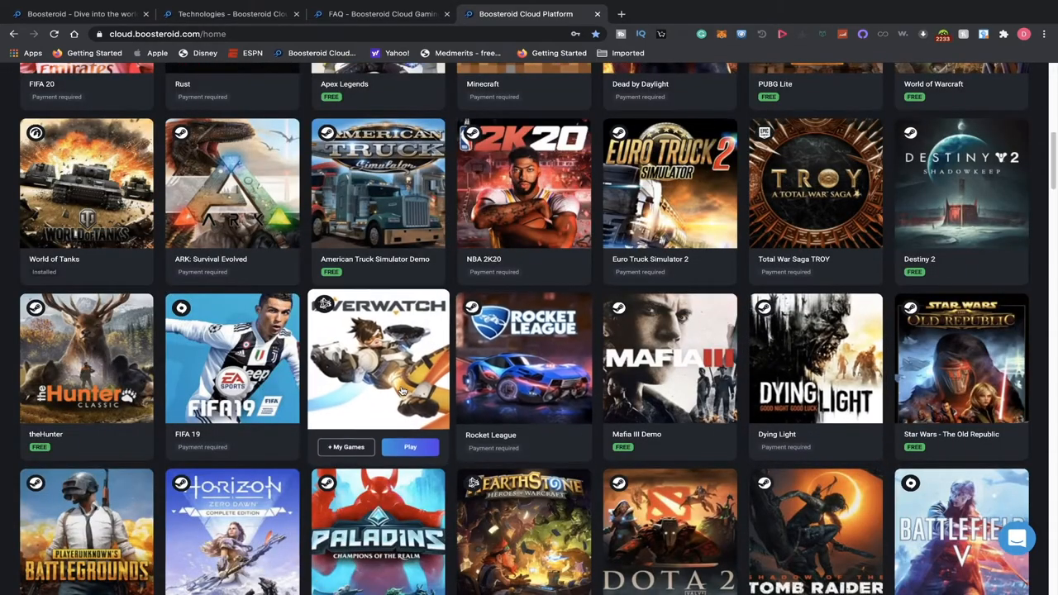
{"action": "scroll", "scroll_direction": "down", "scroll_amount": 3}
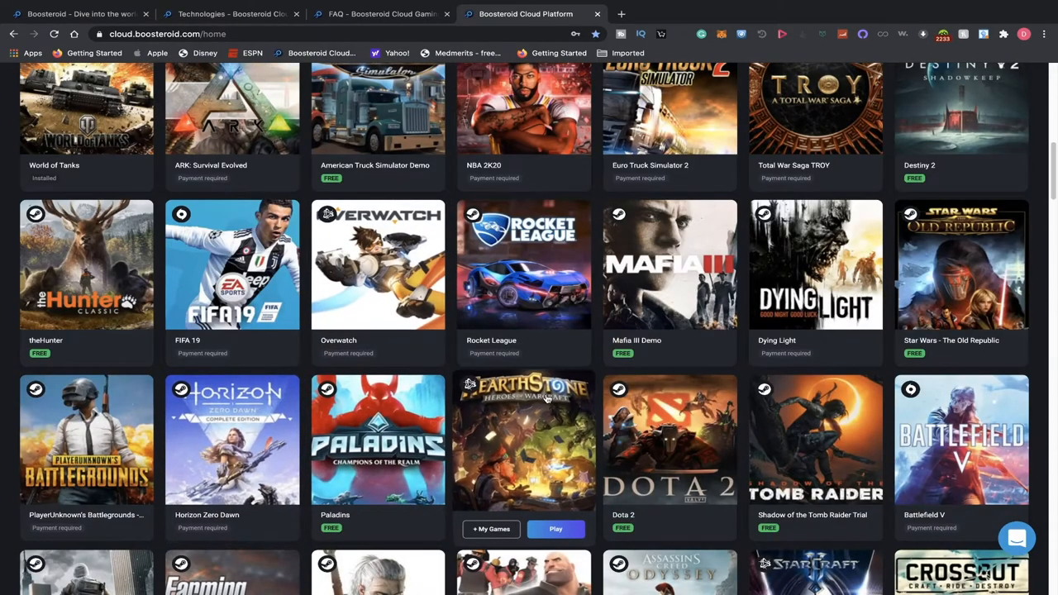
{"action": "scroll", "scroll_direction": "down", "scroll_amount": 3}
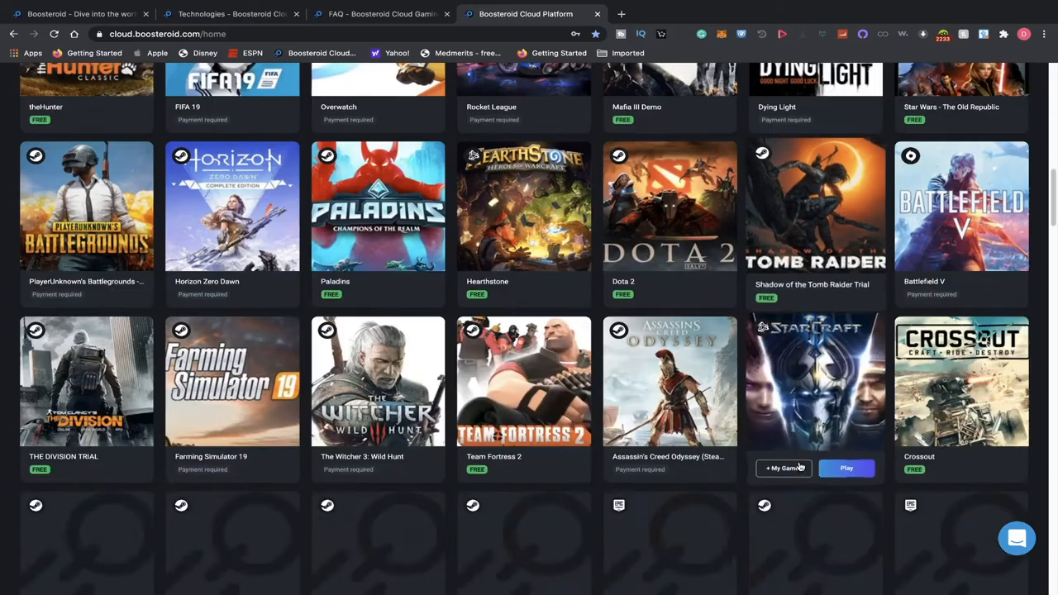
{"action": "scroll", "scroll_direction": "down", "scroll_amount": 3}
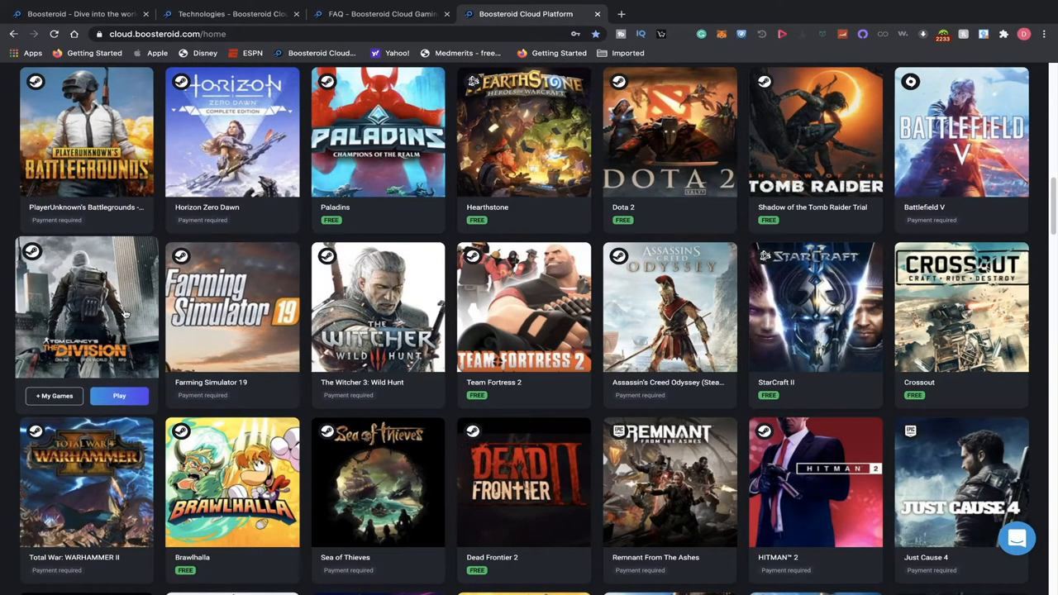
{"action": "mouse_move", "coordinate": [590, 420]}
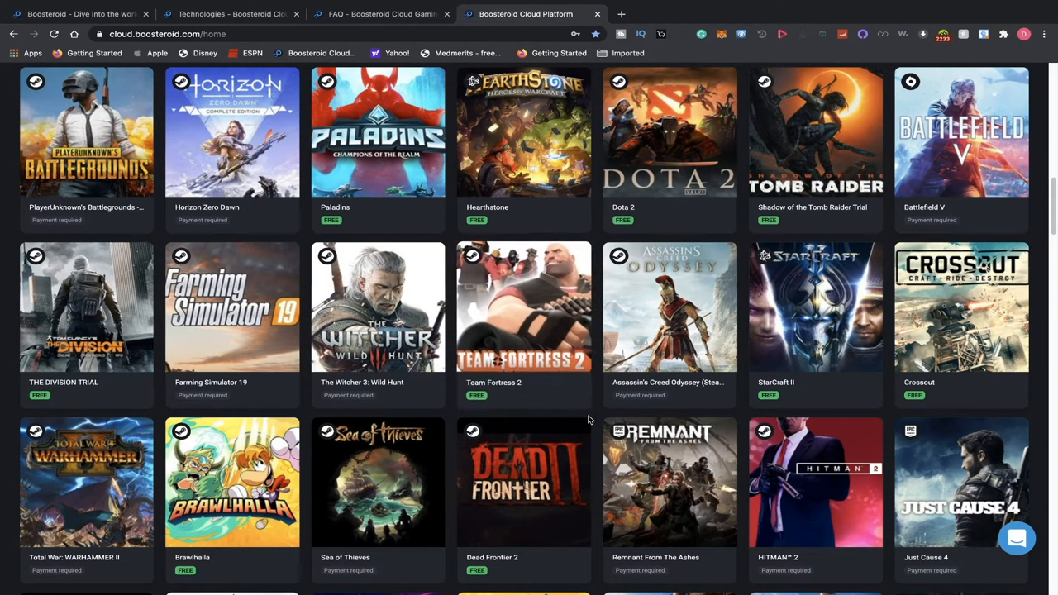
Browse further down to Killing Floor 2, Metro Exodus, DOOM Eternal and Devil May Cry 5.
{"action": "scroll", "scroll_direction": "down", "scroll_amount": 3}
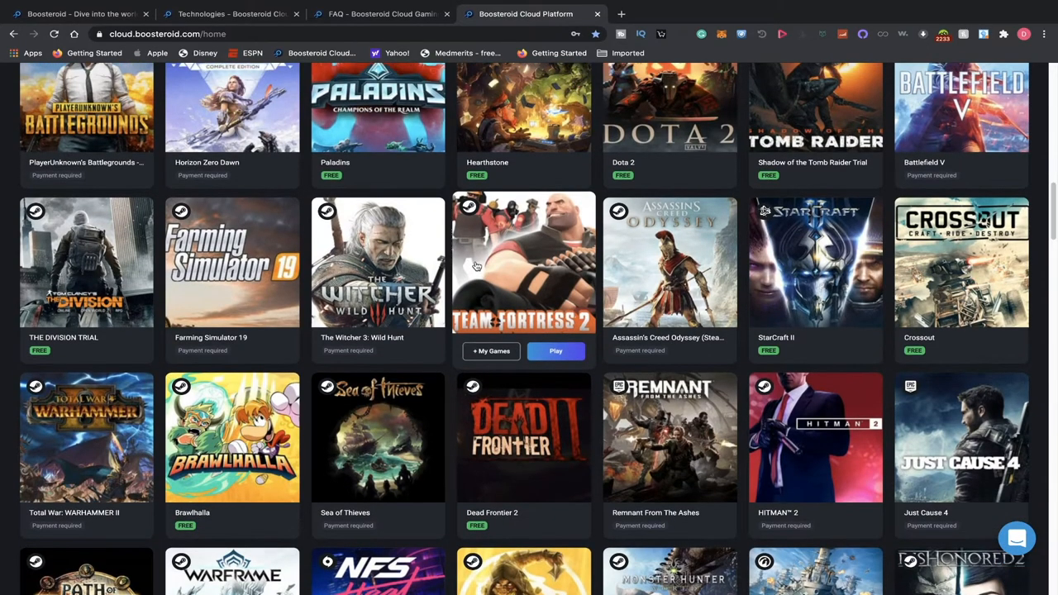
{"action": "scroll", "scroll_direction": "down", "scroll_amount": 3}
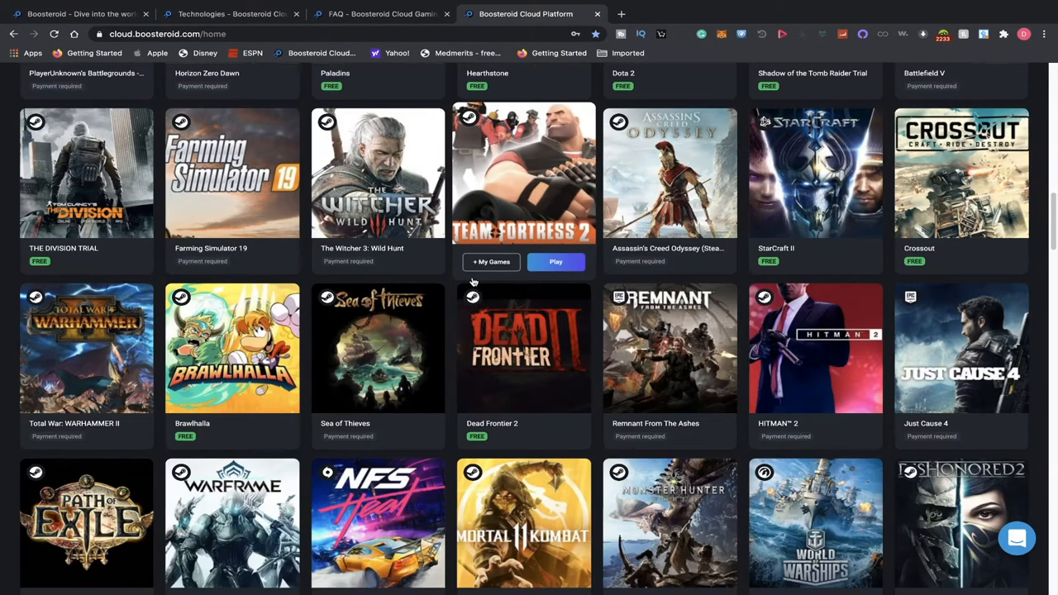
{"action": "mouse_move", "coordinate": [233, 347]}
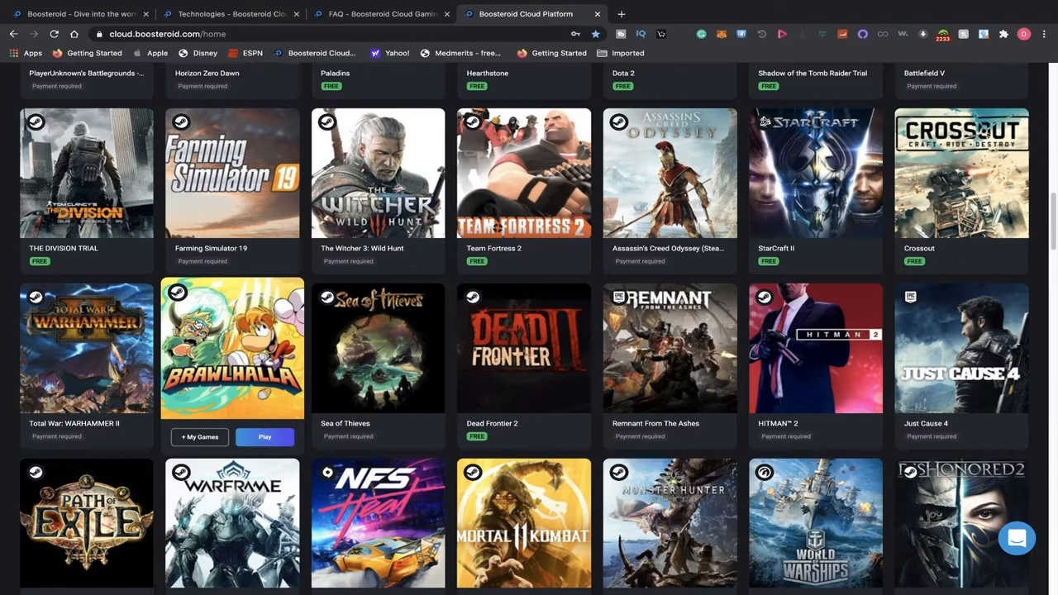
{"action": "scroll", "scroll_direction": "down", "scroll_amount": 3}
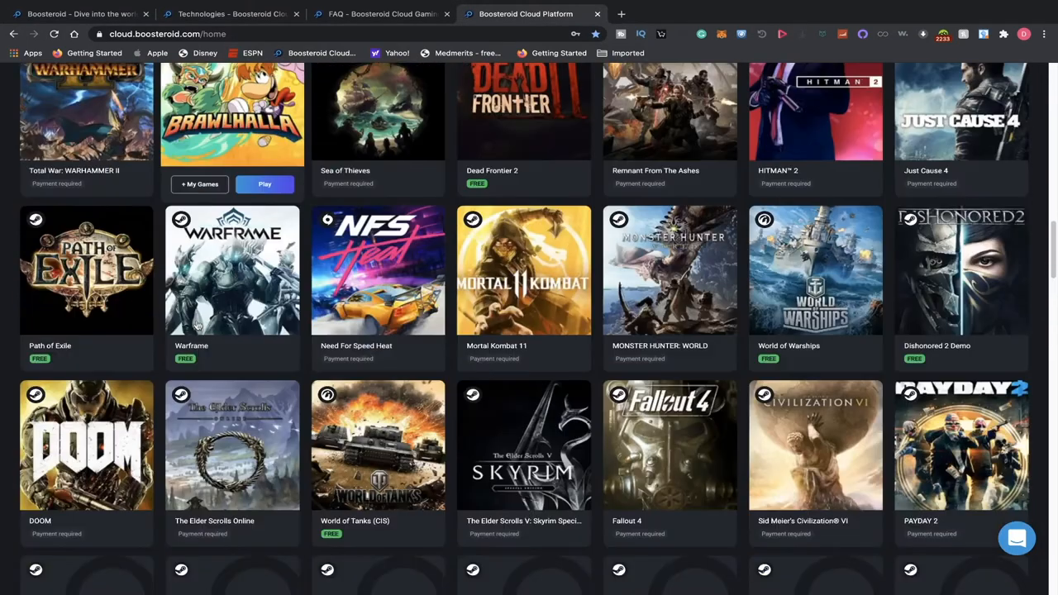
{"action": "mouse_move", "coordinate": [815, 270]}
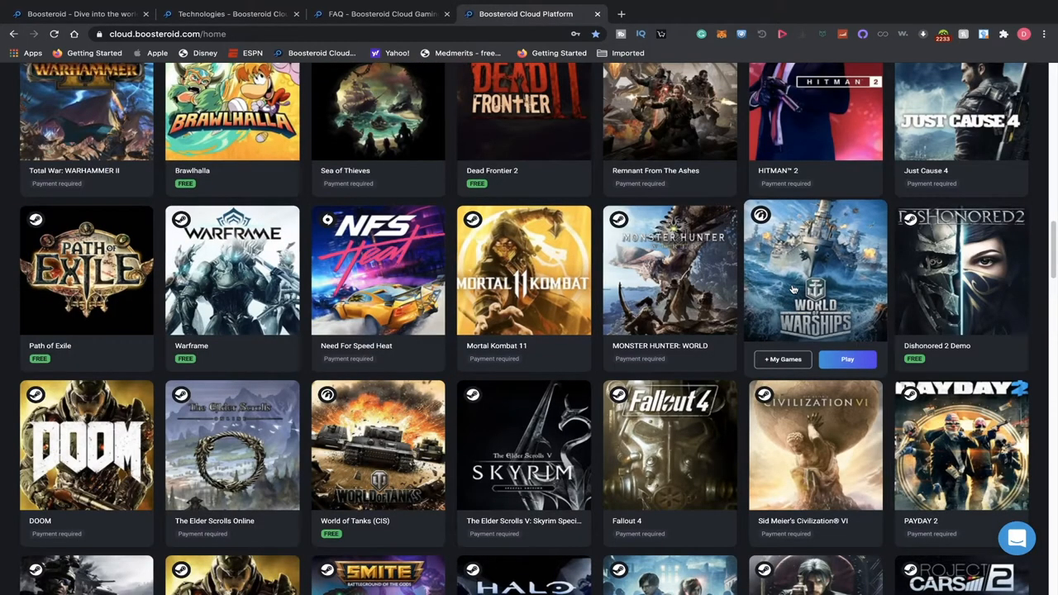
{"action": "mouse_move", "coordinate": [786, 293]}
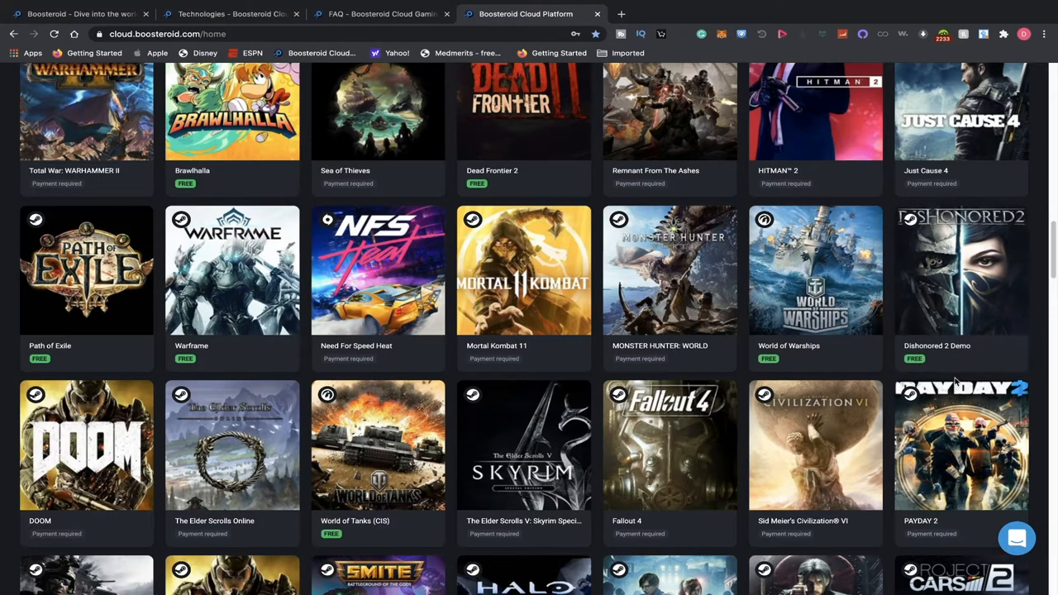
{"action": "scroll", "scroll_direction": "down", "scroll_amount": 3}
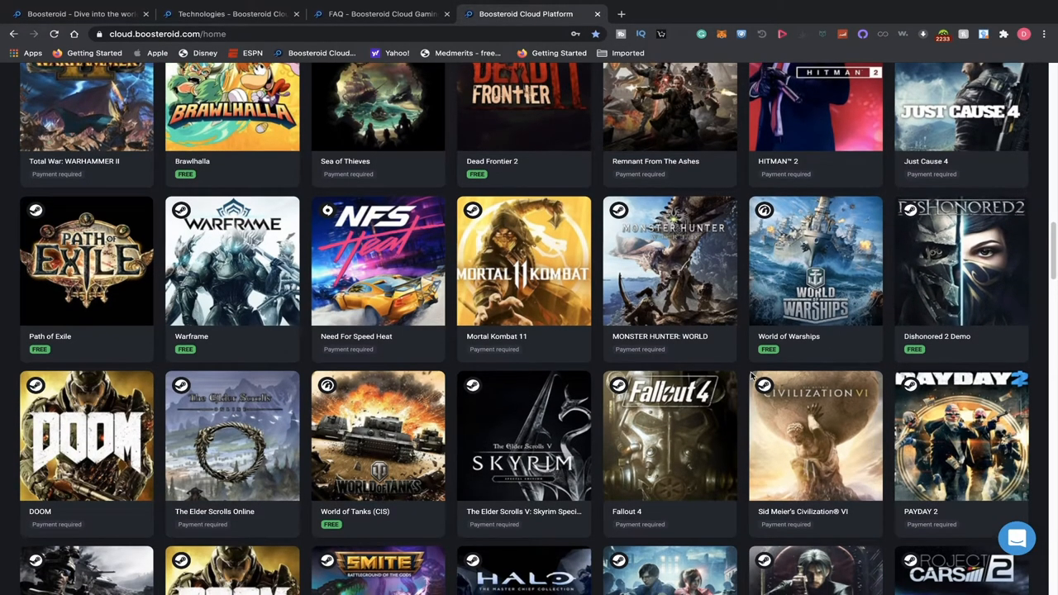
{"action": "scroll", "scroll_direction": "down", "scroll_amount": 3}
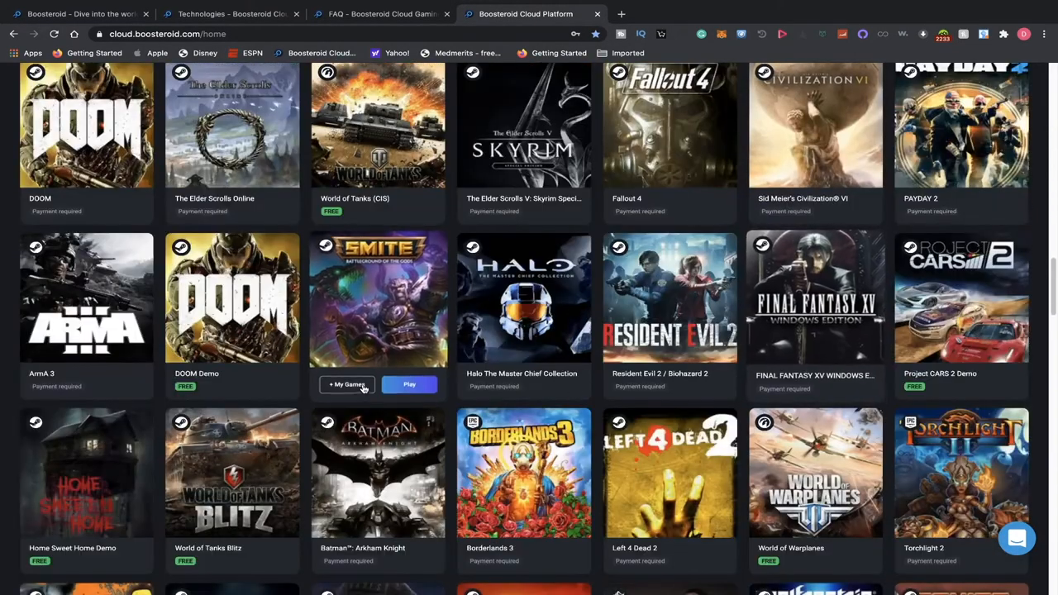
{"action": "scroll", "scroll_direction": "down", "scroll_amount": 3}
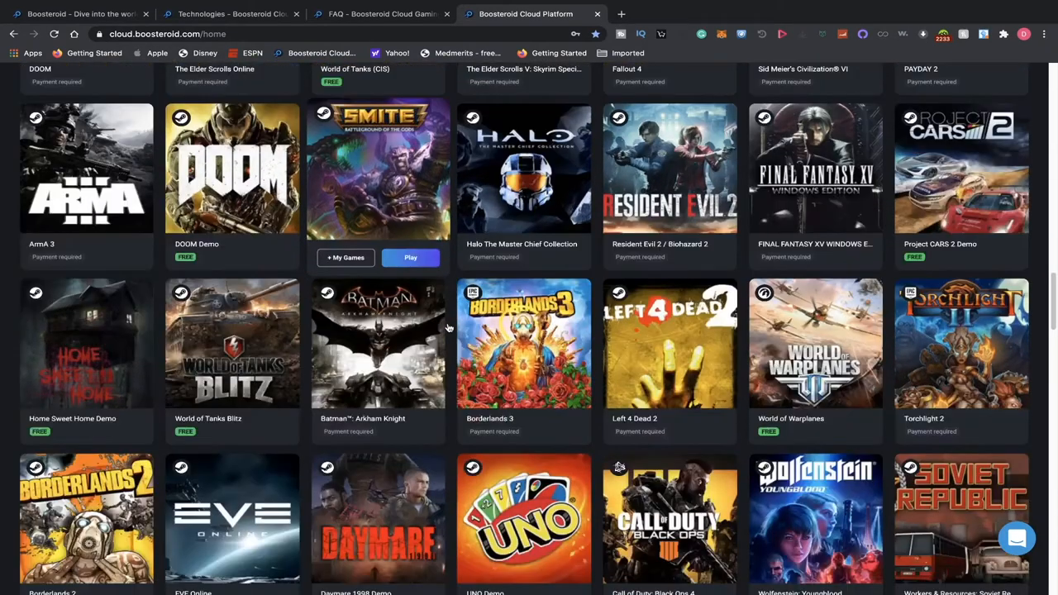
{"action": "scroll", "scroll_direction": "down", "scroll_amount": 3}
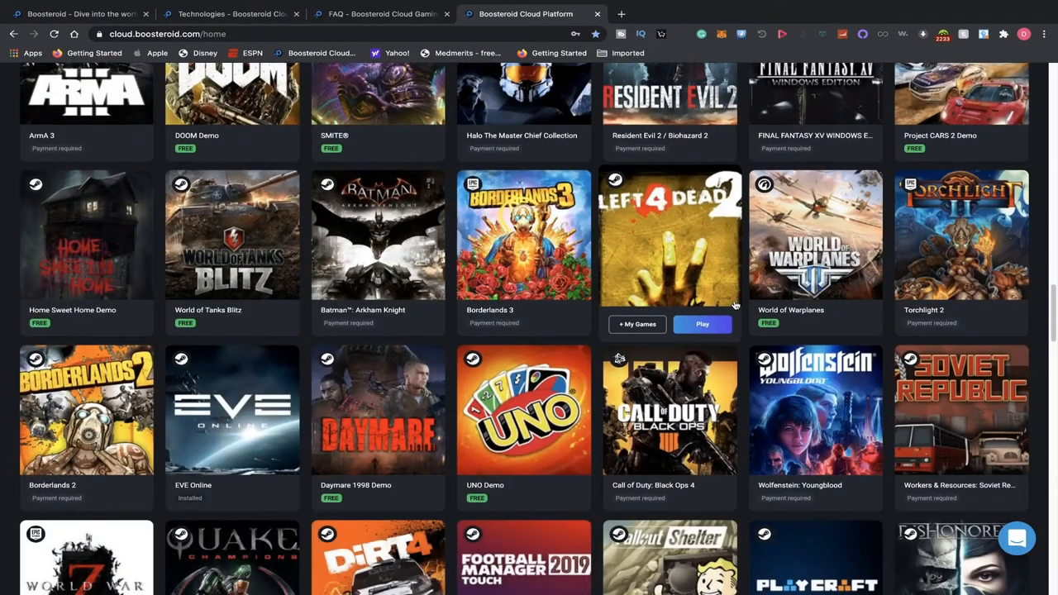
{"action": "scroll", "scroll_direction": "down", "scroll_amount": 3}
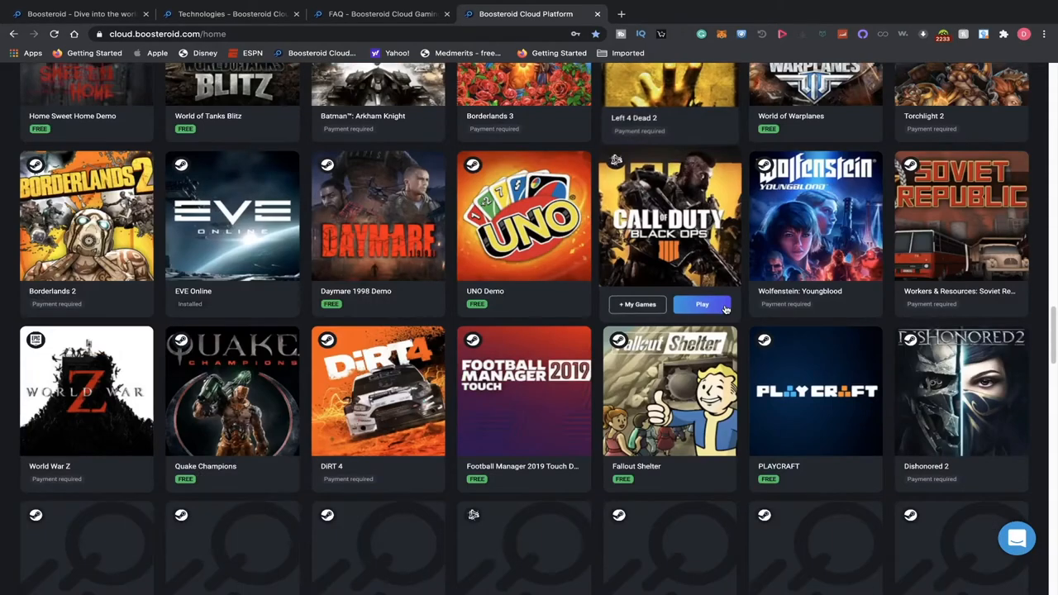
{"action": "scroll", "scroll_direction": "down", "scroll_amount": 3}
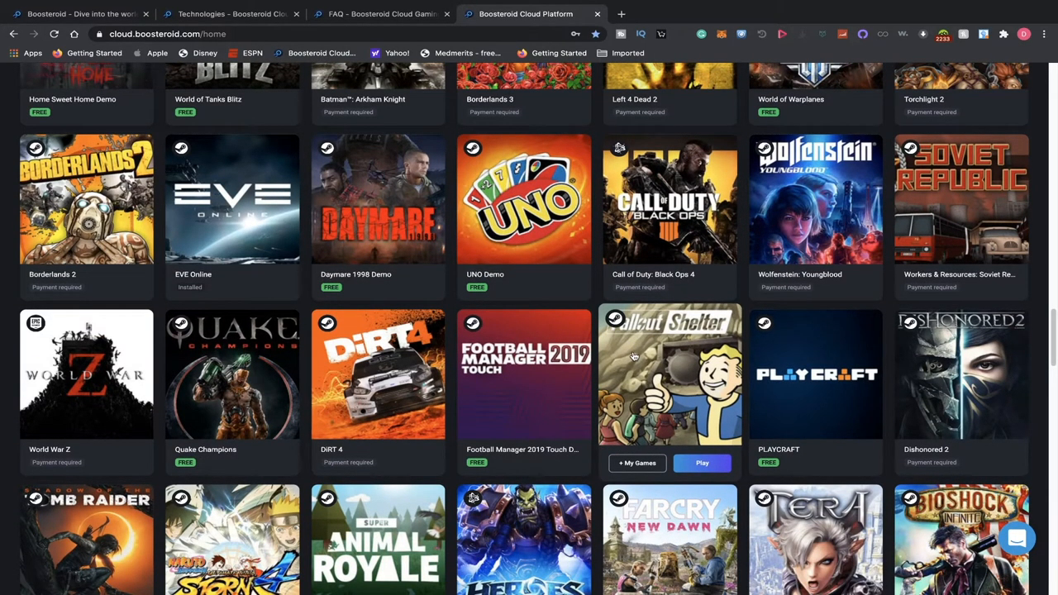
{"action": "scroll", "scroll_direction": "down", "scroll_amount": 3}
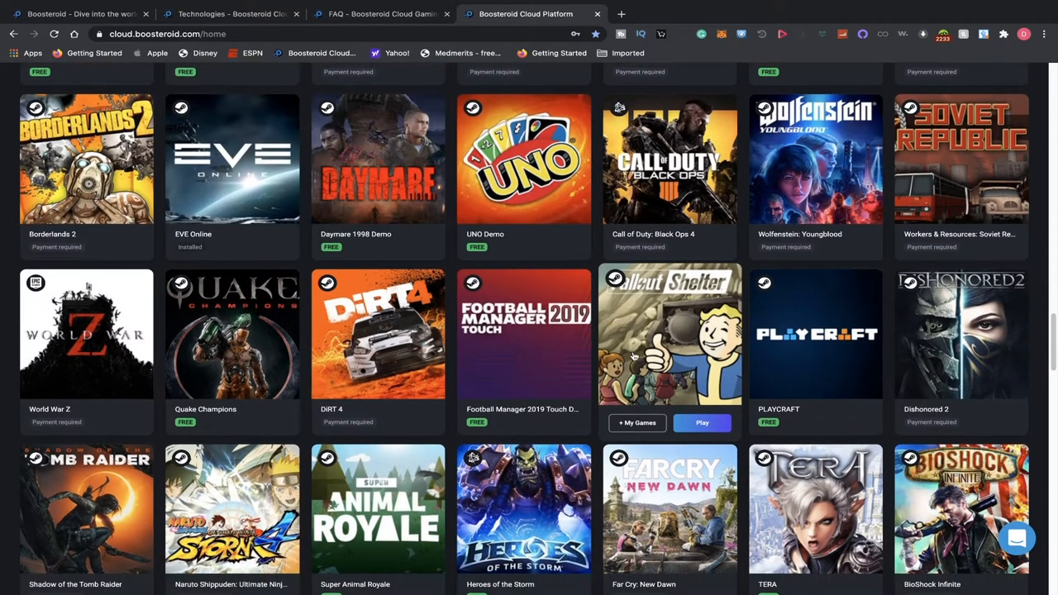
{"action": "scroll", "scroll_direction": "down", "scroll_amount": 3}
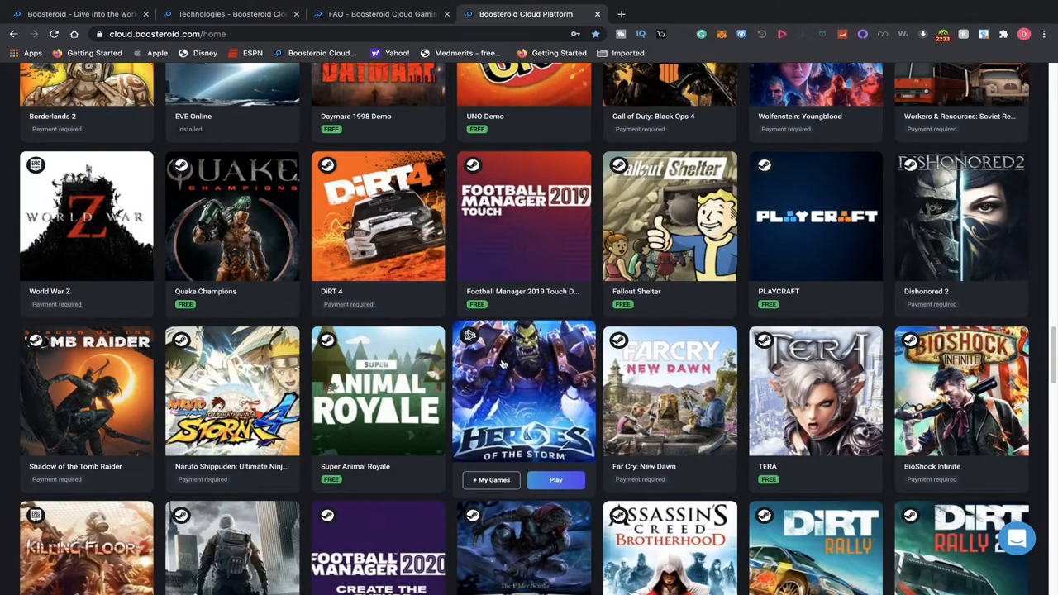
{"action": "scroll", "scroll_direction": "down", "scroll_amount": 3}
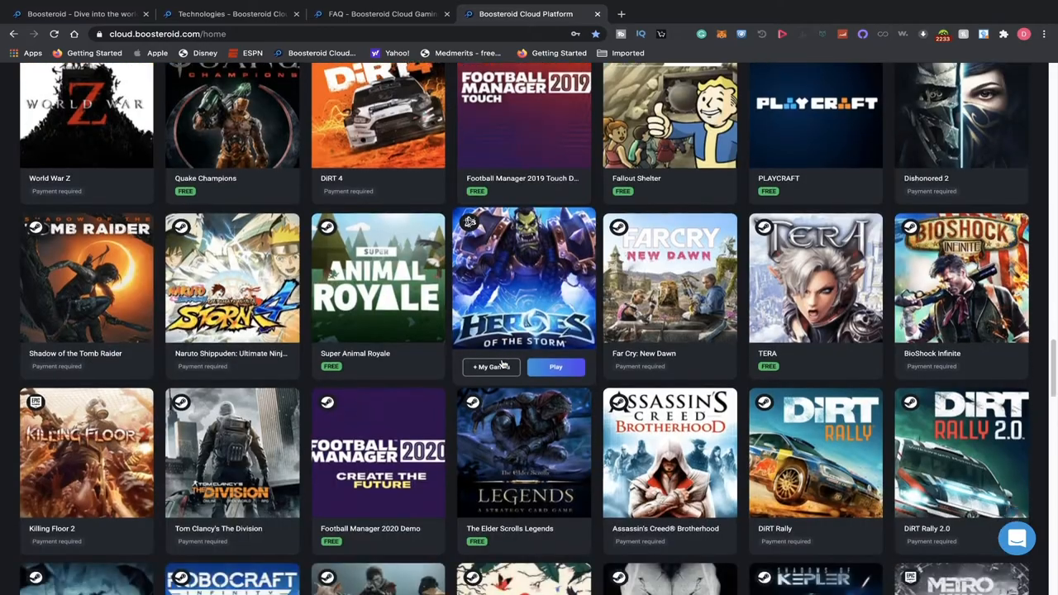
{"action": "scroll", "scroll_direction": "down", "scroll_amount": 3}
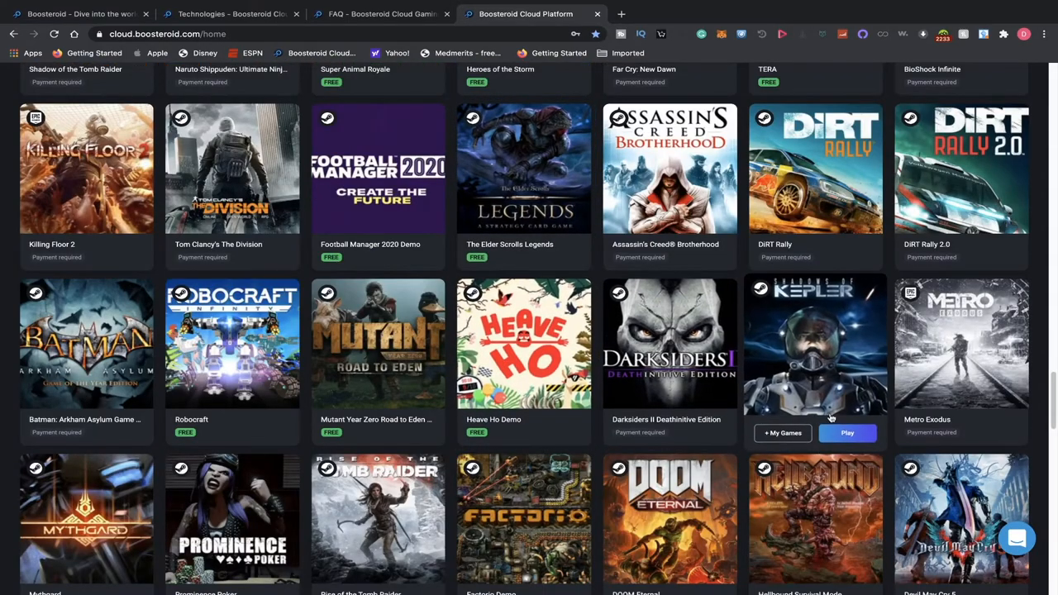
{"action": "mouse_move", "coordinate": [926, 479]}
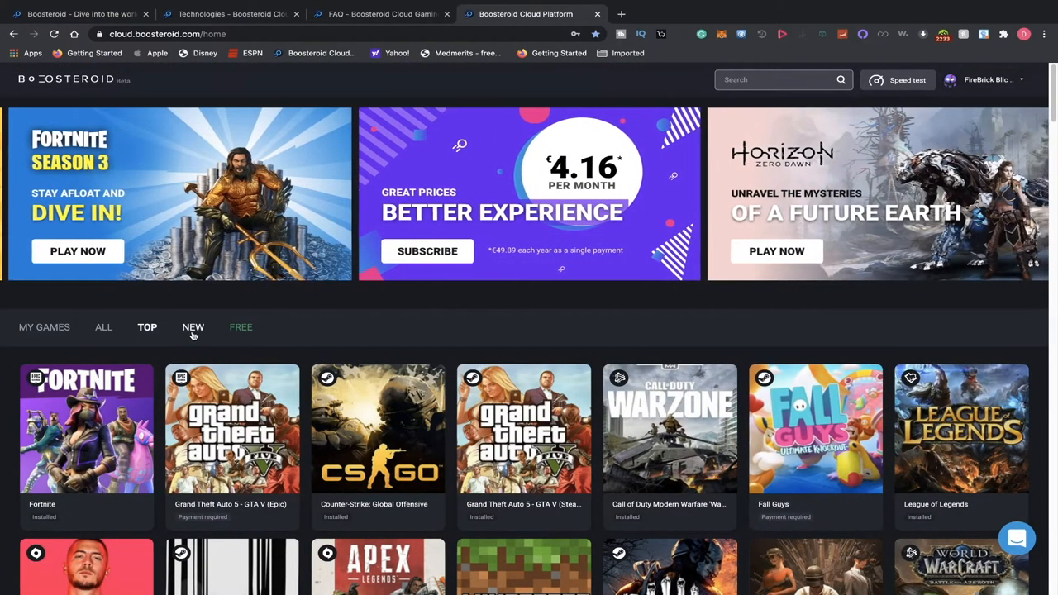
Filter to FREE games (American Truck Simulator Demo, Apex Legends, Brawlhalla) and browse them.
{"action": "left_click", "coordinate": [241, 327]}
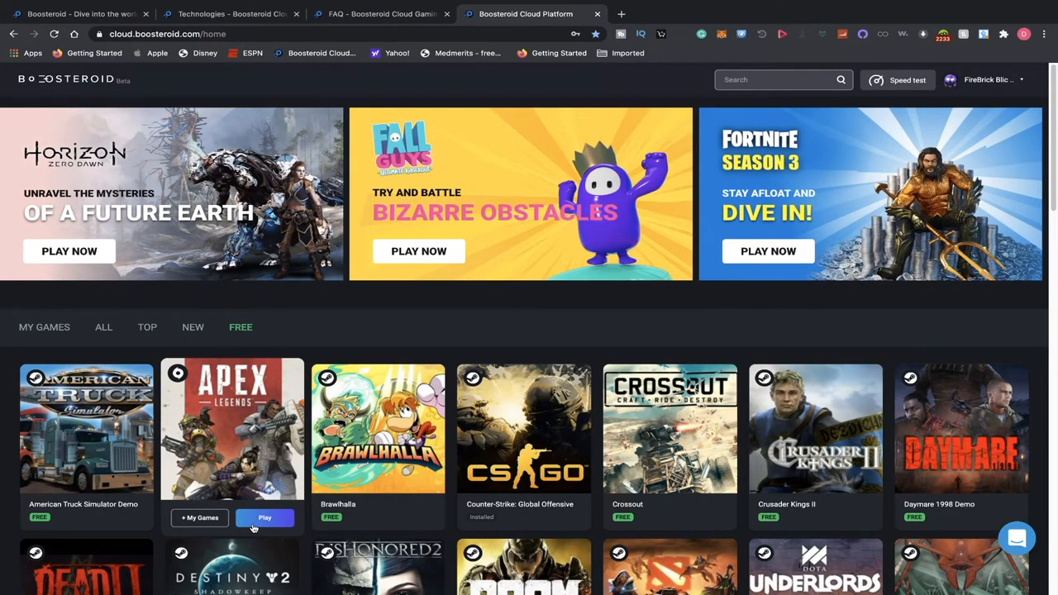
{"action": "scroll", "scroll_direction": "down", "scroll_amount": 3}
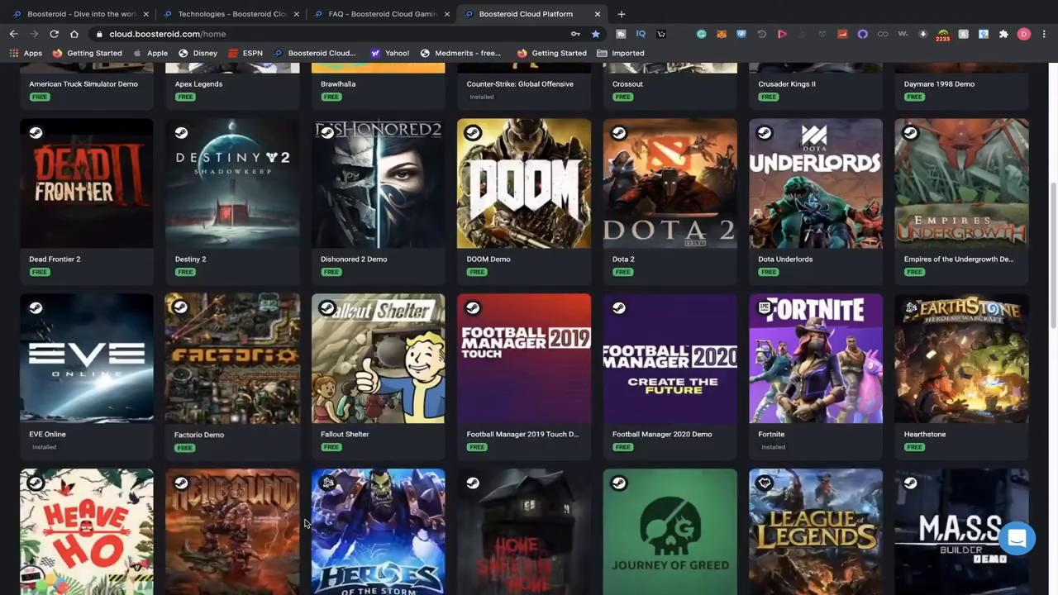
{"action": "scroll", "scroll_direction": "down", "scroll_amount": 3}
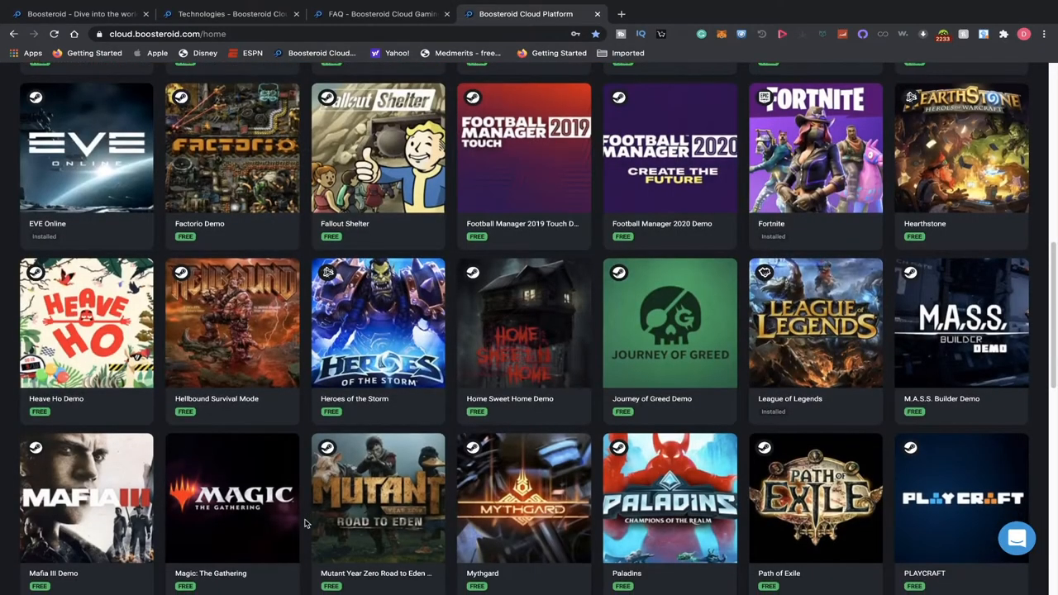
{"action": "scroll", "scroll_direction": "down", "scroll_amount": 3}
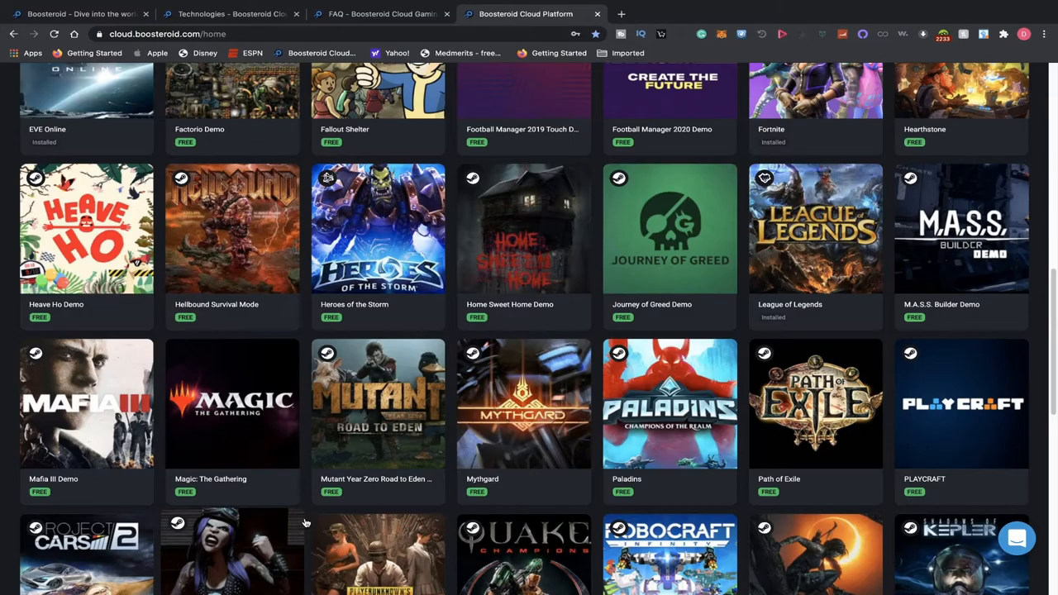
{"action": "scroll", "scroll_direction": "down", "scroll_amount": 3}
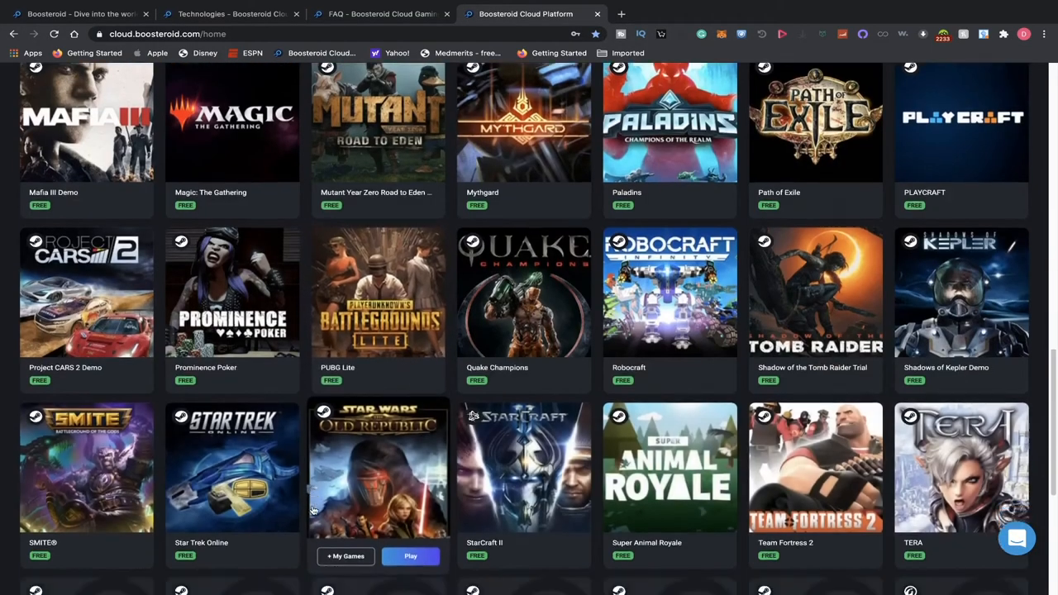
{"action": "scroll", "scroll_direction": "down", "scroll_amount": 3}
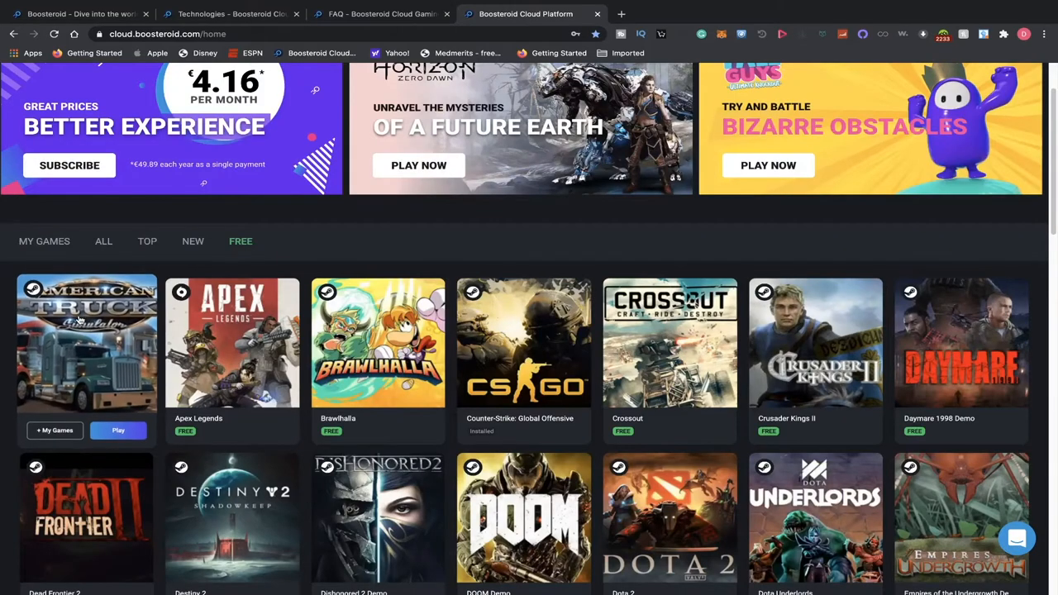
Switch from All games to Top games and scroll through Fortnite, GTA V, Warzone and more.
{"action": "left_click", "coordinate": [103, 326]}
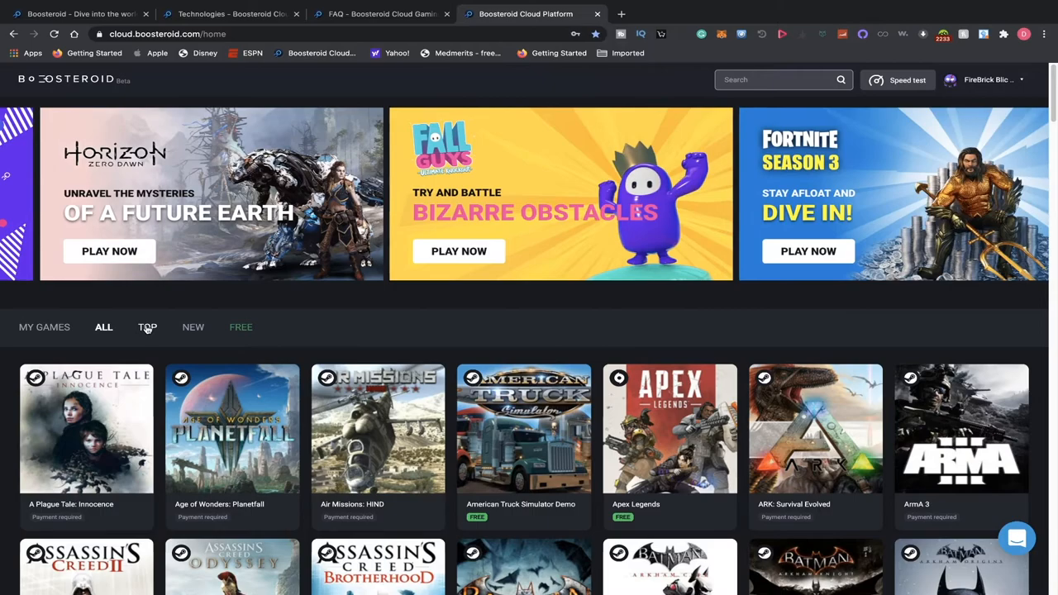
{"action": "left_click", "coordinate": [148, 327]}
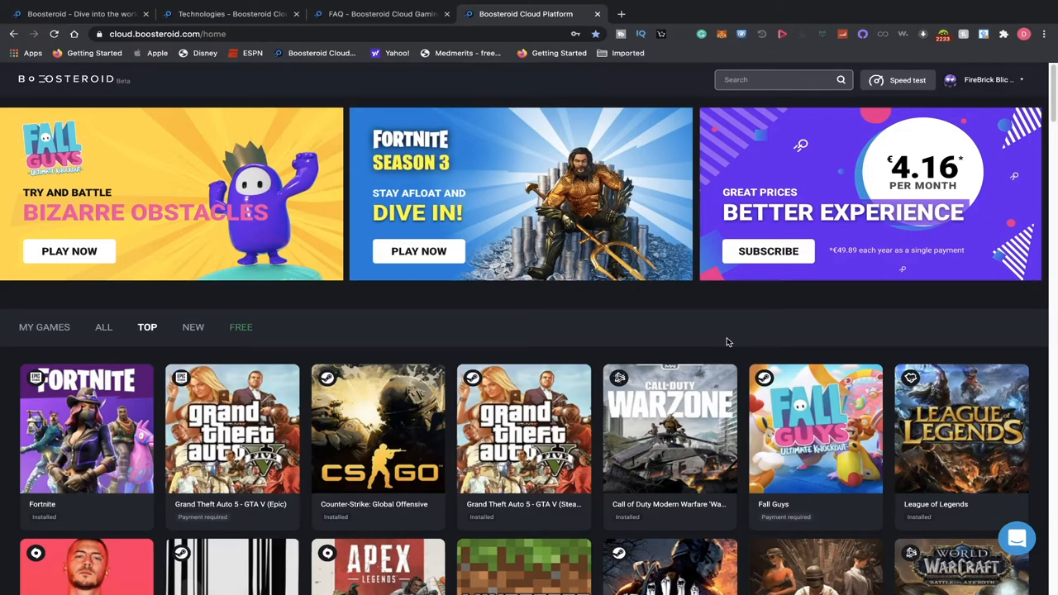
{"action": "scroll", "scroll_direction": "down", "scroll_amount": 3}
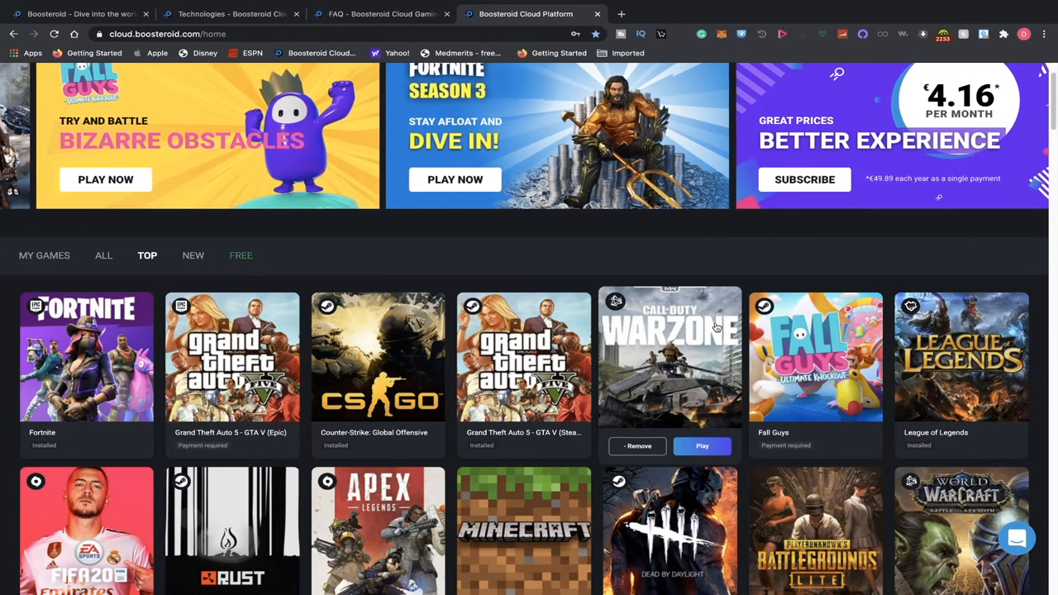
{"action": "scroll", "scroll_direction": "down", "scroll_amount": 3}
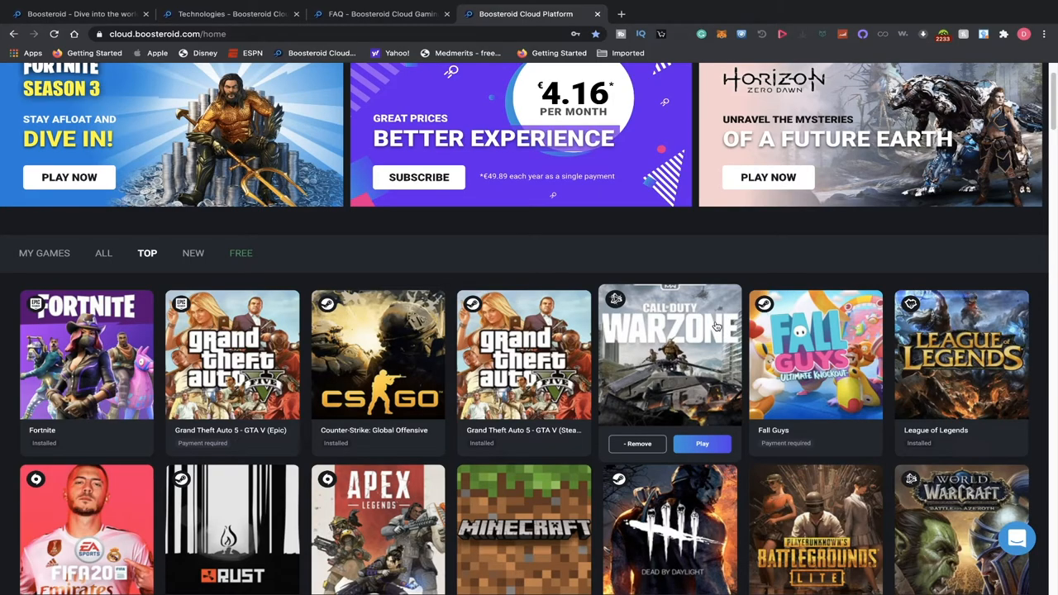
{"action": "scroll", "scroll_direction": "down", "scroll_amount": 3}
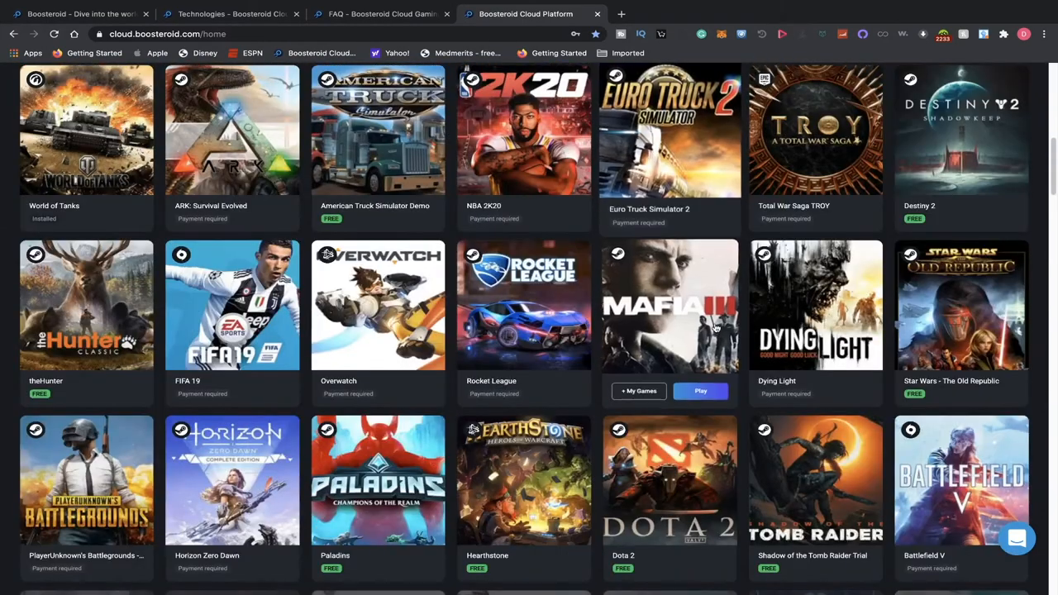
{"action": "scroll", "scroll_direction": "down", "scroll_amount": 3}
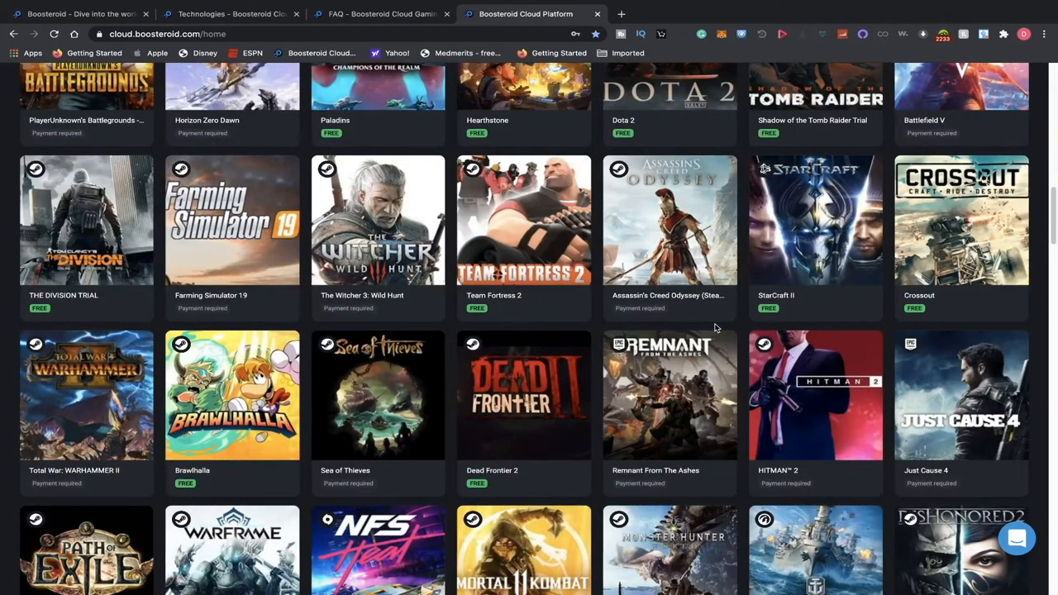
{"action": "scroll", "scroll_direction": "down", "scroll_amount": 3}
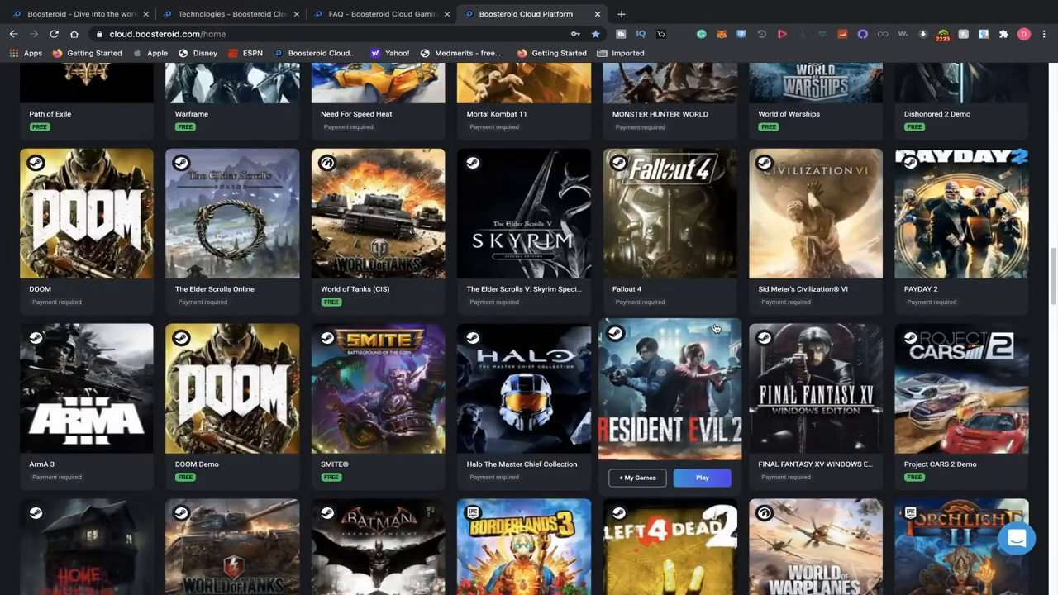
{"action": "scroll", "scroll_direction": "down", "scroll_amount": 3}
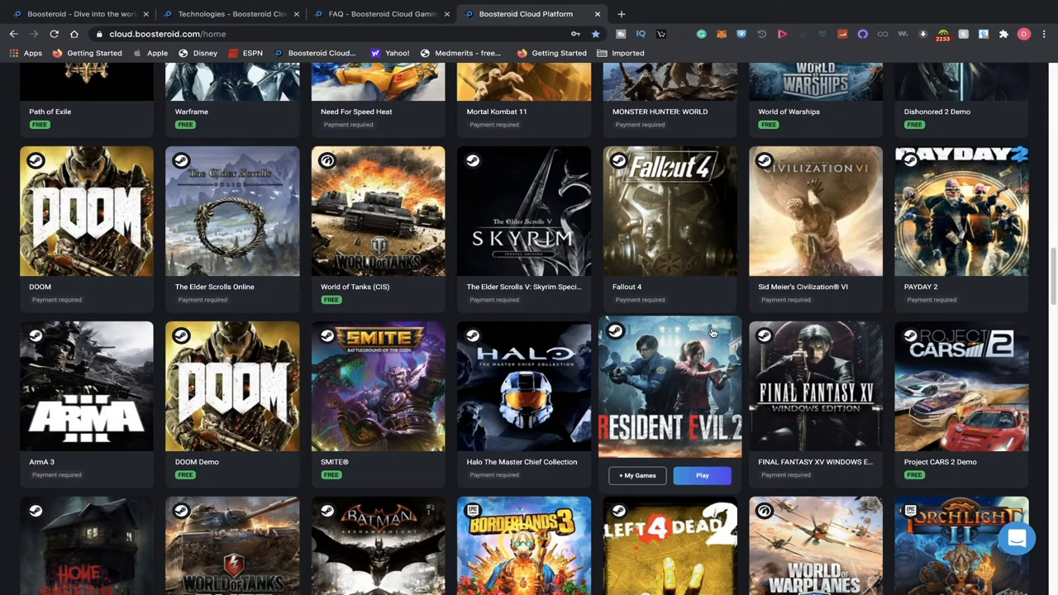
{"action": "scroll", "scroll_direction": "down", "scroll_amount": 3}
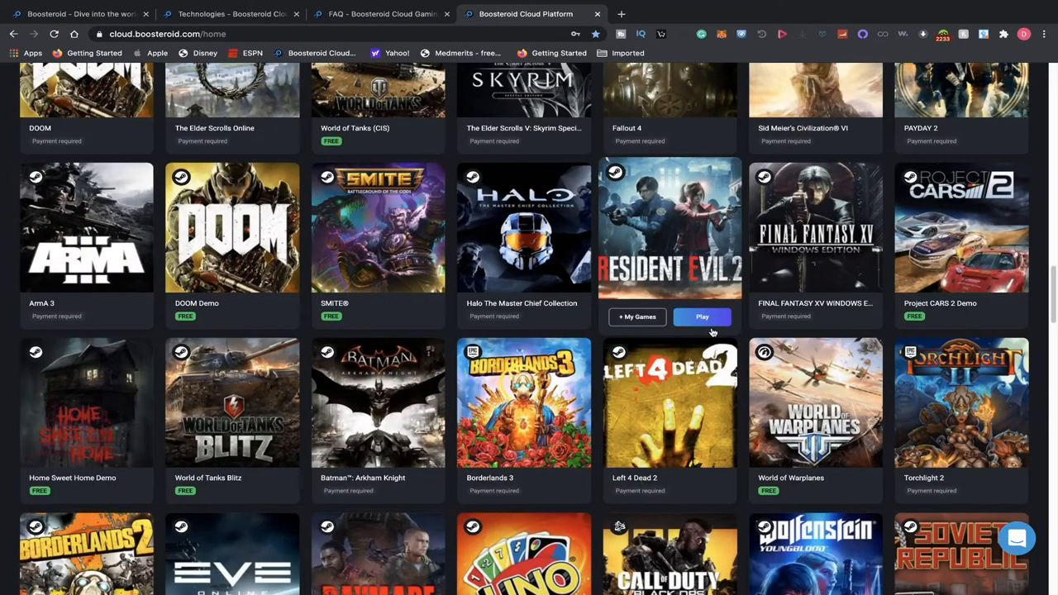
{"action": "mouse_move", "coordinate": [704, 340]}
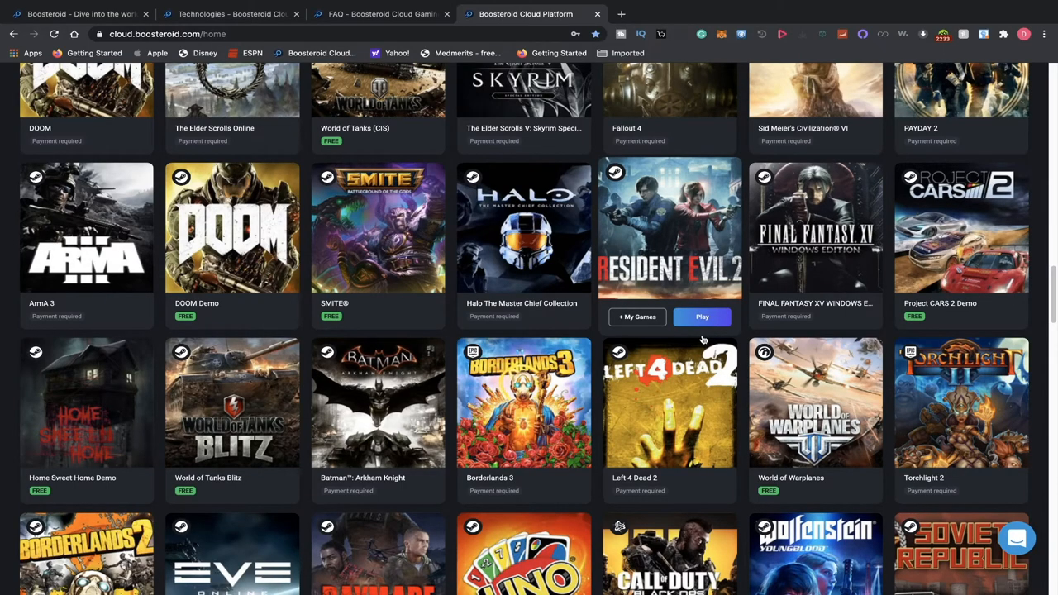
{"action": "scroll", "scroll_direction": "down", "scroll_amount": 3}
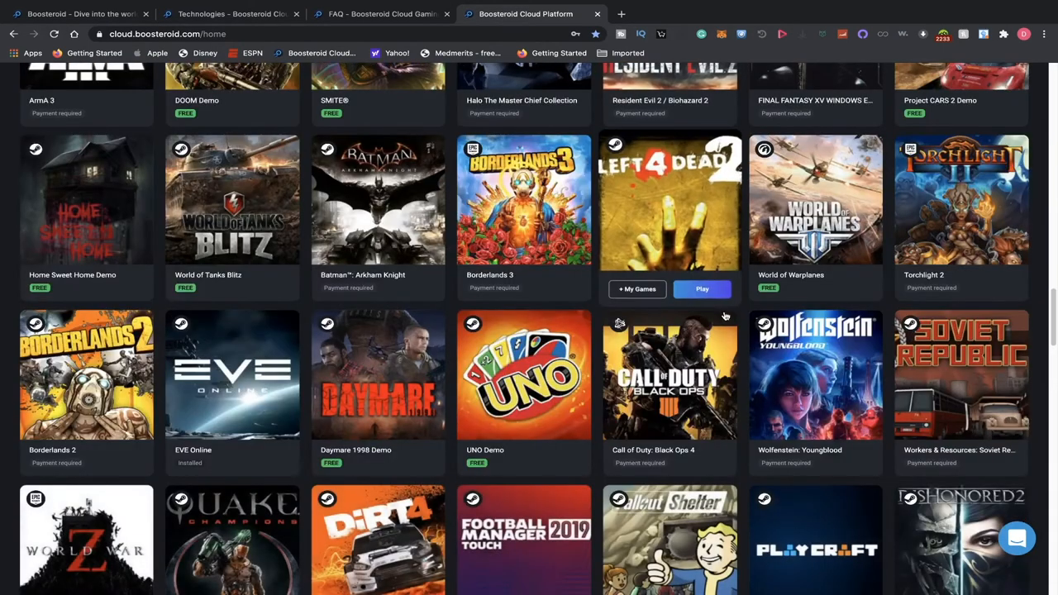
{"action": "scroll", "scroll_direction": "down", "scroll_amount": 3}
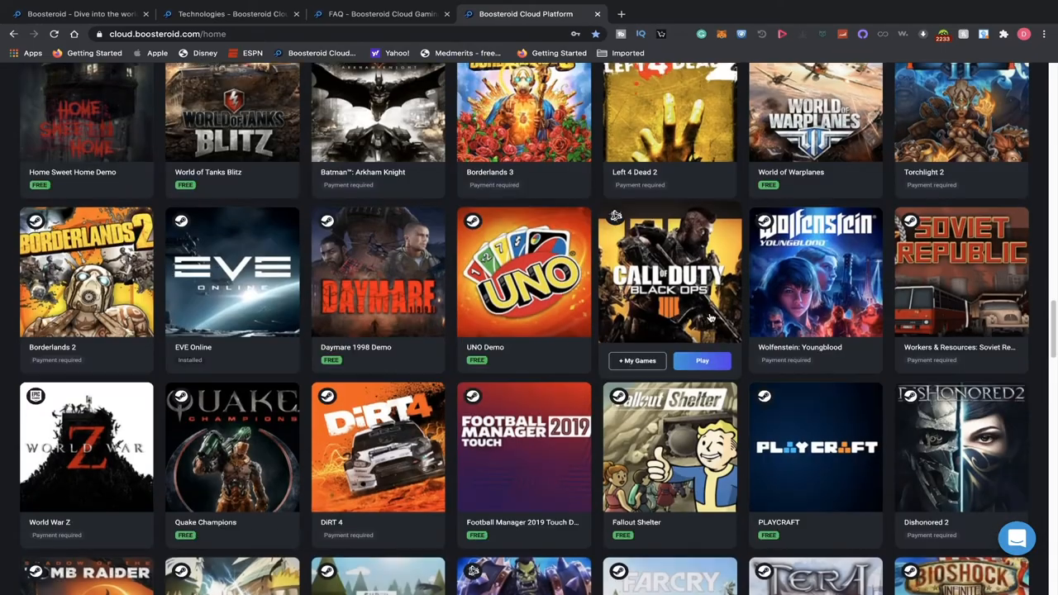
{"action": "scroll", "scroll_direction": "down", "scroll_amount": 3}
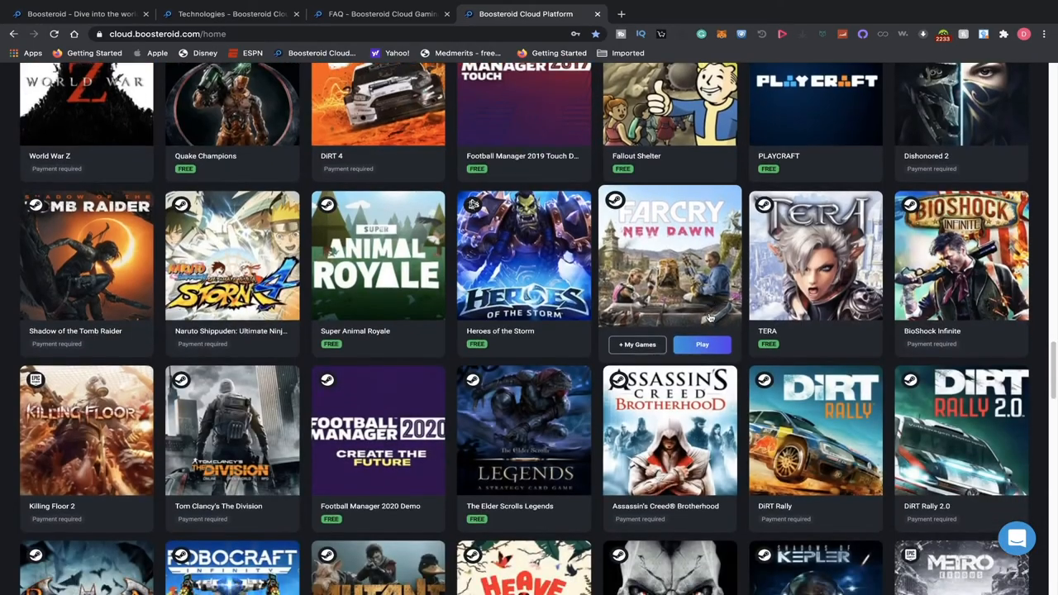
{"action": "scroll", "scroll_direction": "down", "scroll_amount": 3}
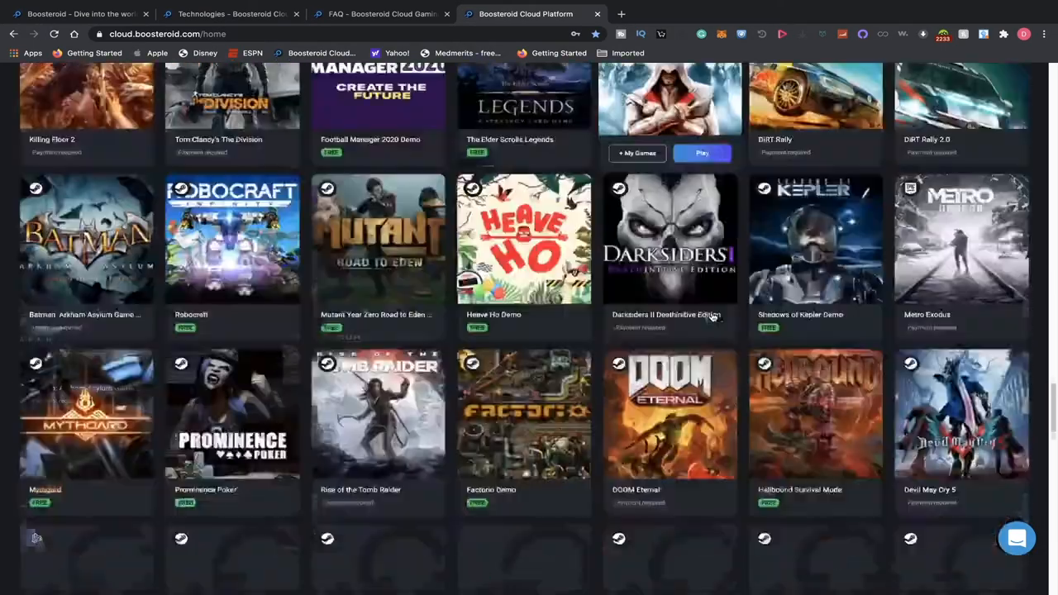
{"action": "scroll", "scroll_direction": "down", "scroll_amount": 3}
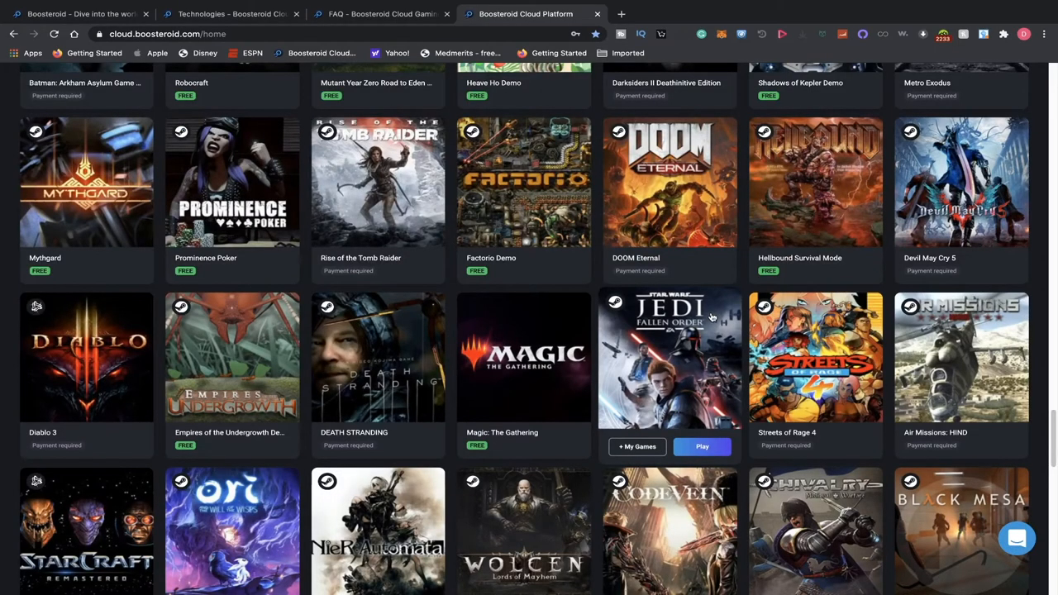
{"action": "scroll", "scroll_direction": "down", "scroll_amount": 3}
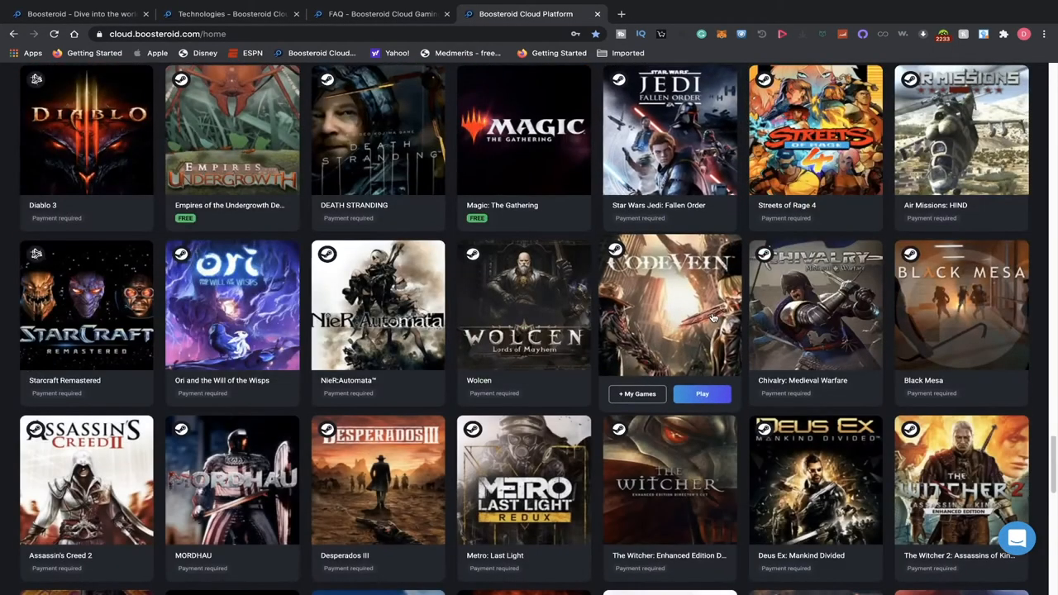
{"action": "scroll", "scroll_direction": "down", "scroll_amount": 3}
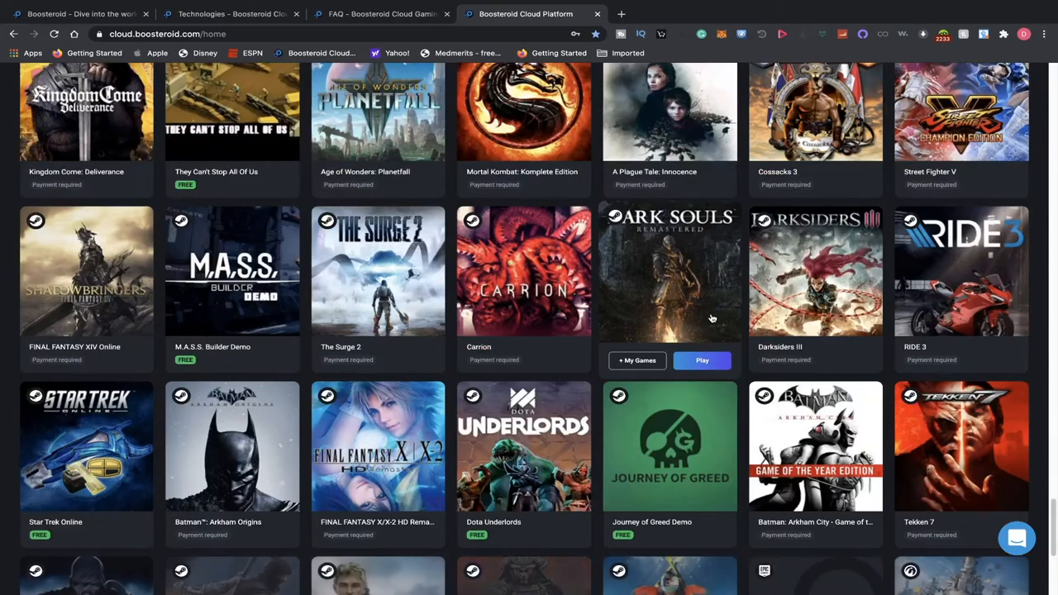
{"action": "scroll", "scroll_direction": "down", "scroll_amount": 3}
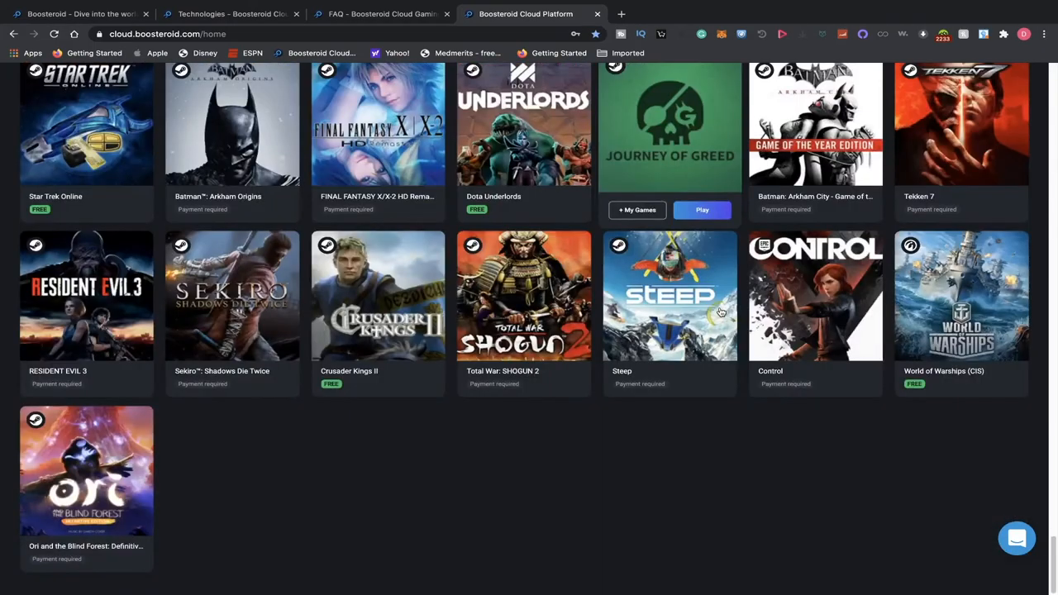
{"action": "scroll", "scroll_direction": "down", "scroll_amount": 3}
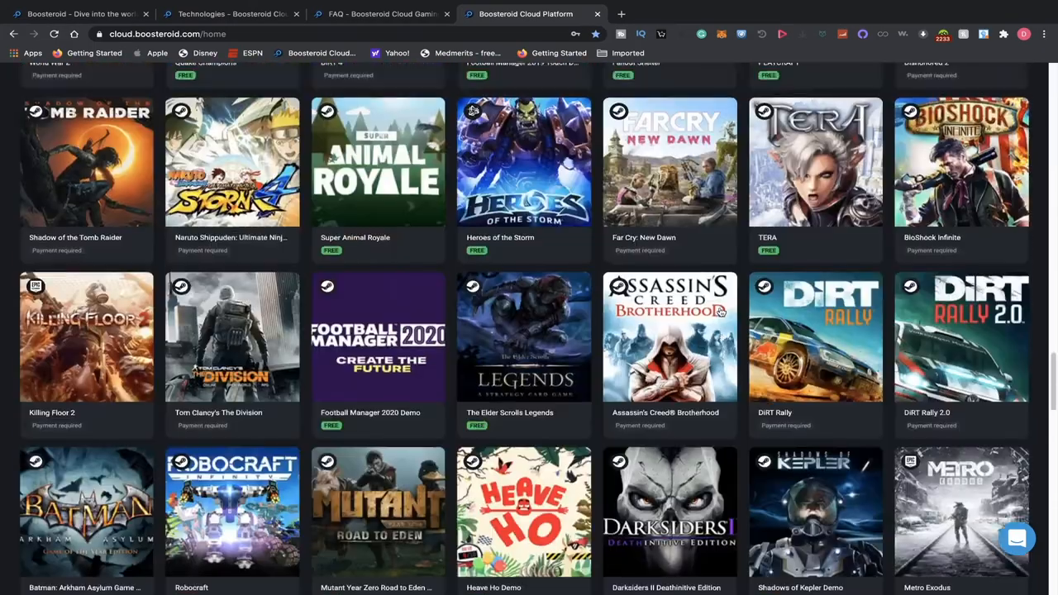
{"action": "scroll", "scroll_direction": "down", "scroll_amount": 3}
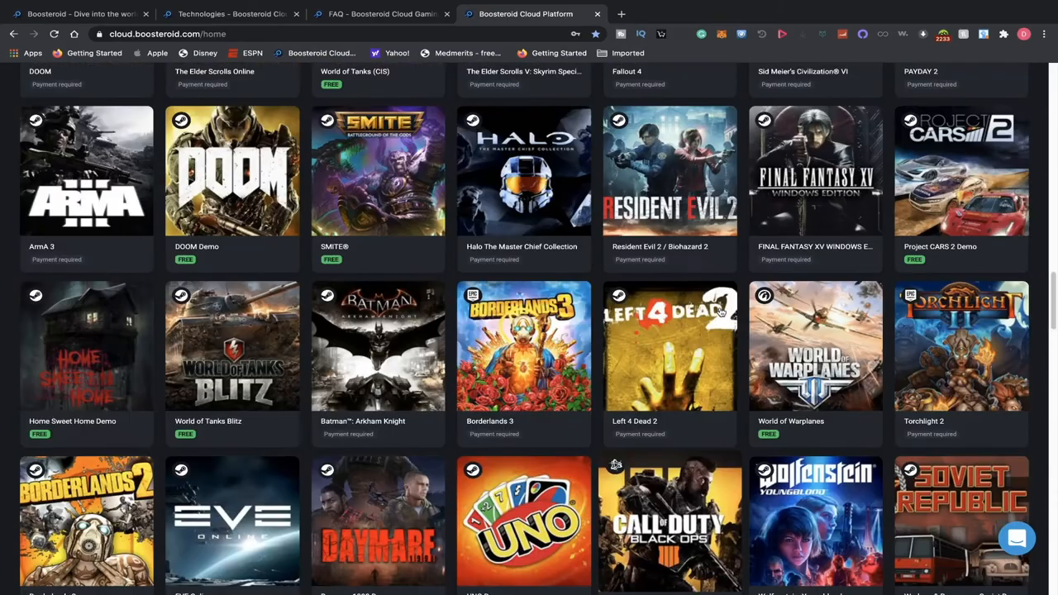
{"action": "scroll", "scroll_direction": "up", "scroll_amount": 3}
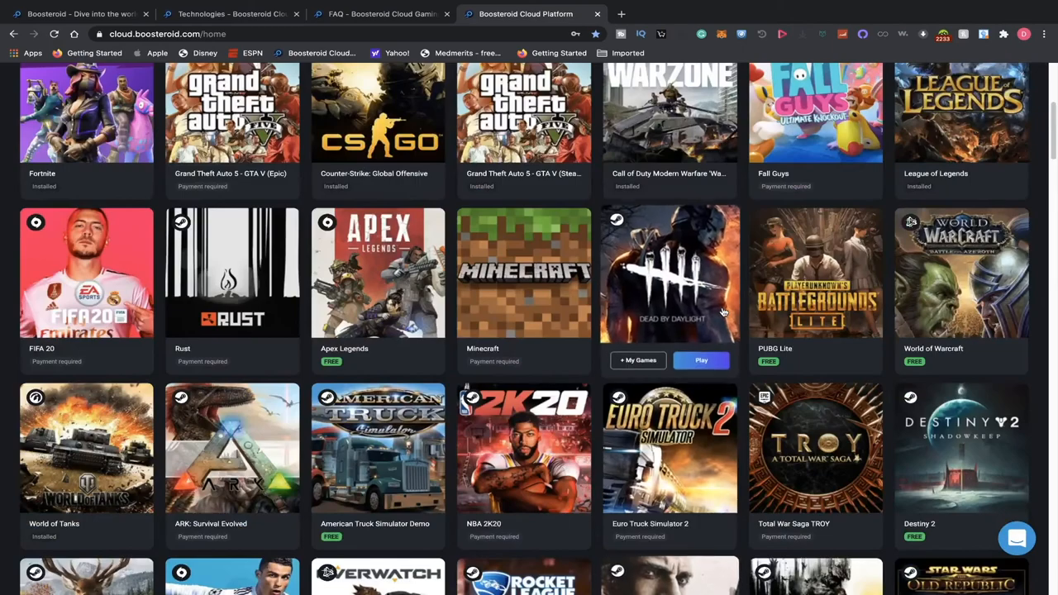
{"action": "scroll", "scroll_direction": "up", "scroll_amount": 3}
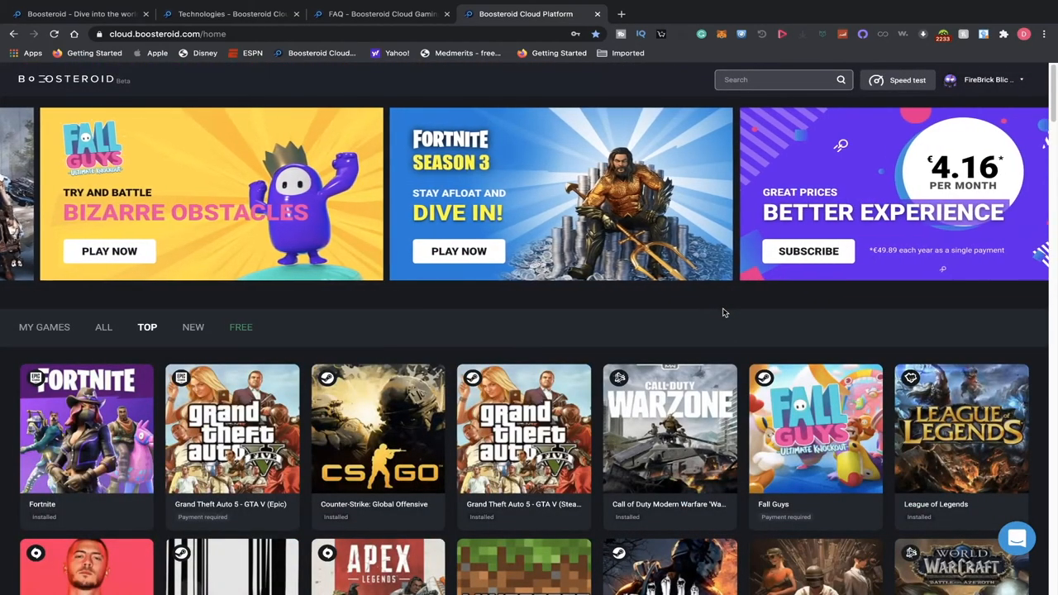